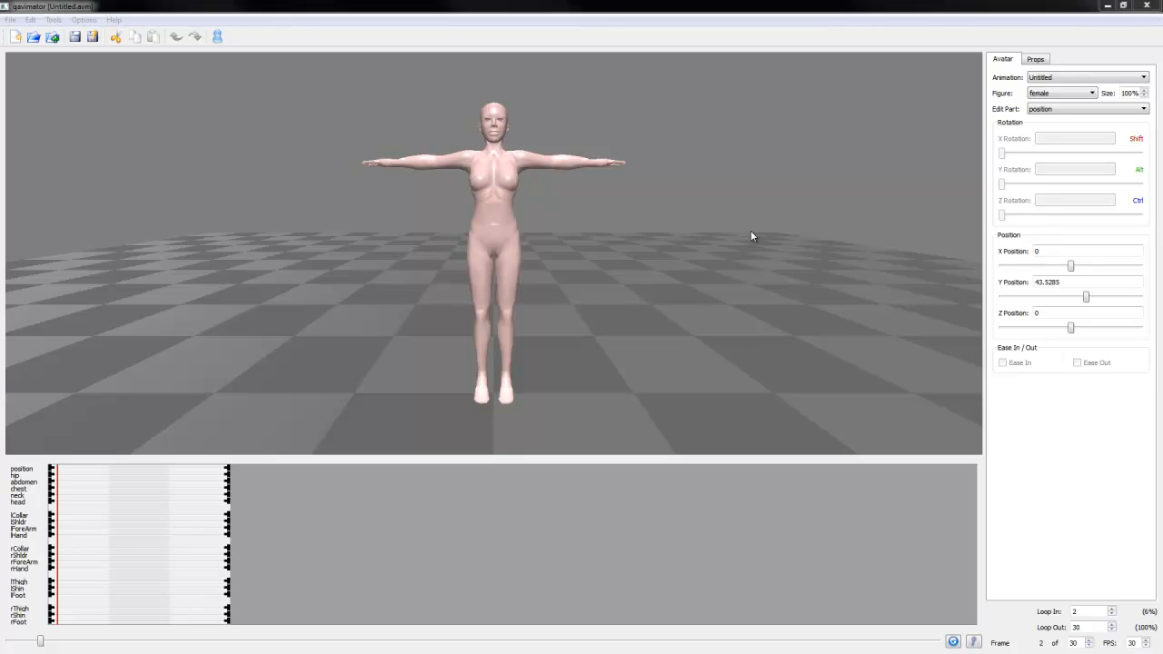
mouse_move(800, 254)
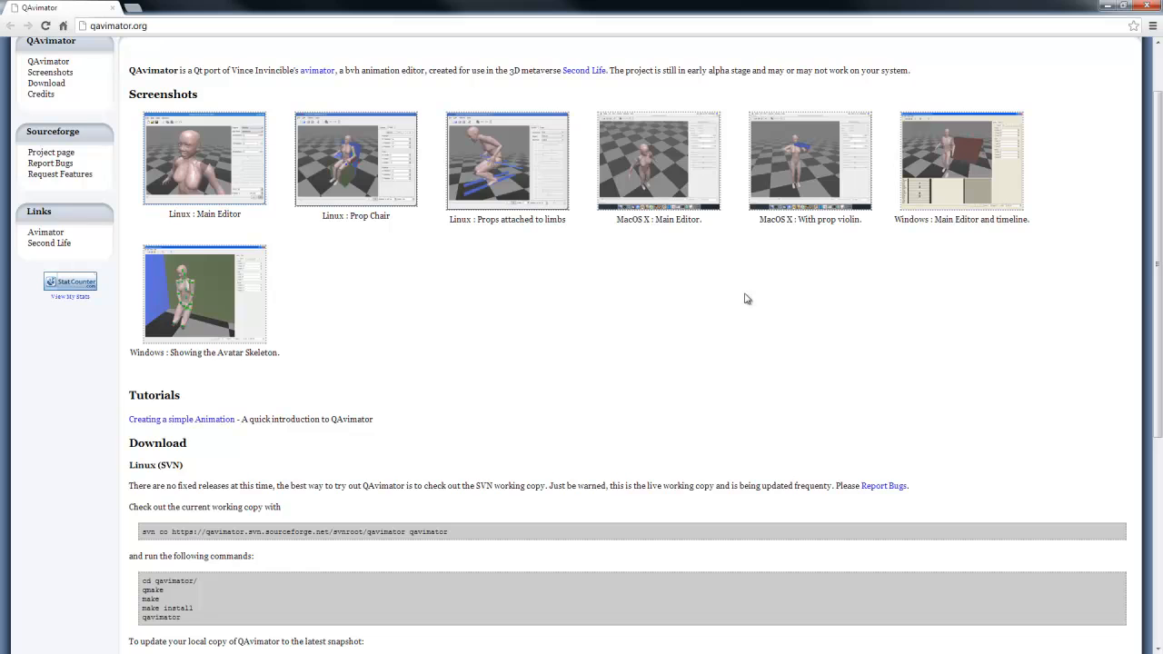
- Scroll qavimator.org down to the Download section with the Windows and Mac OS X links
scroll("down", 3)
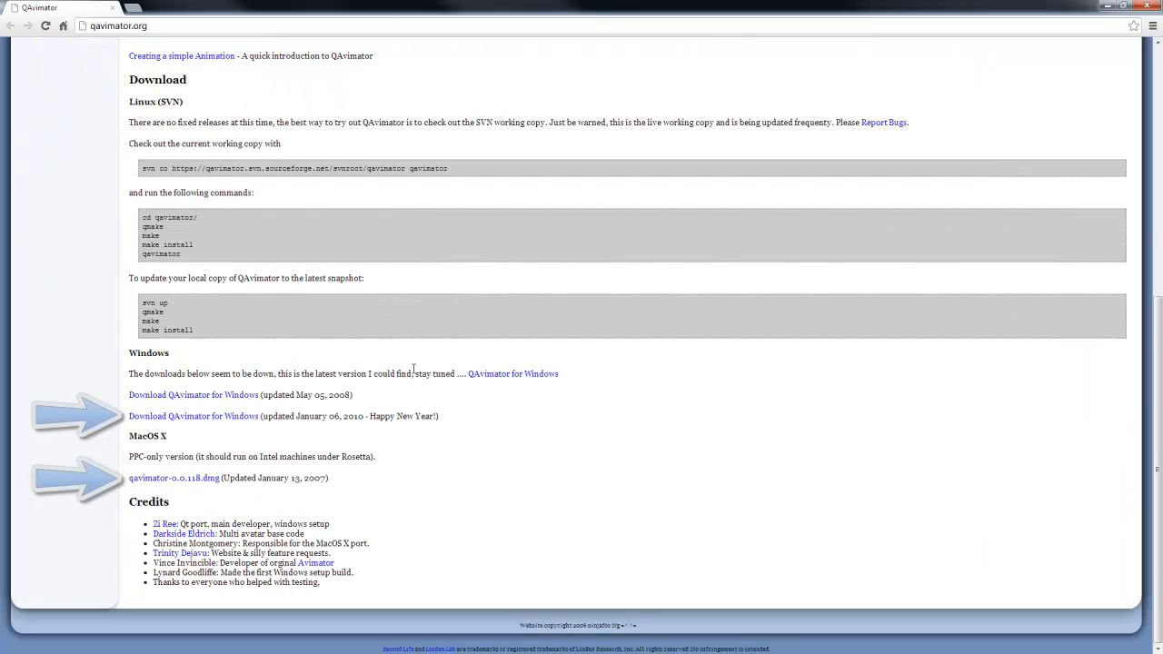
mouse_move(423, 427)
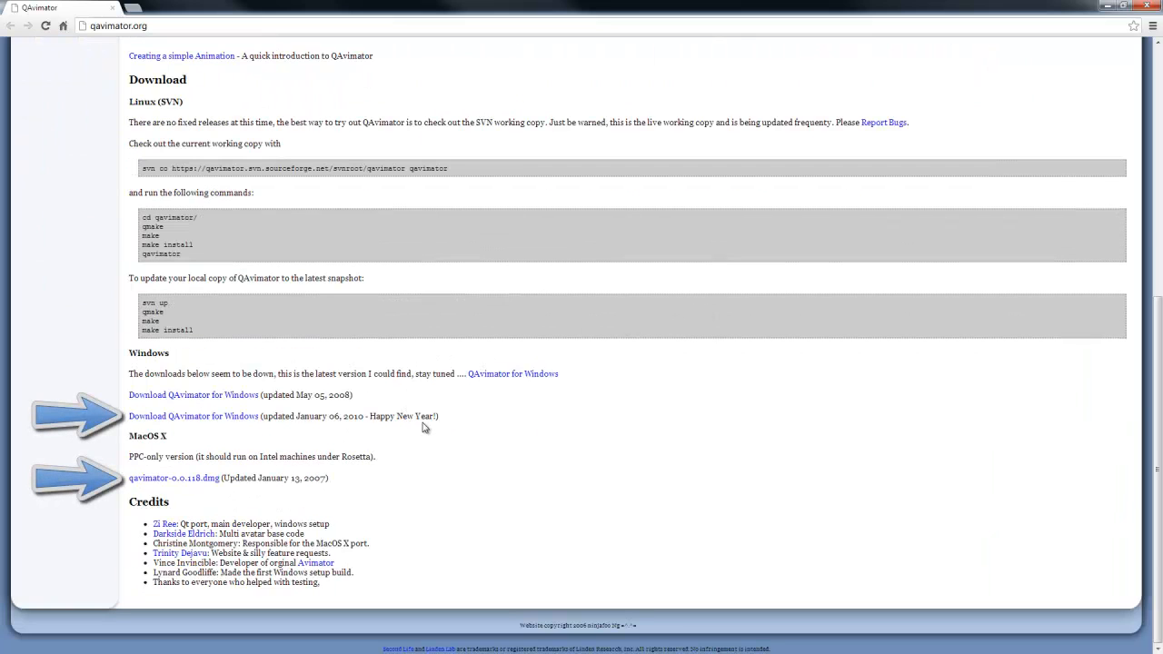
mouse_move(482, 423)
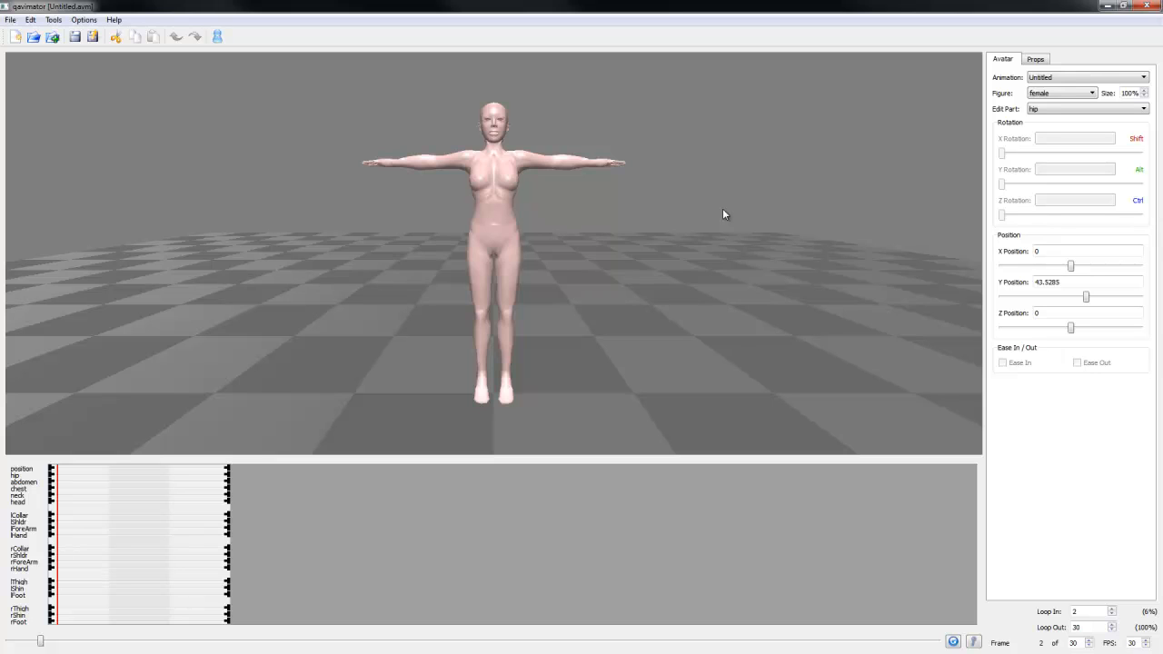
left_click(1085, 108)
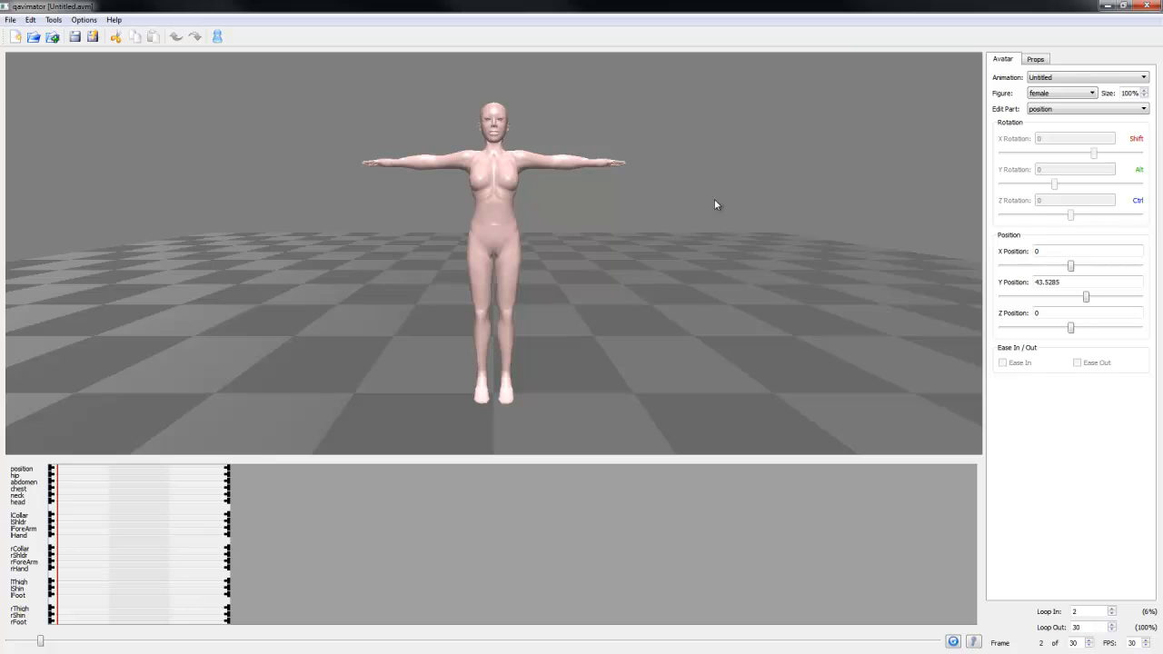
- Select the avatar's left upper arm (lShldr) in the 3D viewport
left_click(463, 162)
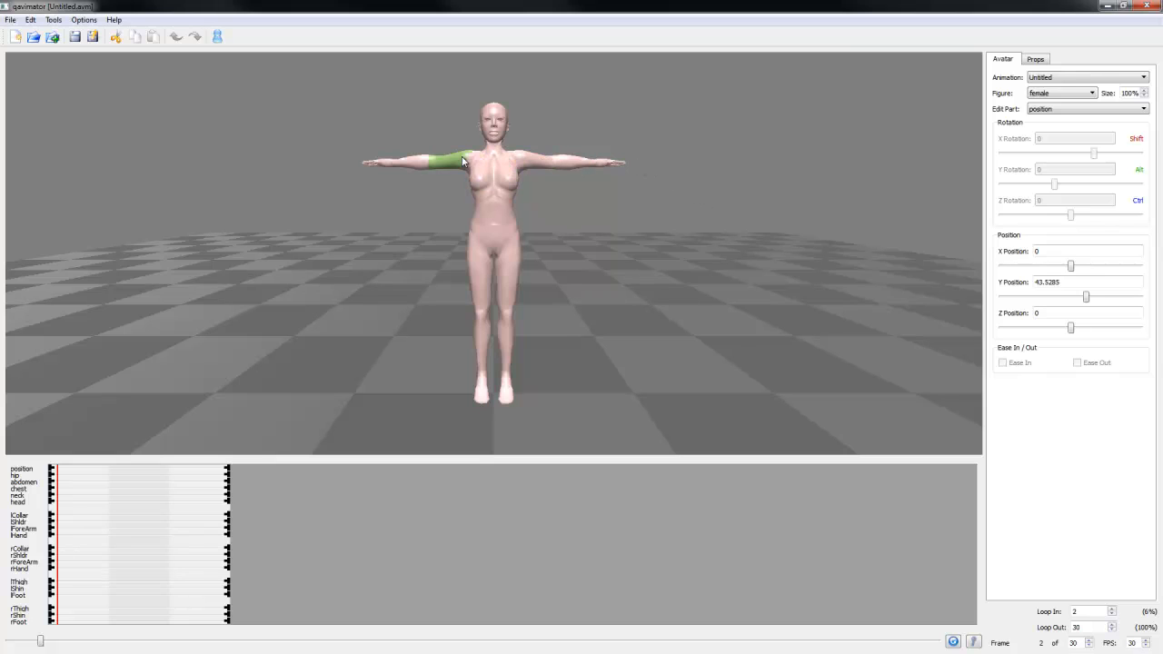
left_click(497, 173)
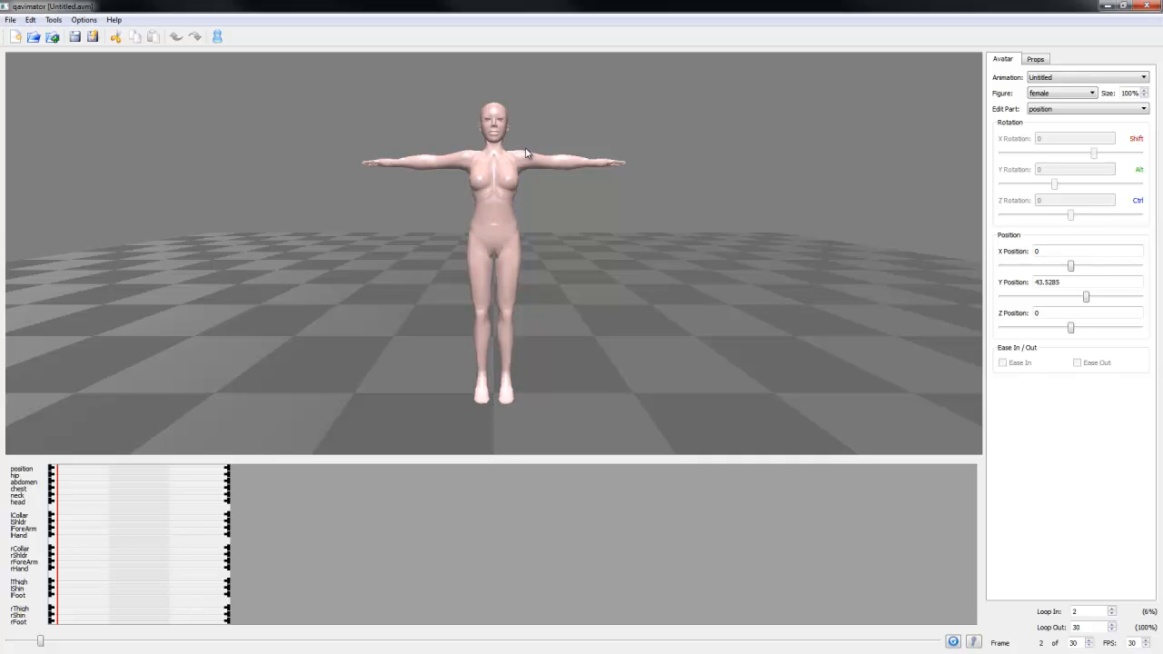
left_click(525, 162)
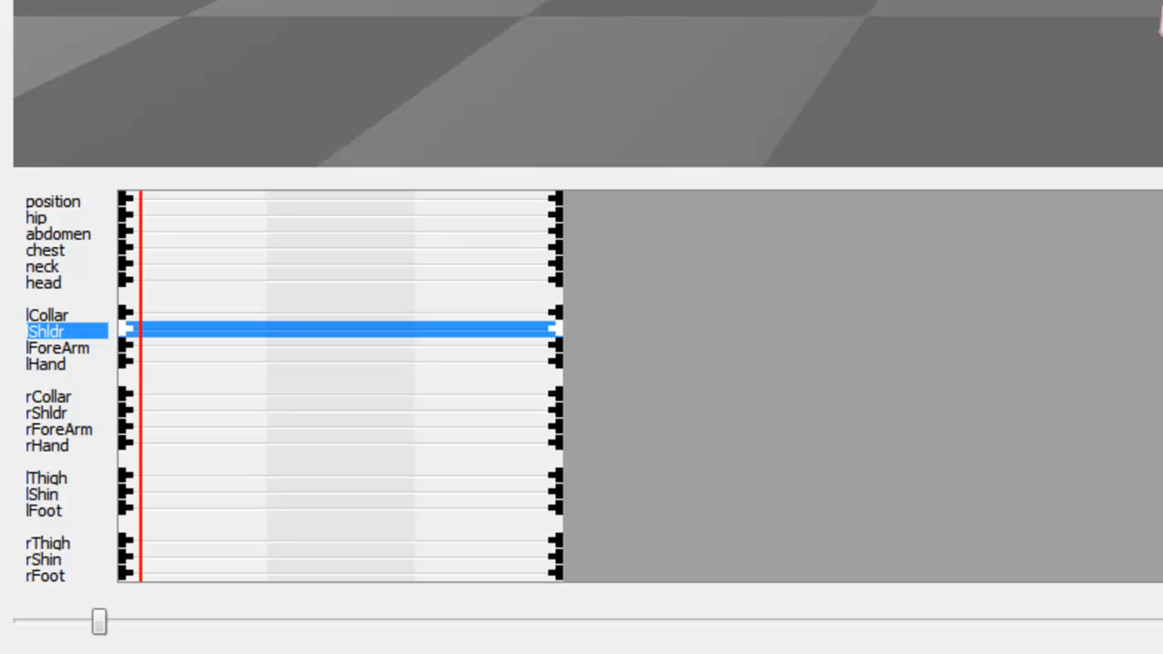
mouse_move(766, 36)
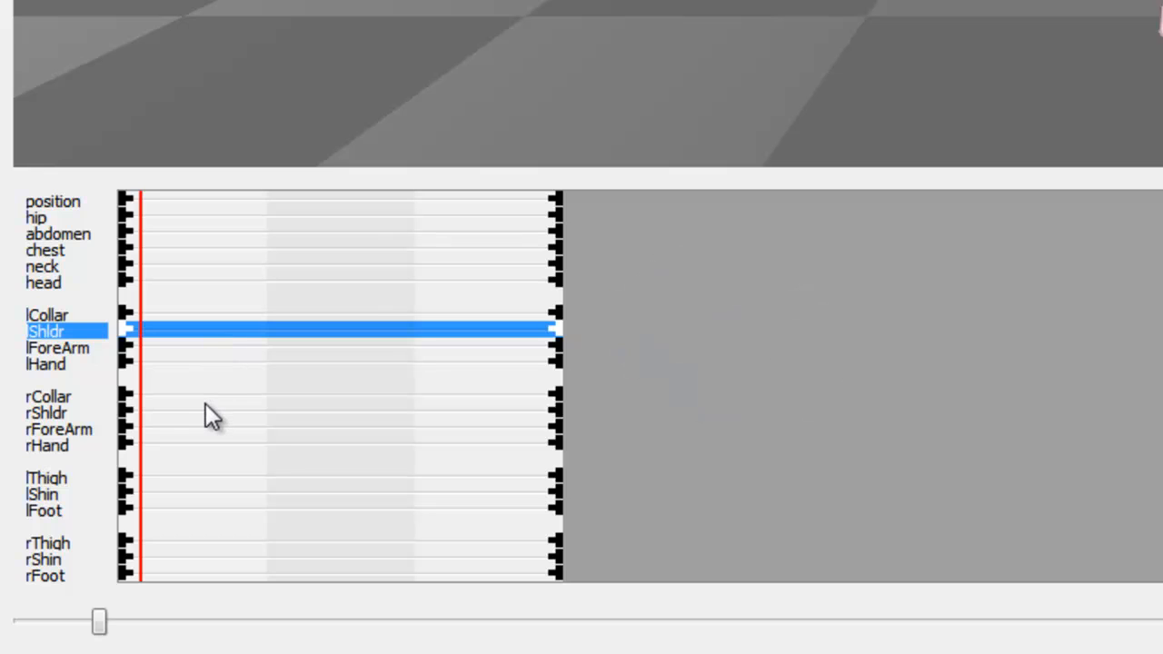
mouse_move(150, 404)
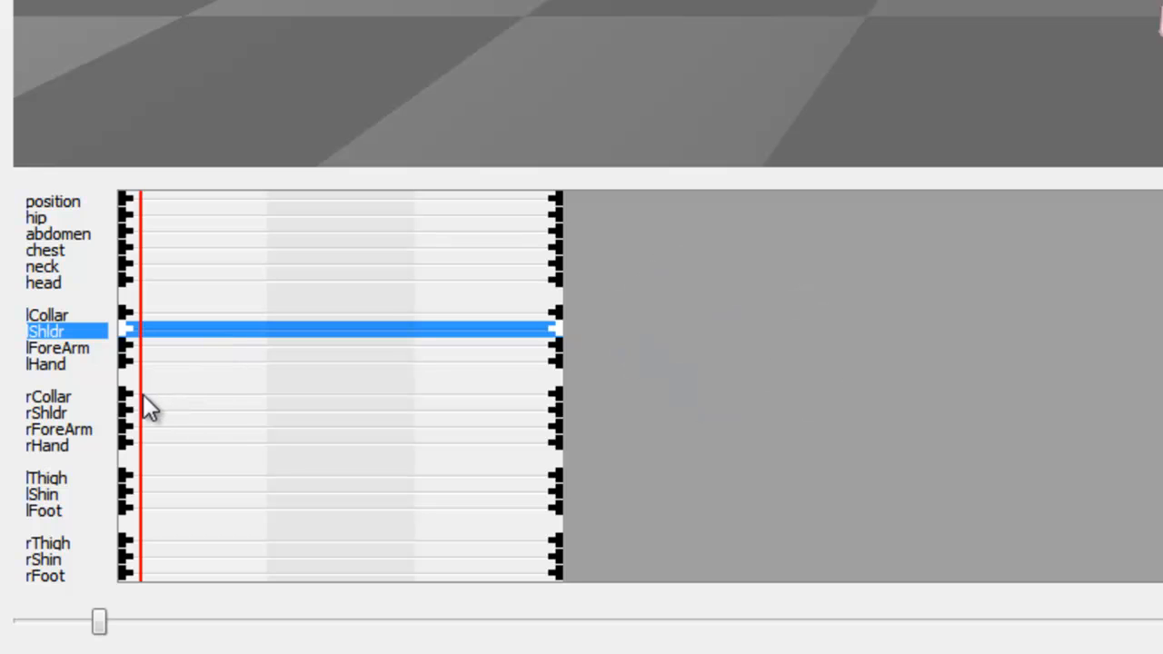
left_click(45, 412)
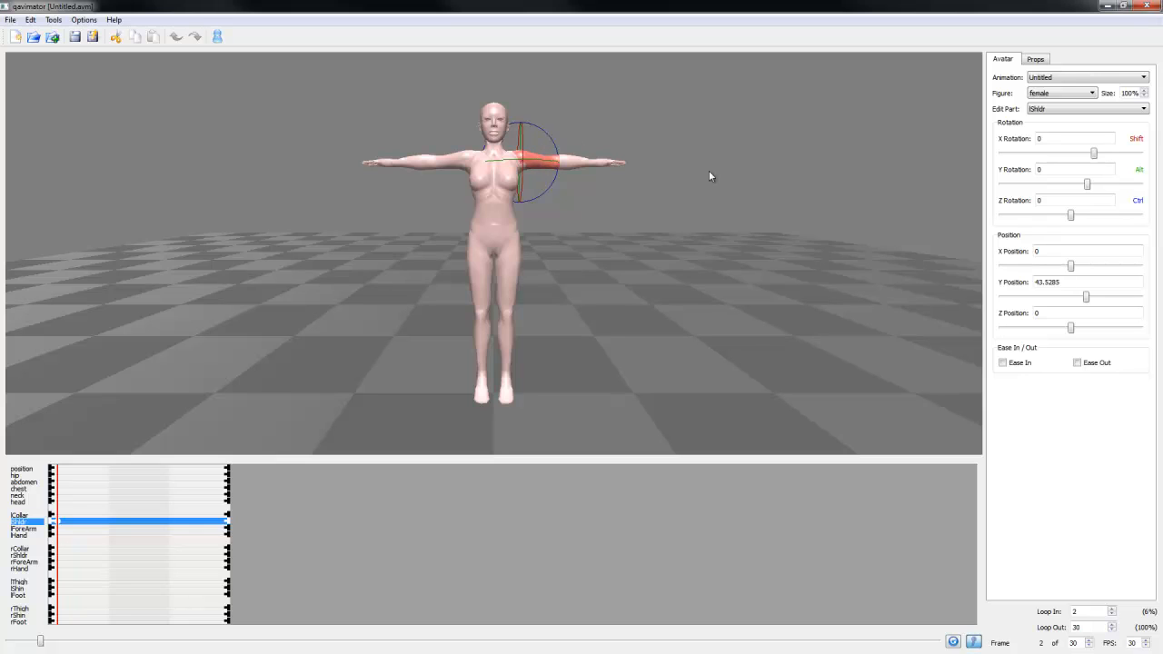
mouse_move(865, 218)
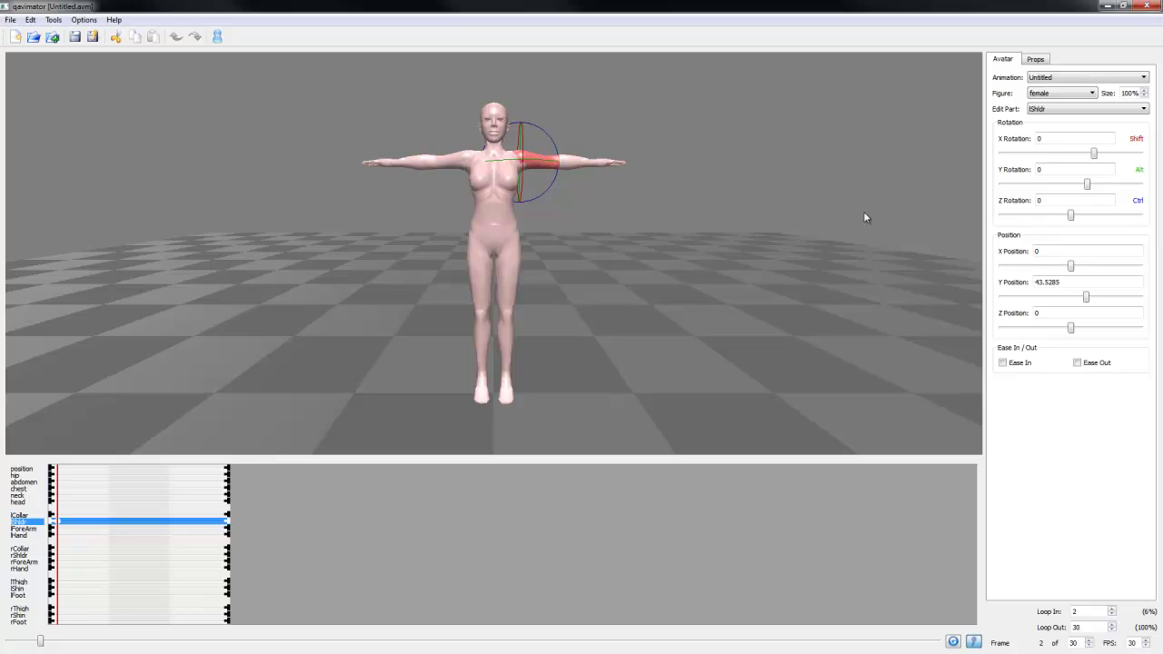
mouse_move(1049, 182)
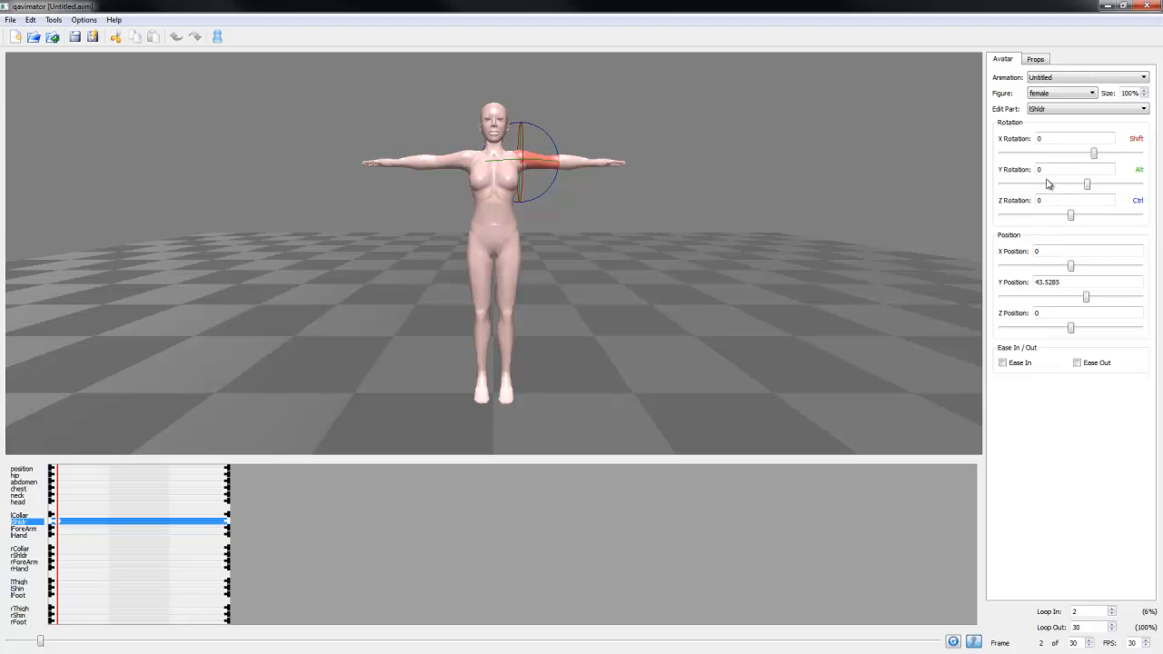
mouse_move(1049, 128)
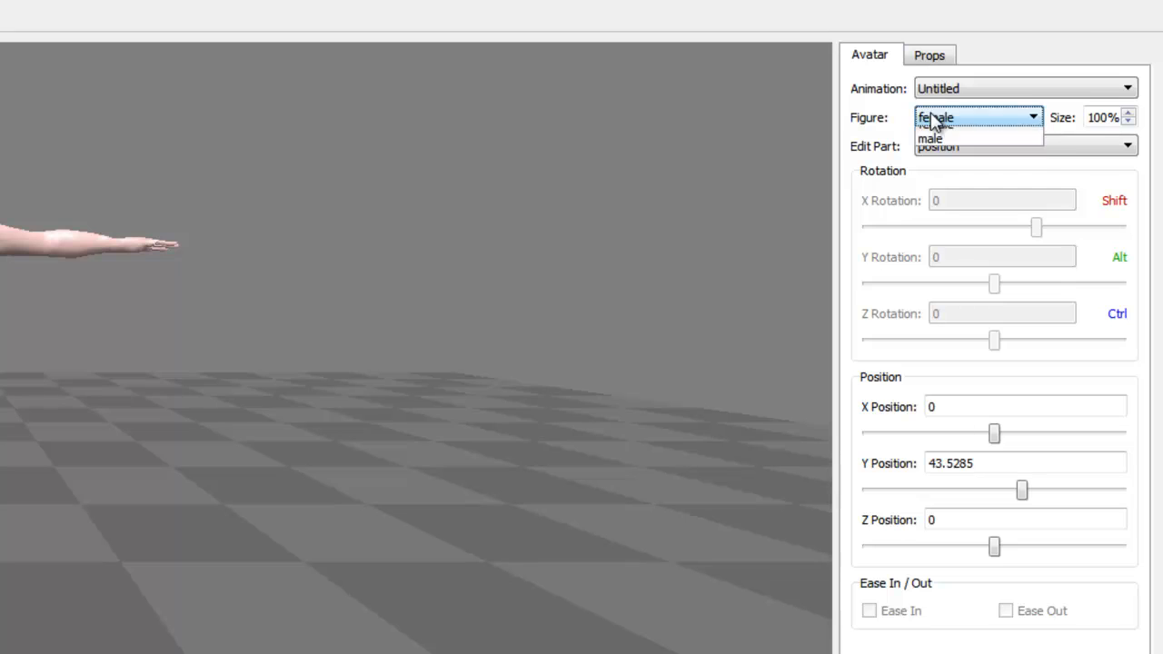
- Try the male figure, return to female at full size, and choose head as Edit Part
left_click(931, 139)
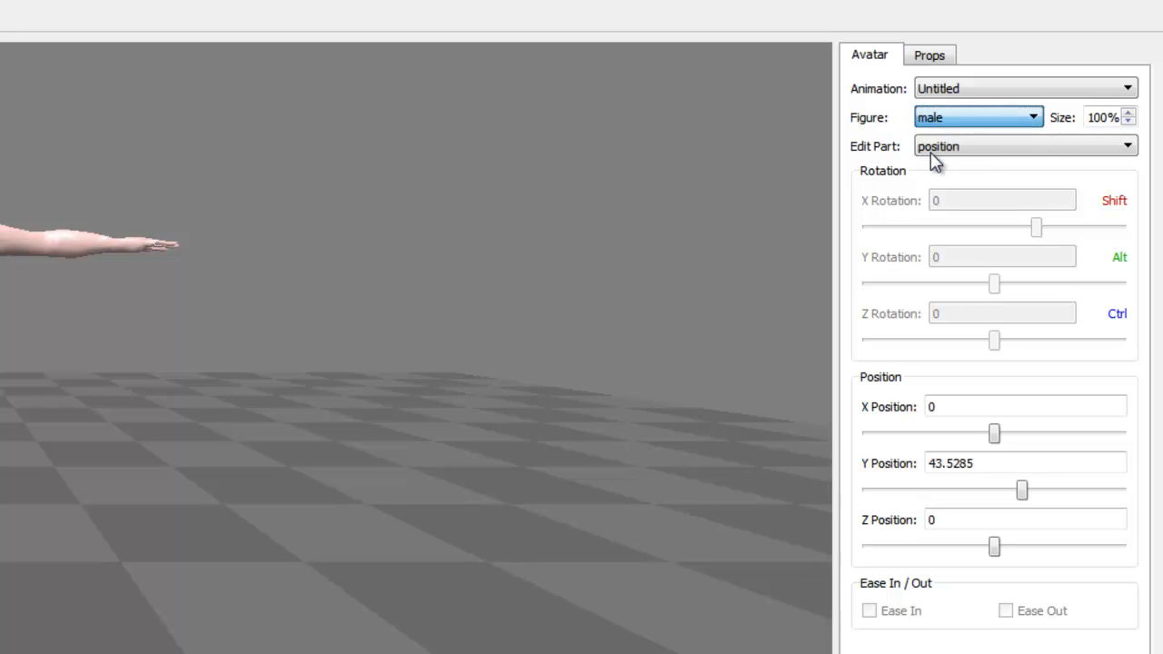
triple_click(1101, 117)
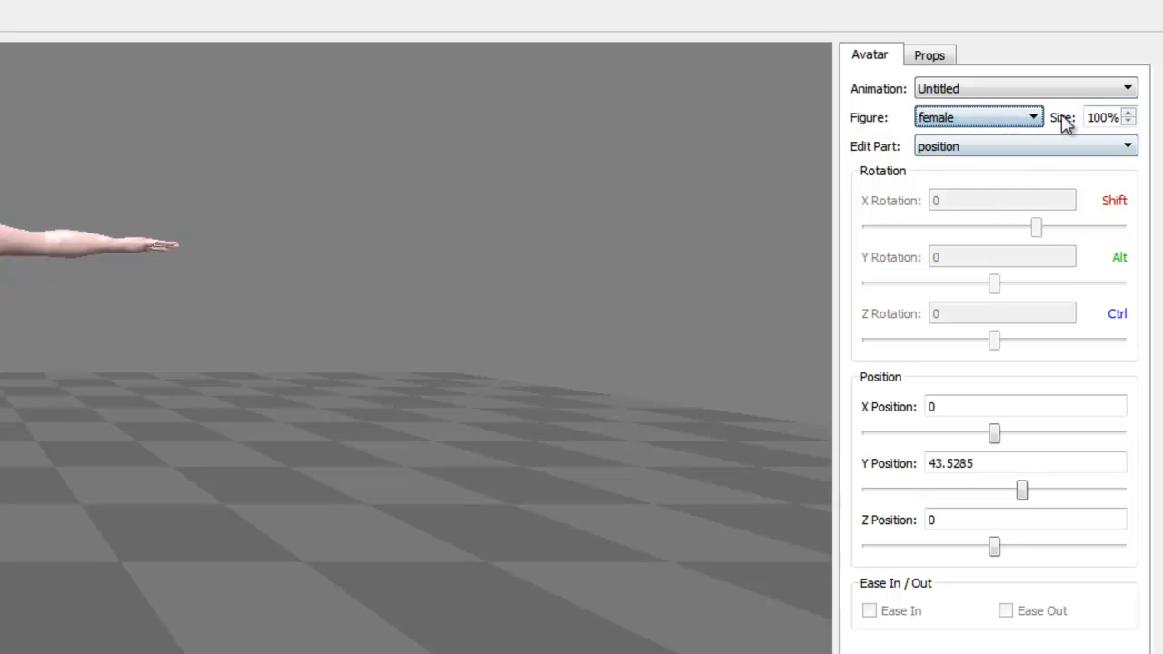
left_click(1129, 112)
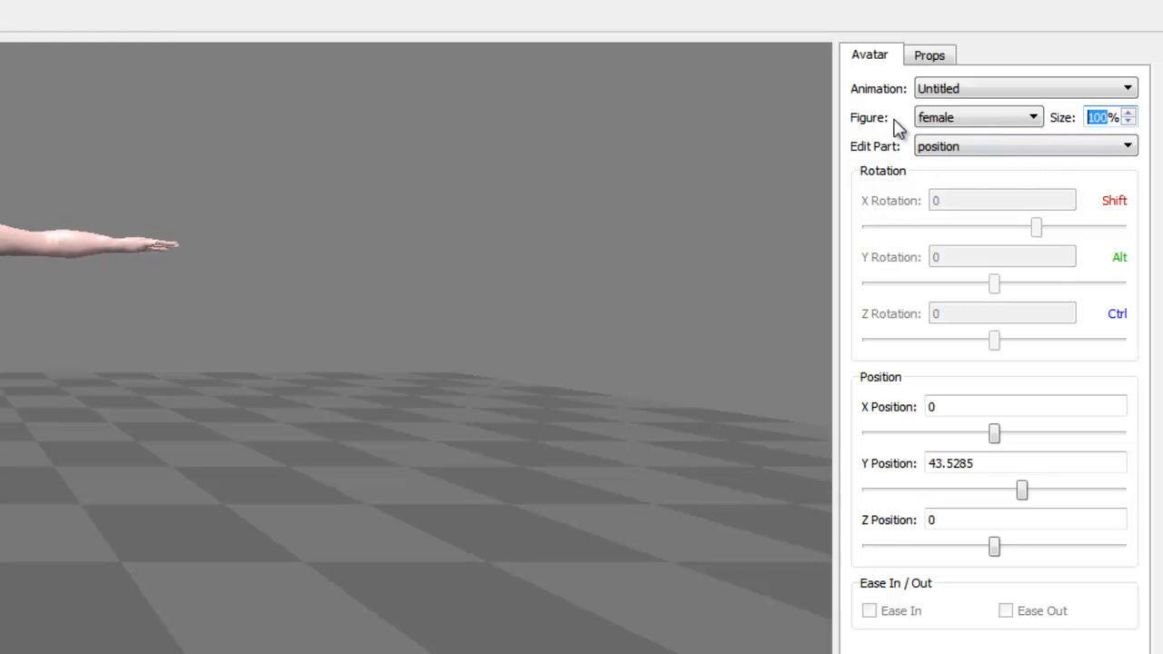
mouse_move(927, 134)
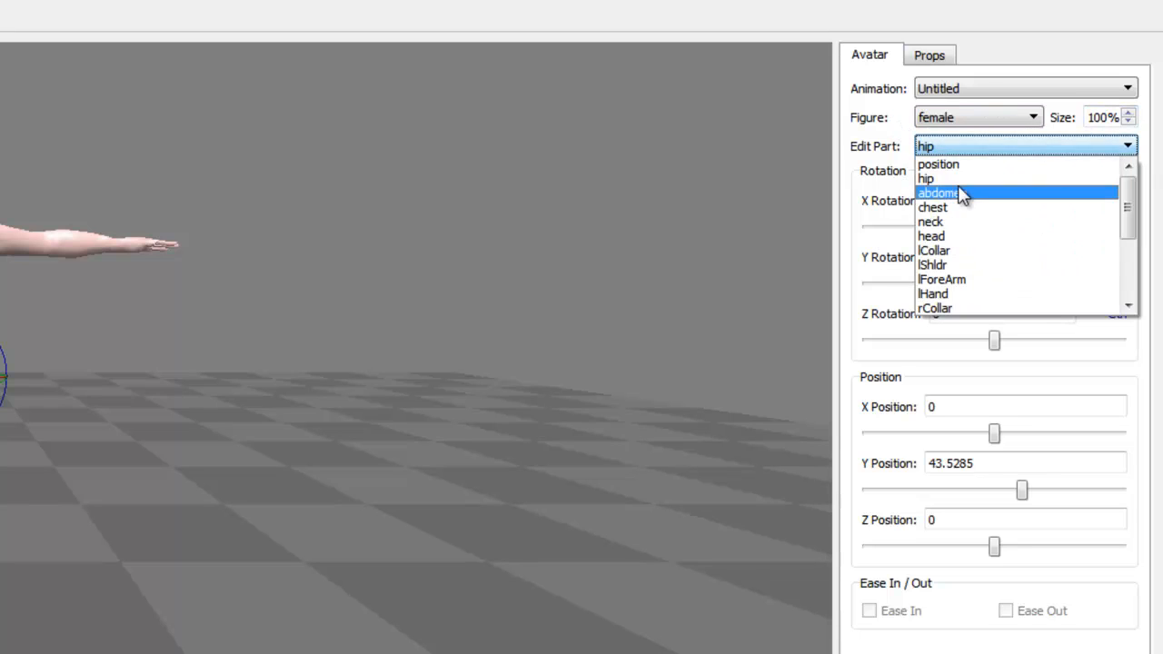
left_click(930, 236)
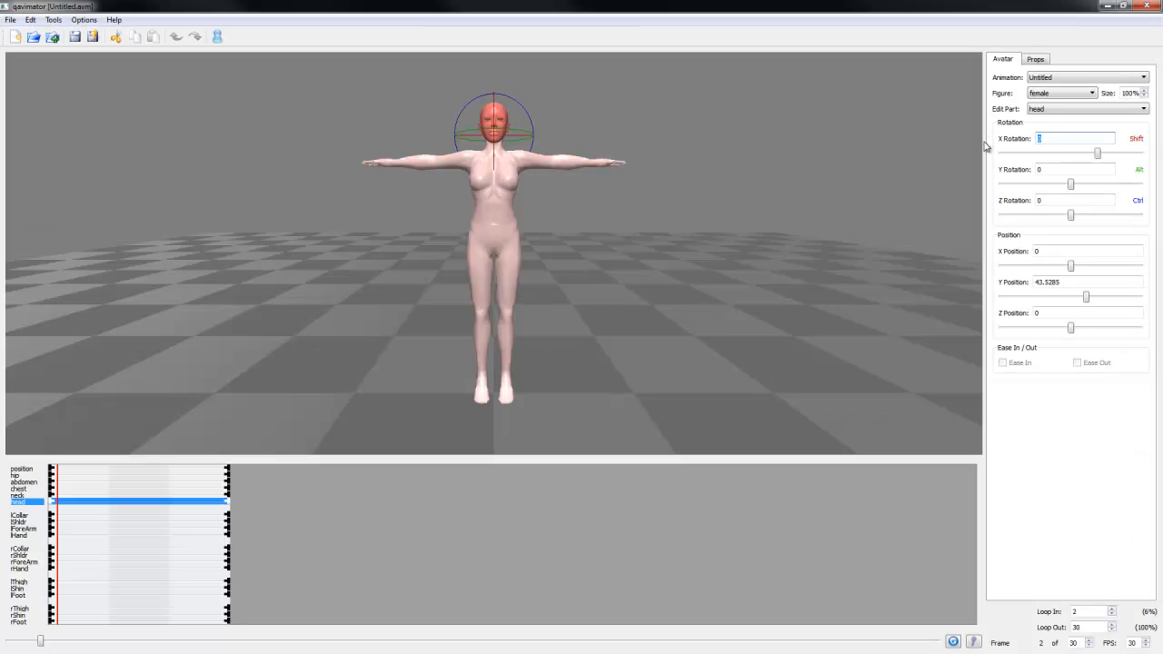
- Enter head rotations of X 0, Y 10 and Z 10
type("5")
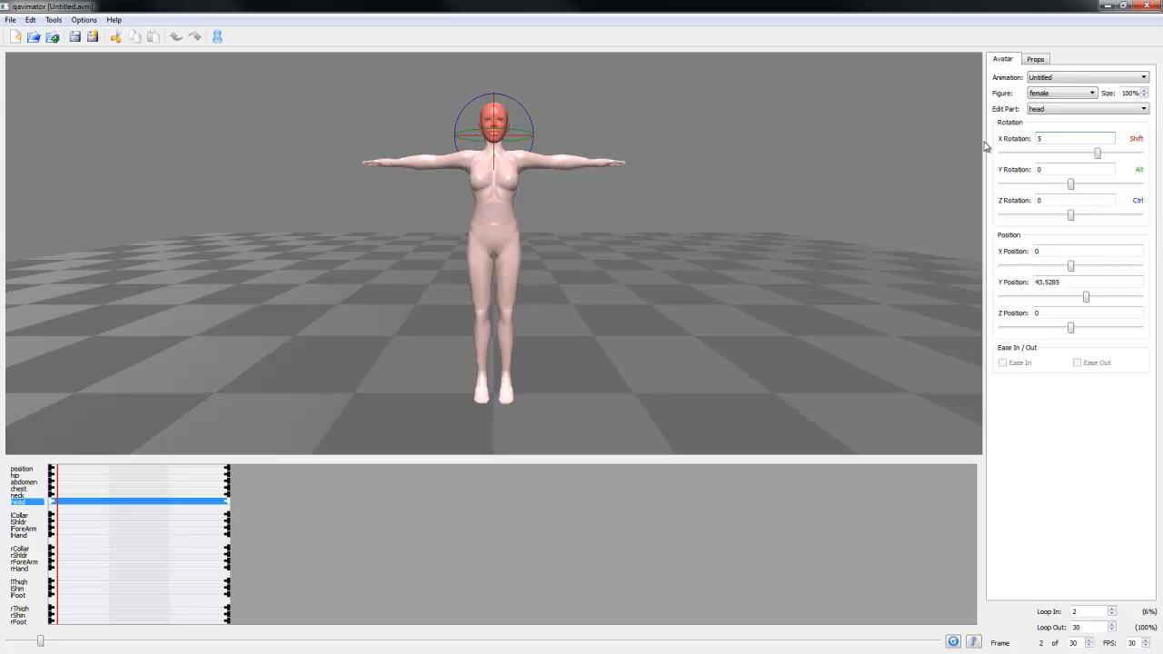
triple_click(1075, 138)
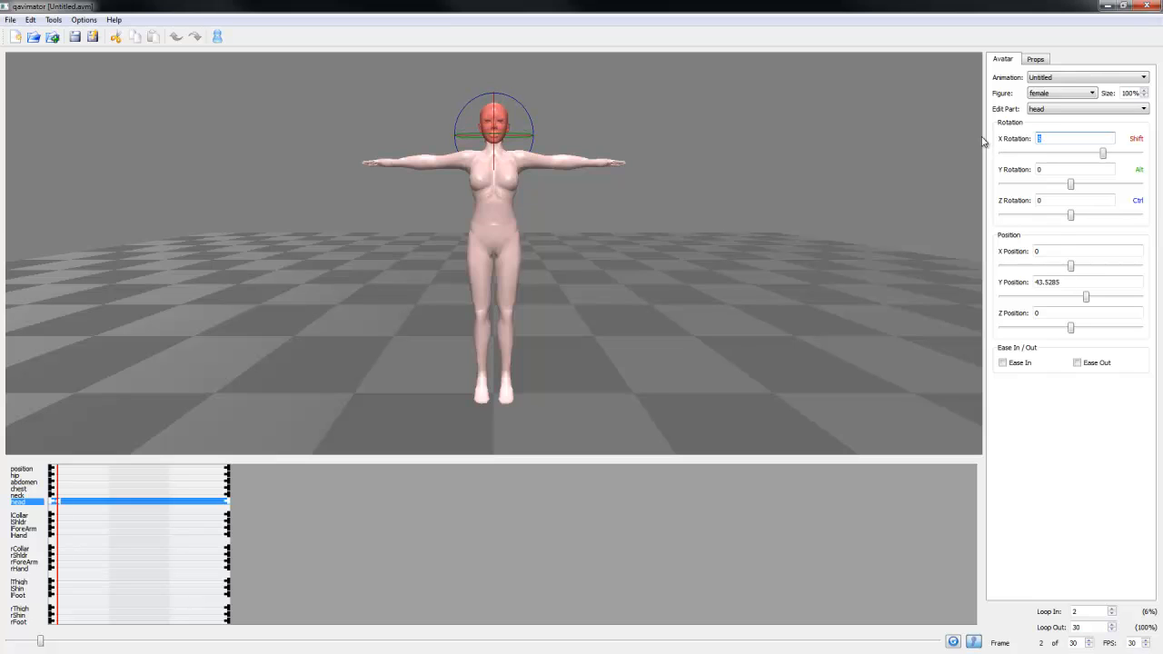
left_click(1075, 169)
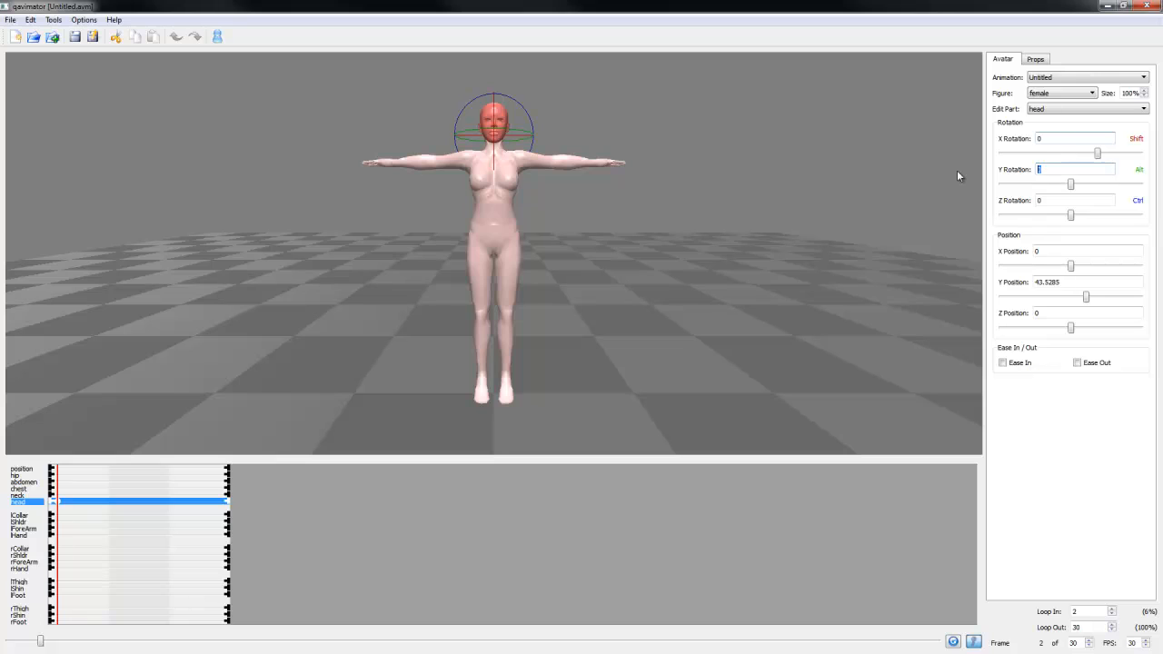
type("10")
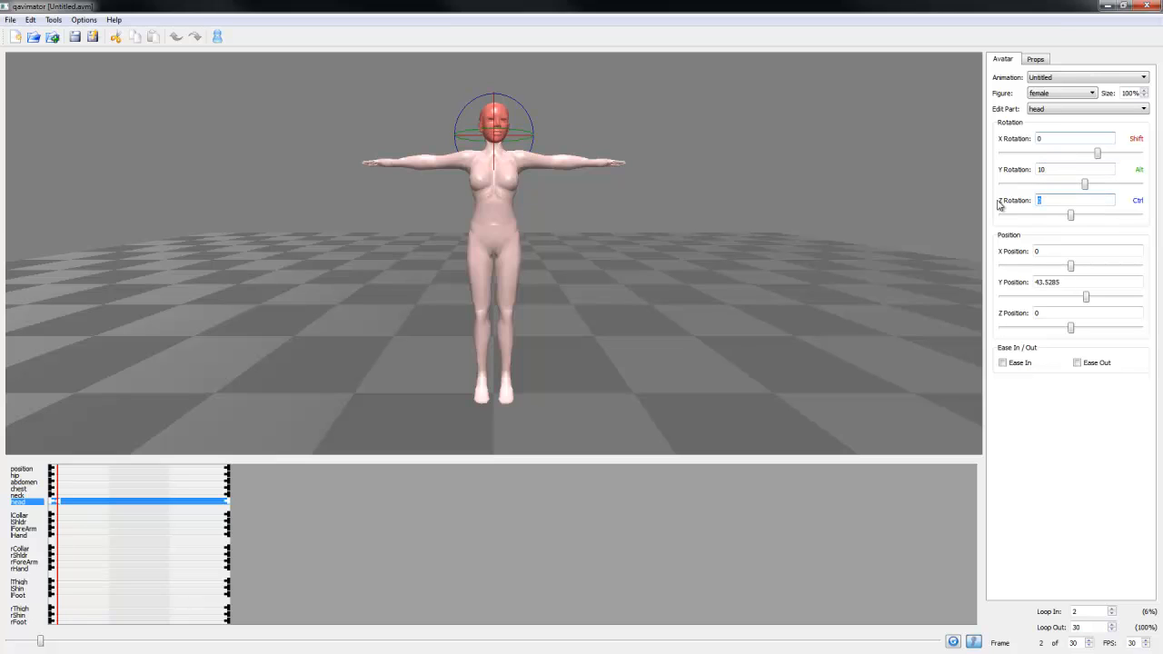
type("10")
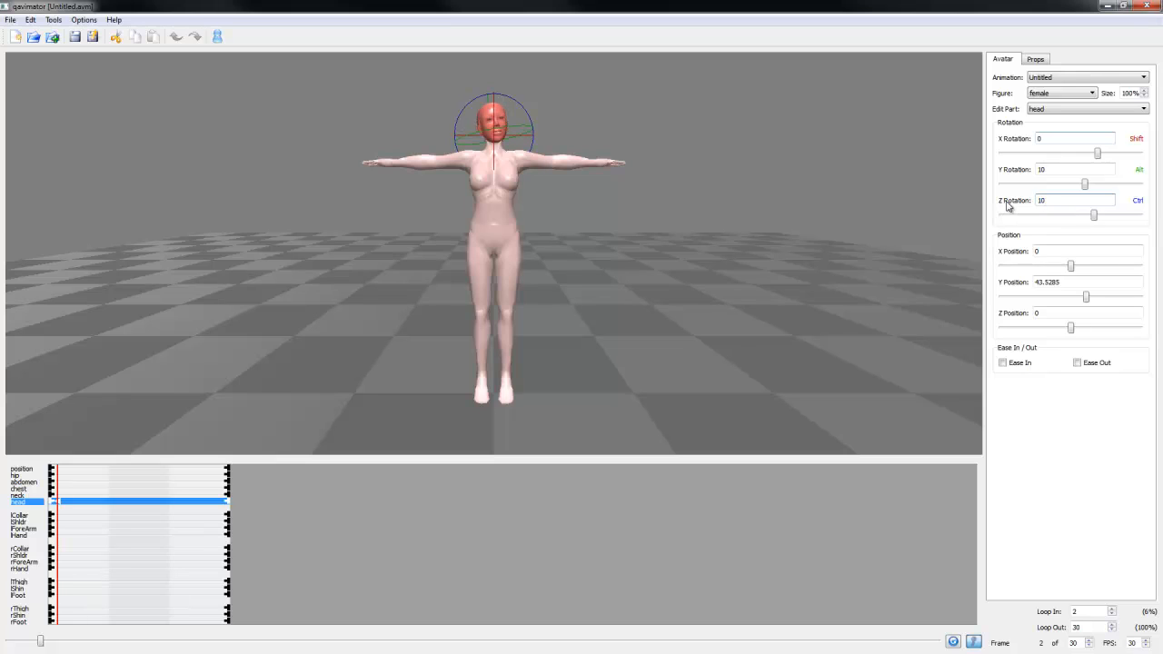
mouse_move(1077, 189)
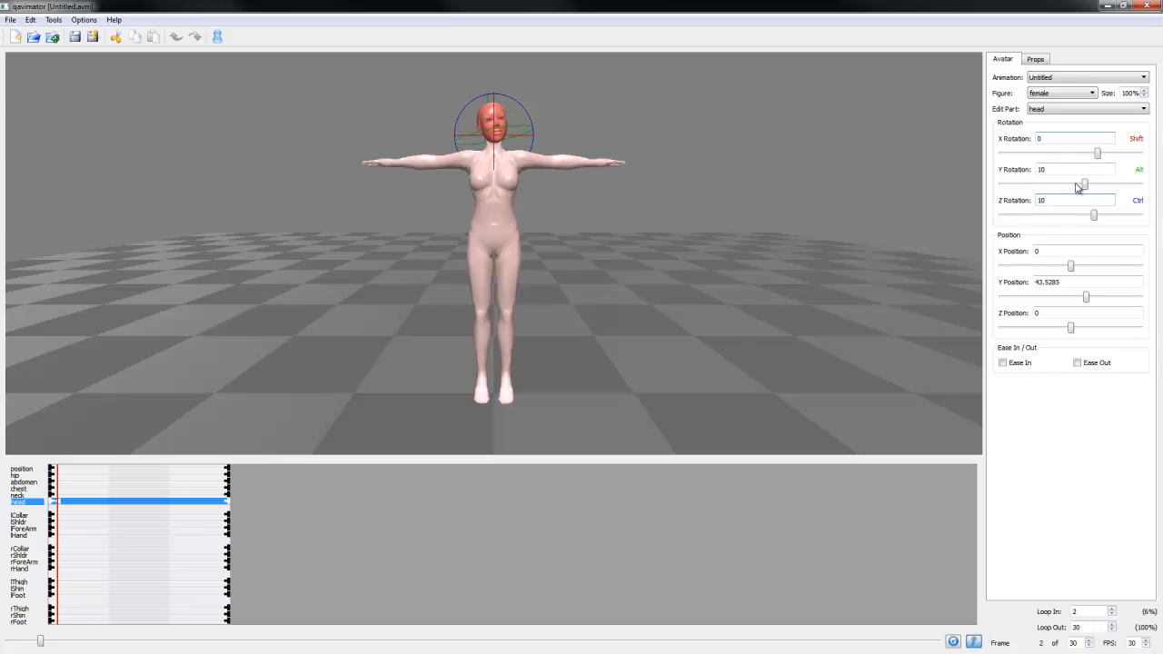
- Drag the head's rotation sliders until they settle at X -3, Y 29, Z 13
left_click_drag(1094, 214, 1122, 215)
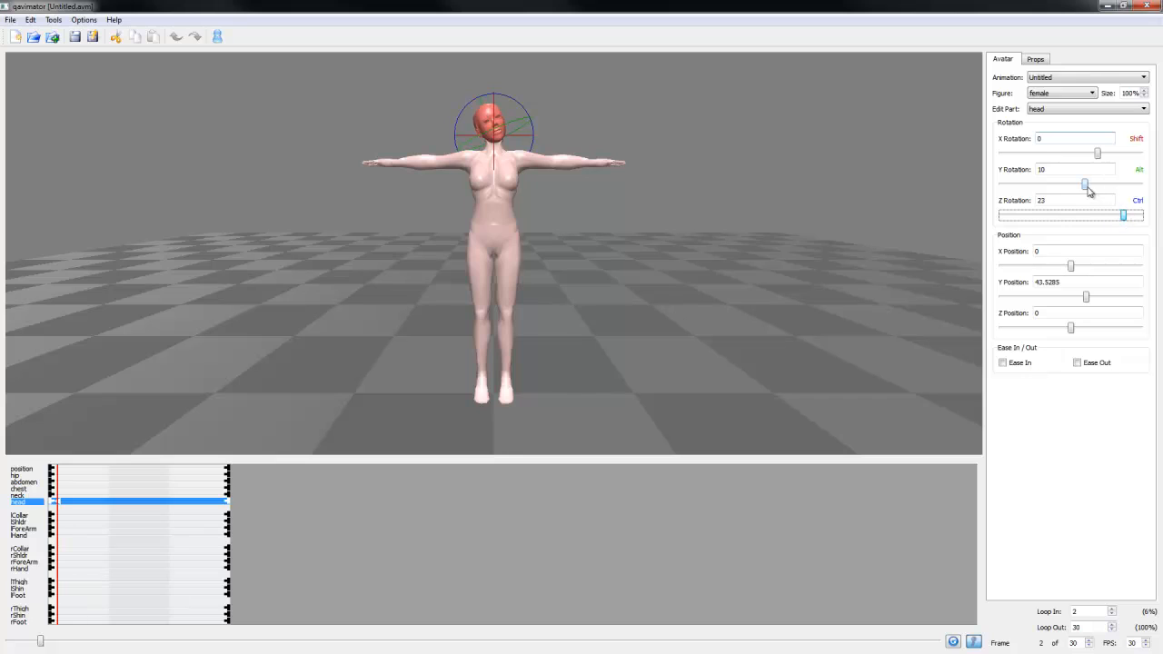
left_click_drag(1086, 184, 1119, 184)
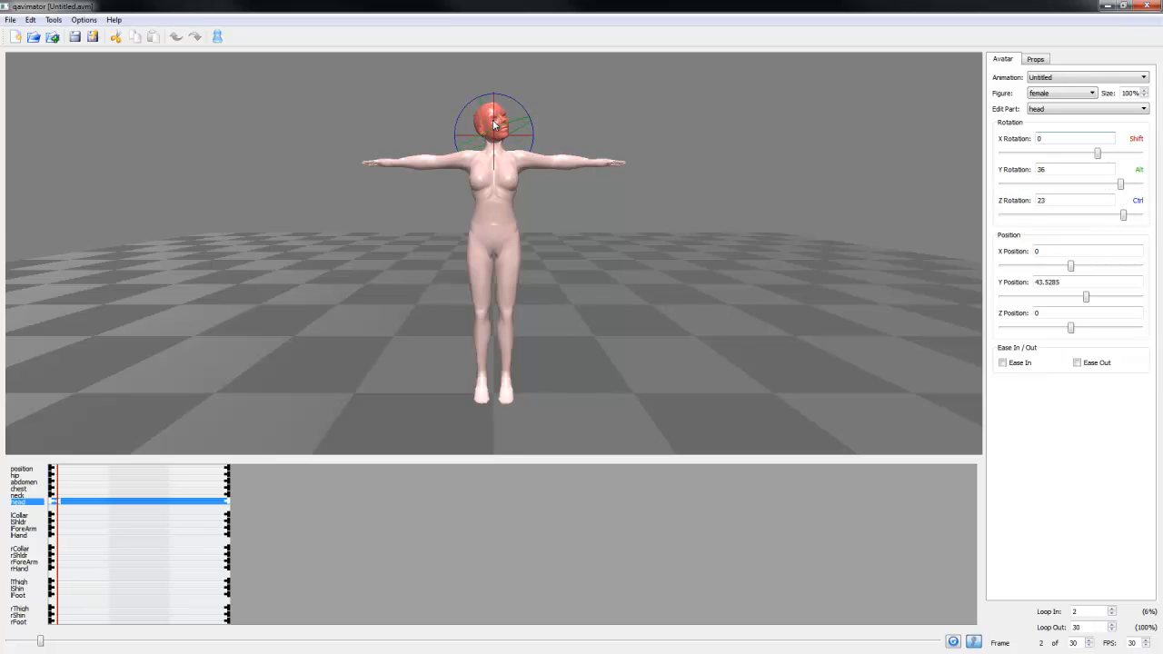
left_click_drag(1120, 183, 1065, 184)
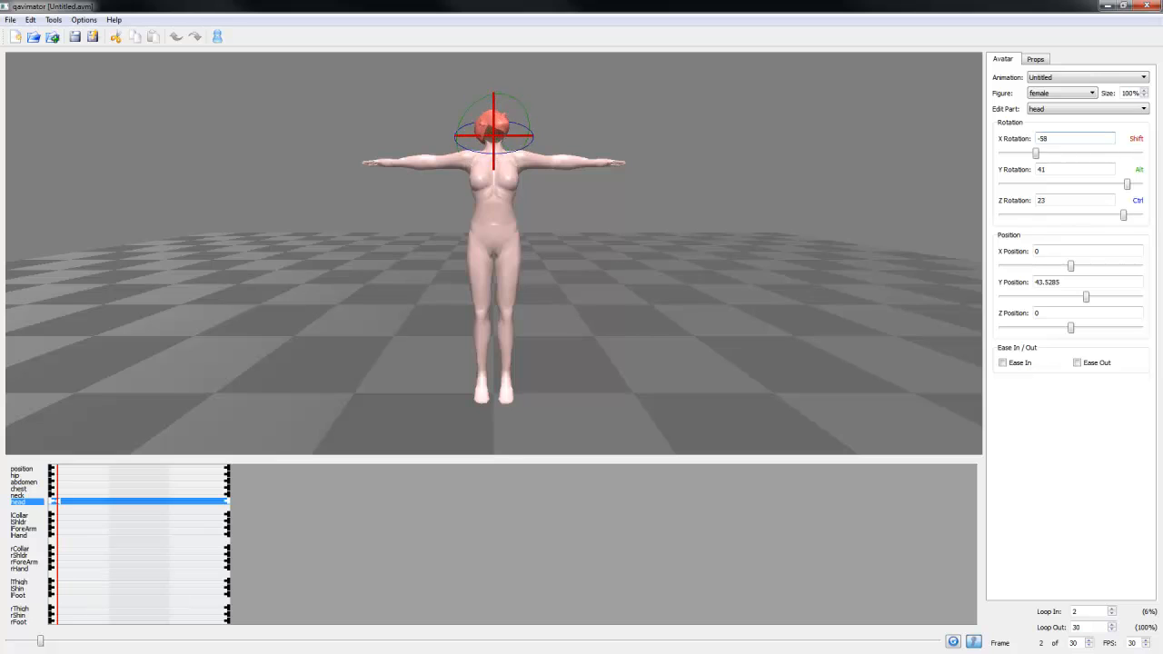
left_click_drag(1035, 153, 1093, 153)
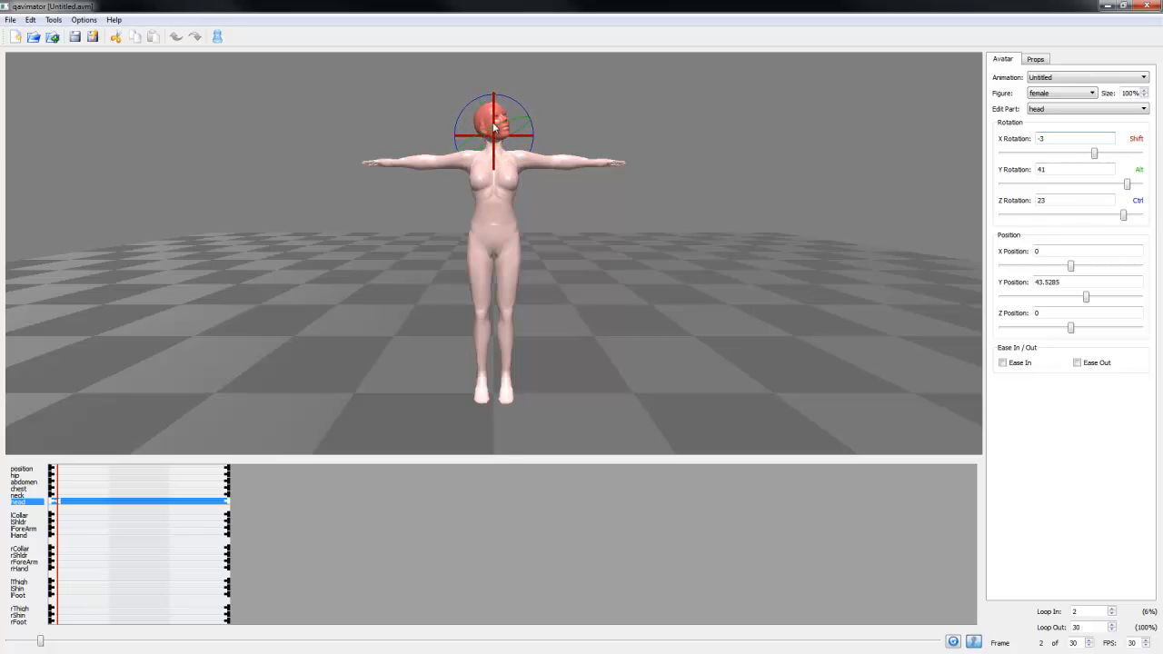
left_click_drag(1129, 184, 1106, 184)
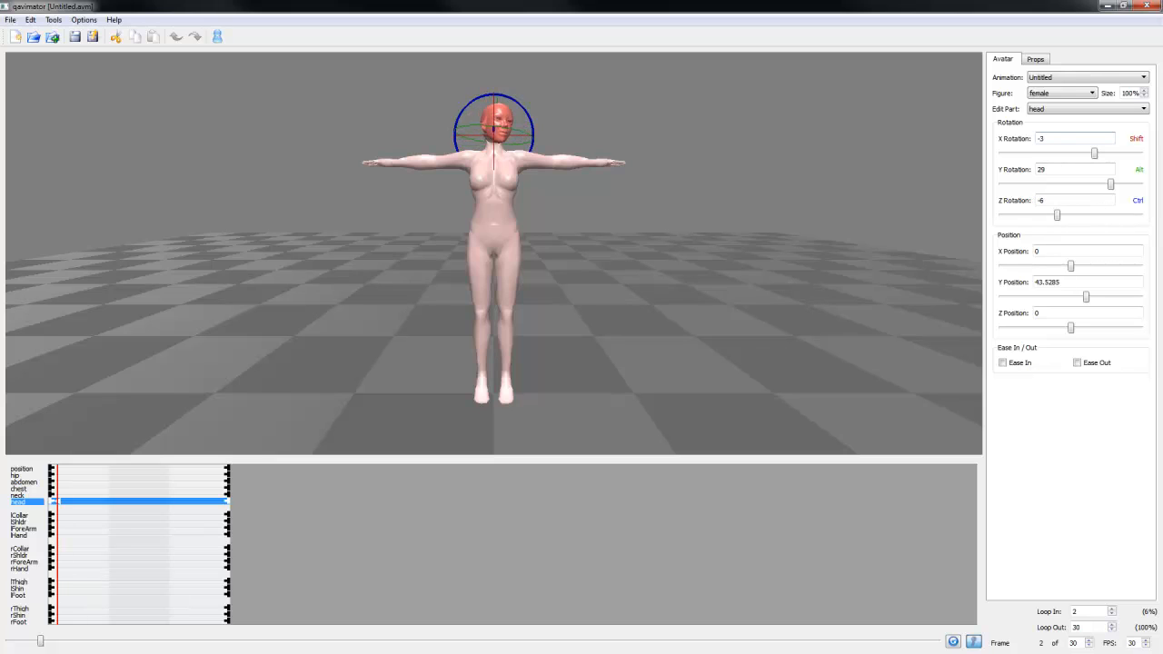
left_click_drag(1056, 214, 1100, 215)
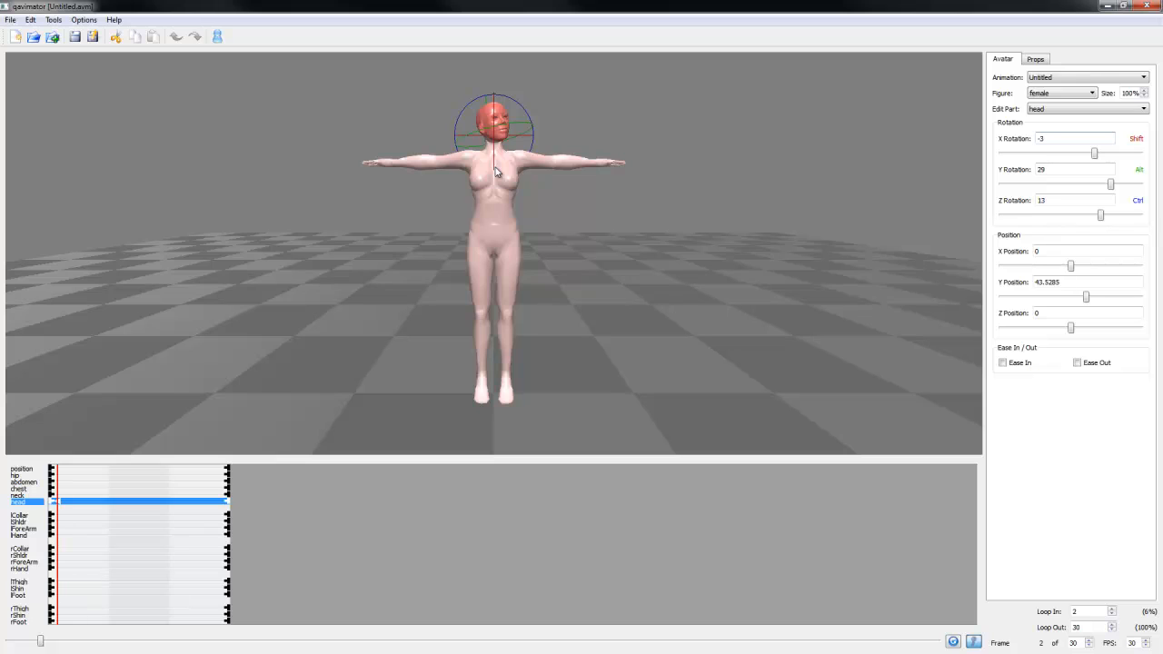
mouse_move(549, 293)
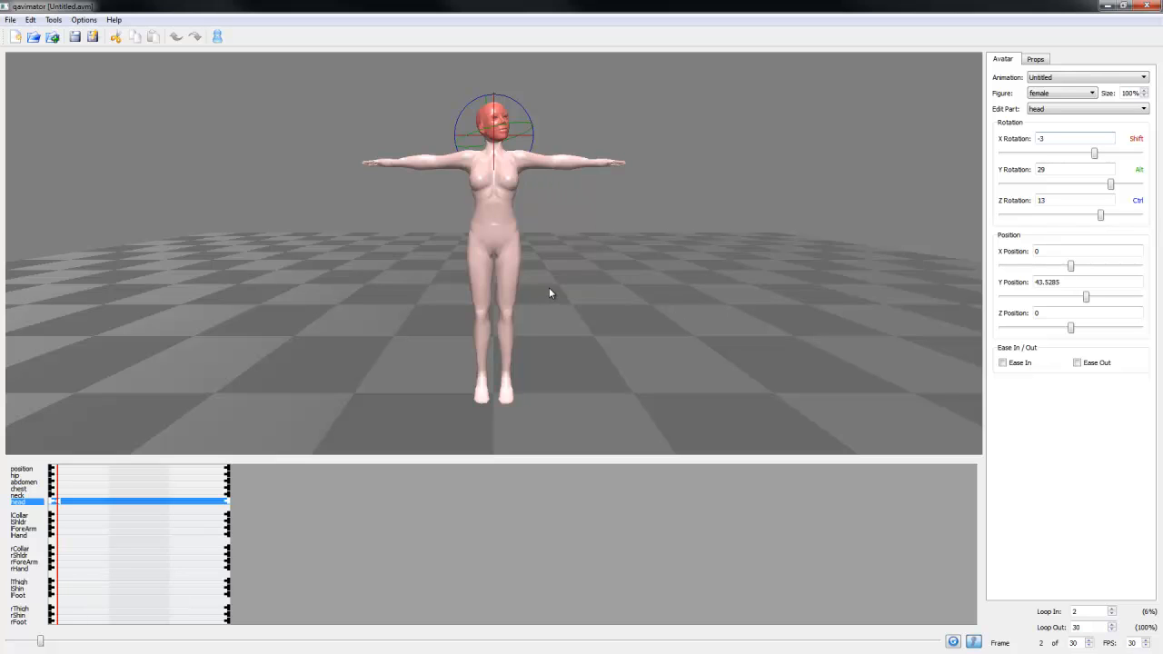
mouse_move(1105, 248)
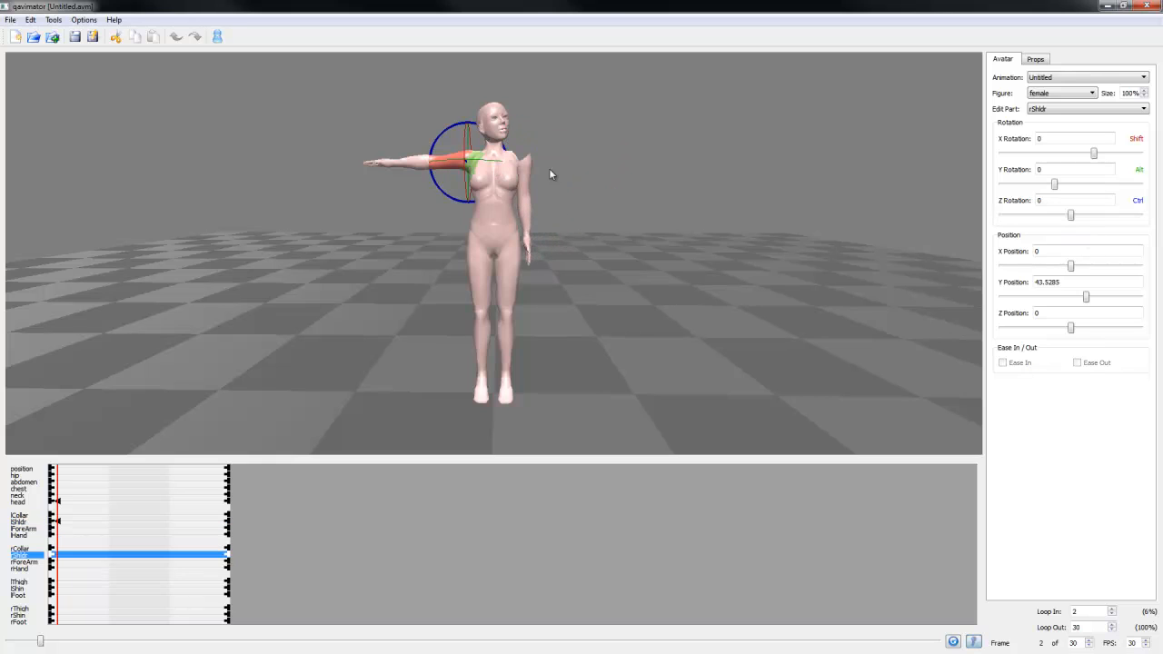
- Raise the right shoulder's Z rotation to 70 so the right arm hangs down
left_click_drag(1070, 215, 1090, 215)
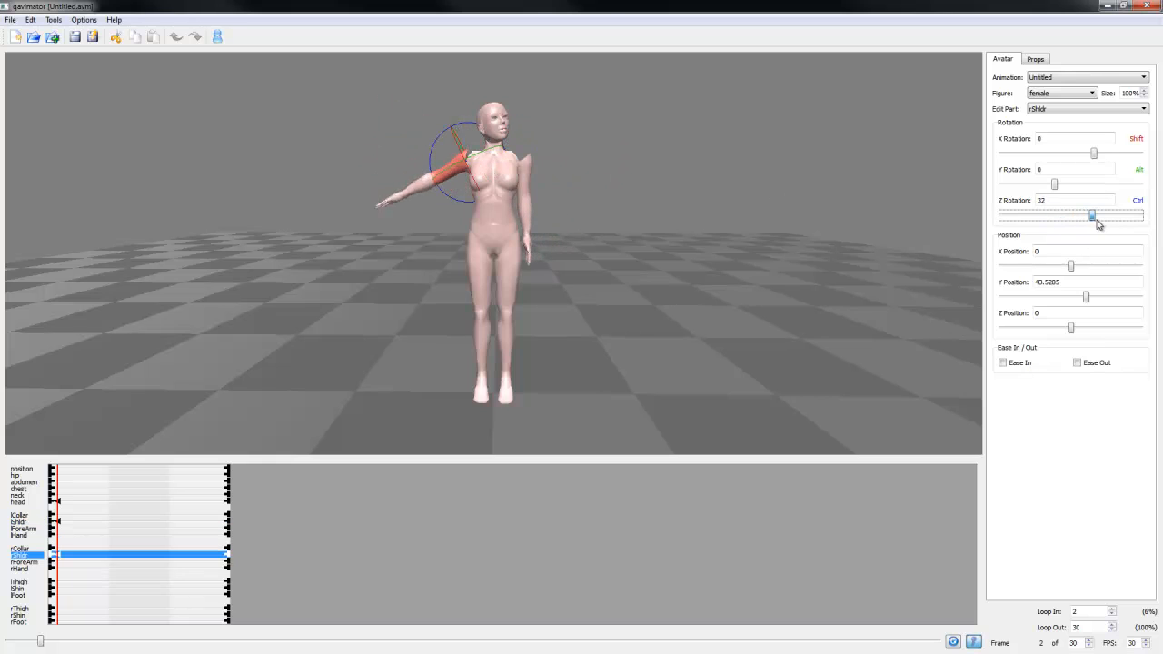
left_click_drag(1091, 215, 1117, 215)
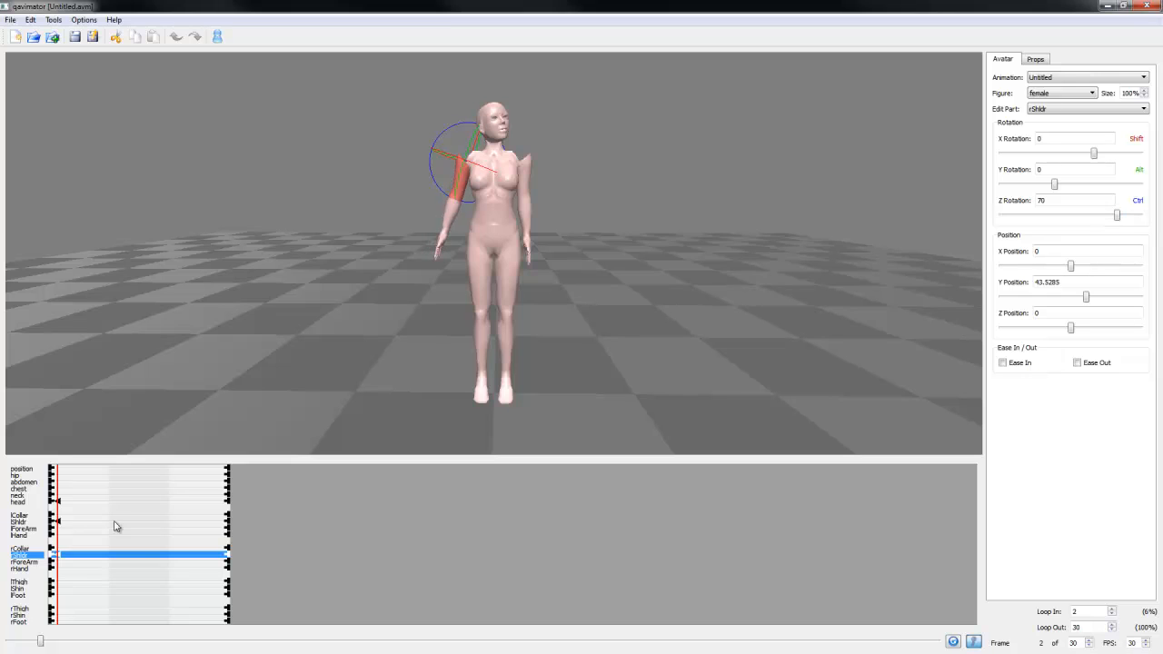
mouse_move(159, 444)
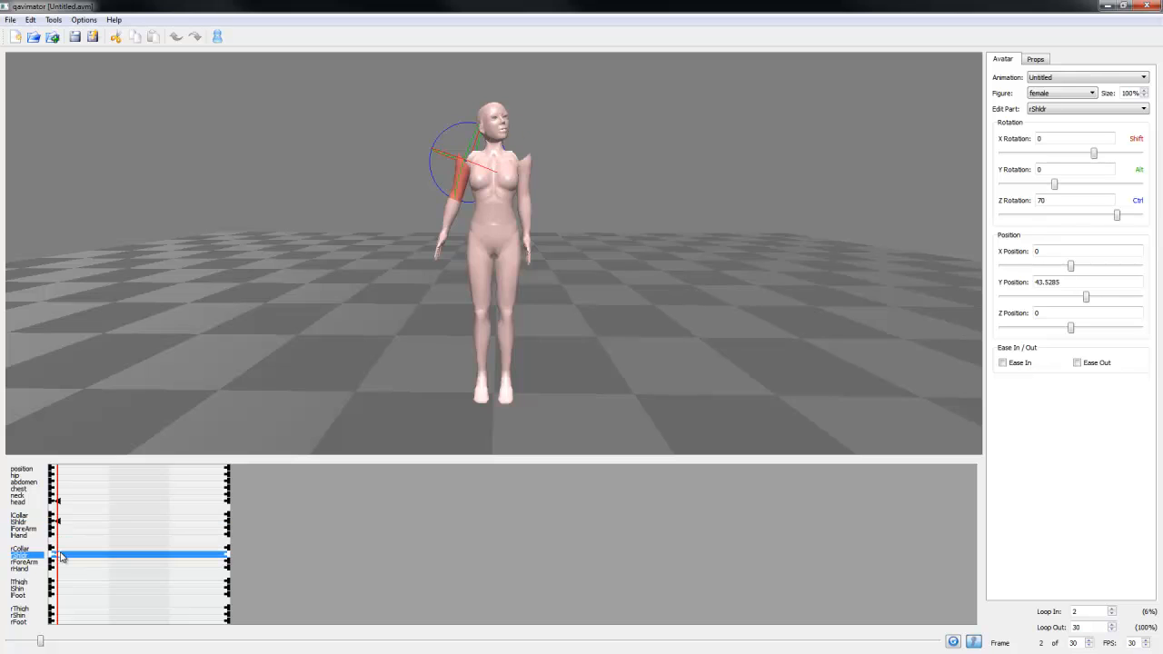
- Step through head, hip, abdomen, chest, neck, left shoulder and left forearm as Edit Part
left_click(18, 497)
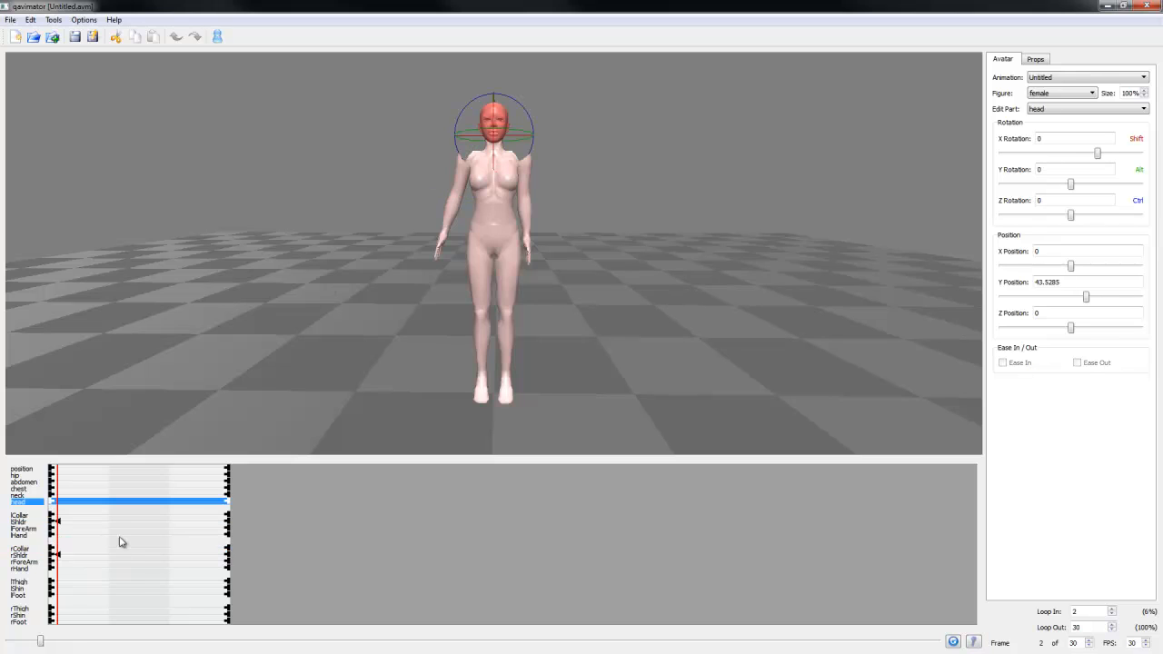
left_click(16, 475)
type("1")
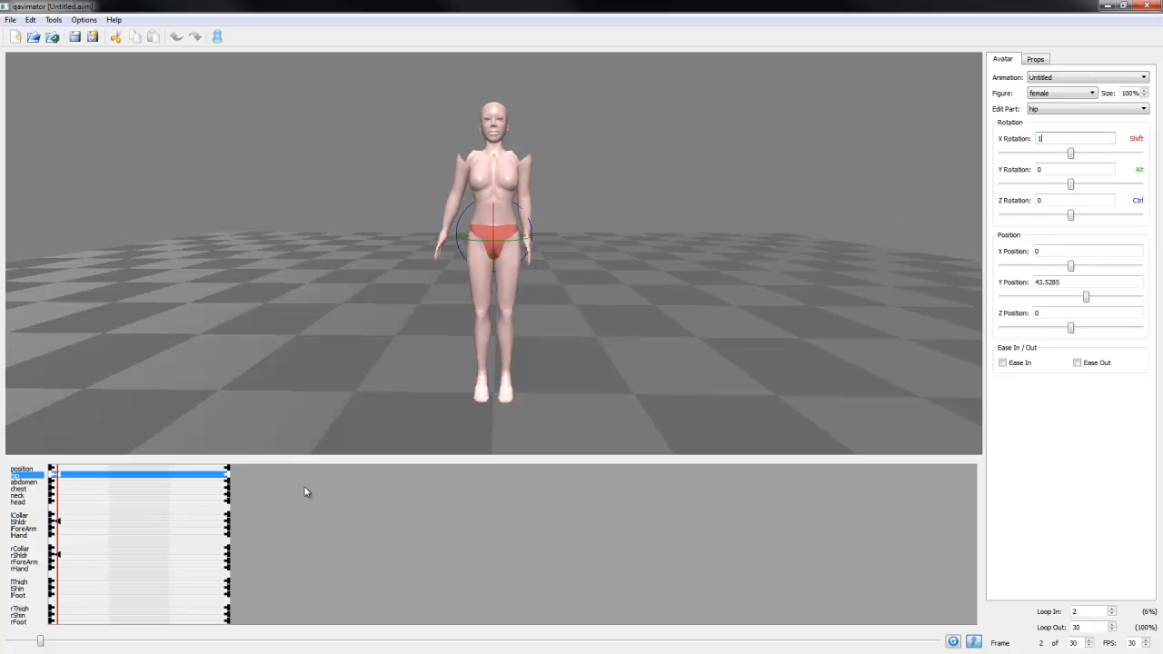
left_click(25, 480)
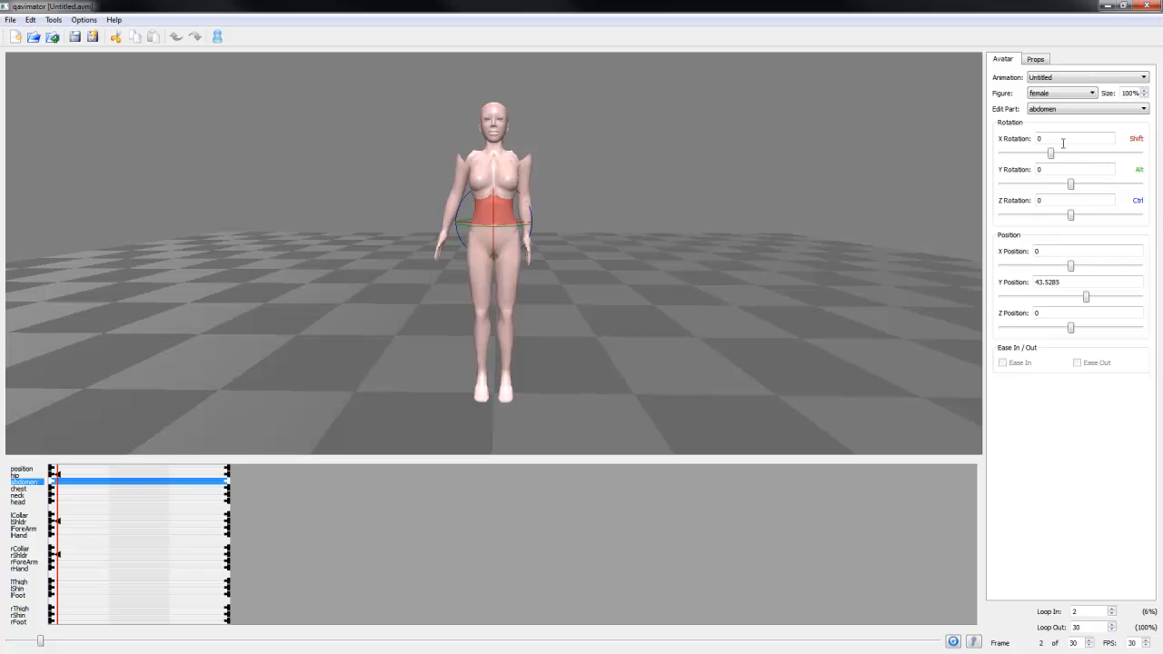
left_click(1142, 109)
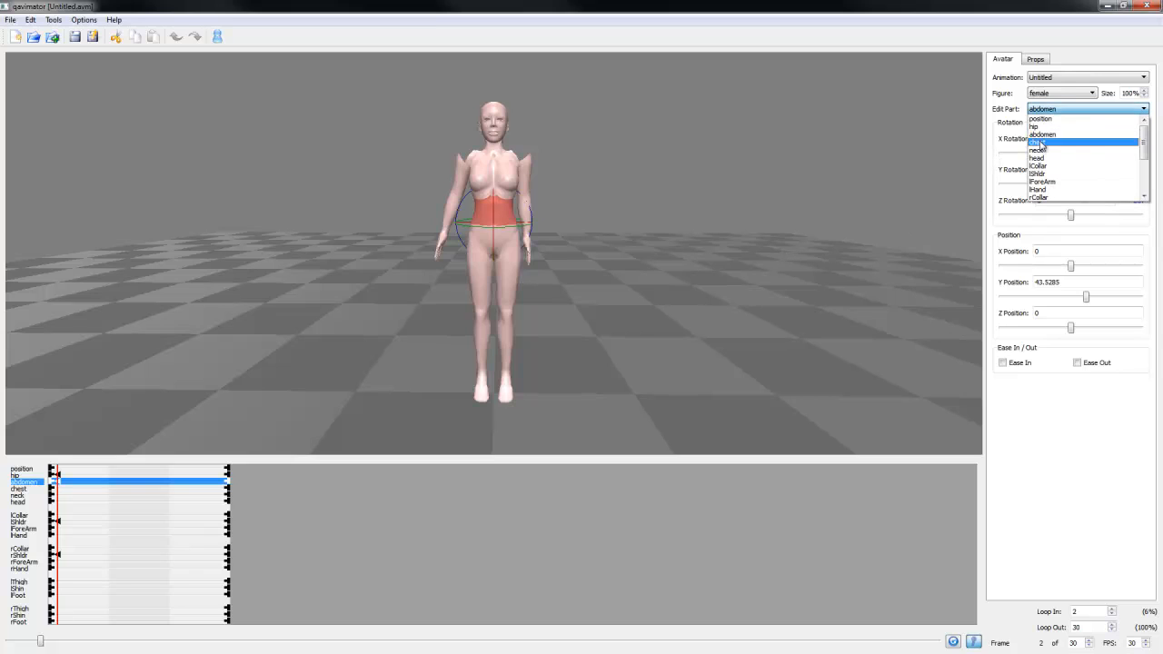
left_click(1036, 142)
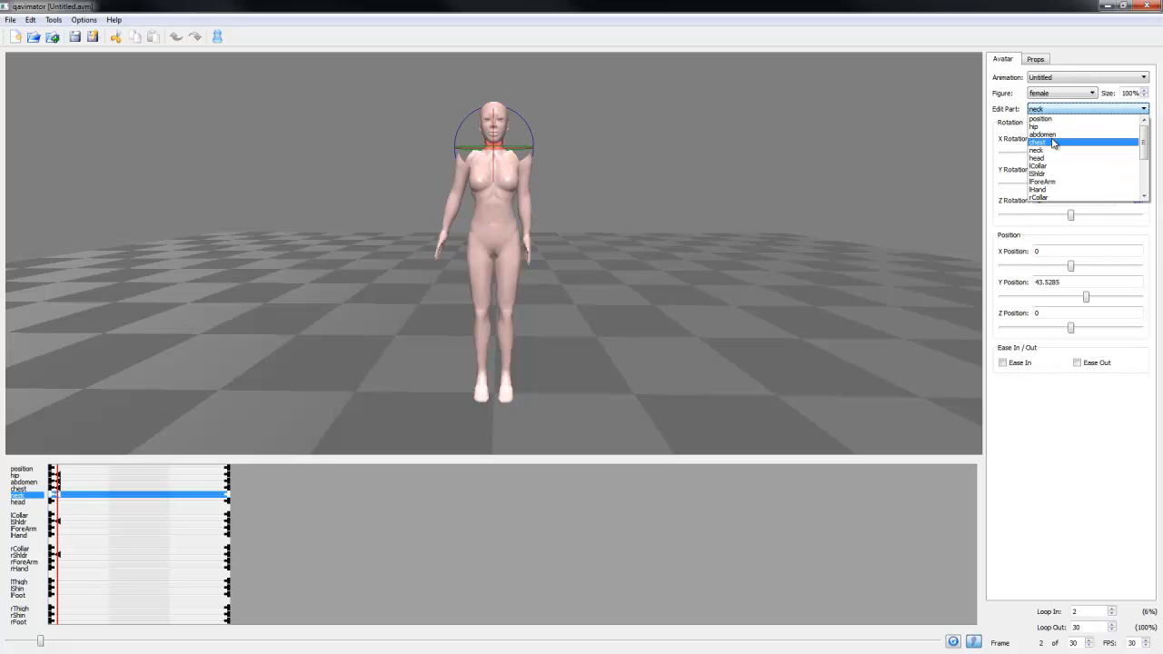
left_click(1036, 158)
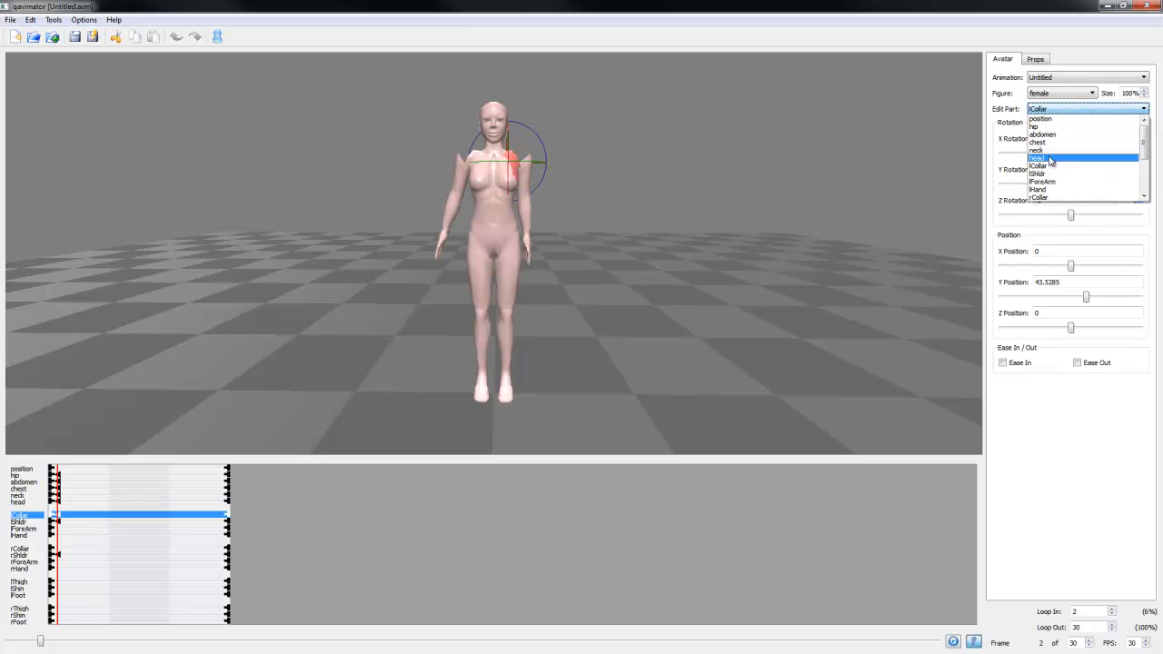
left_click(1043, 165)
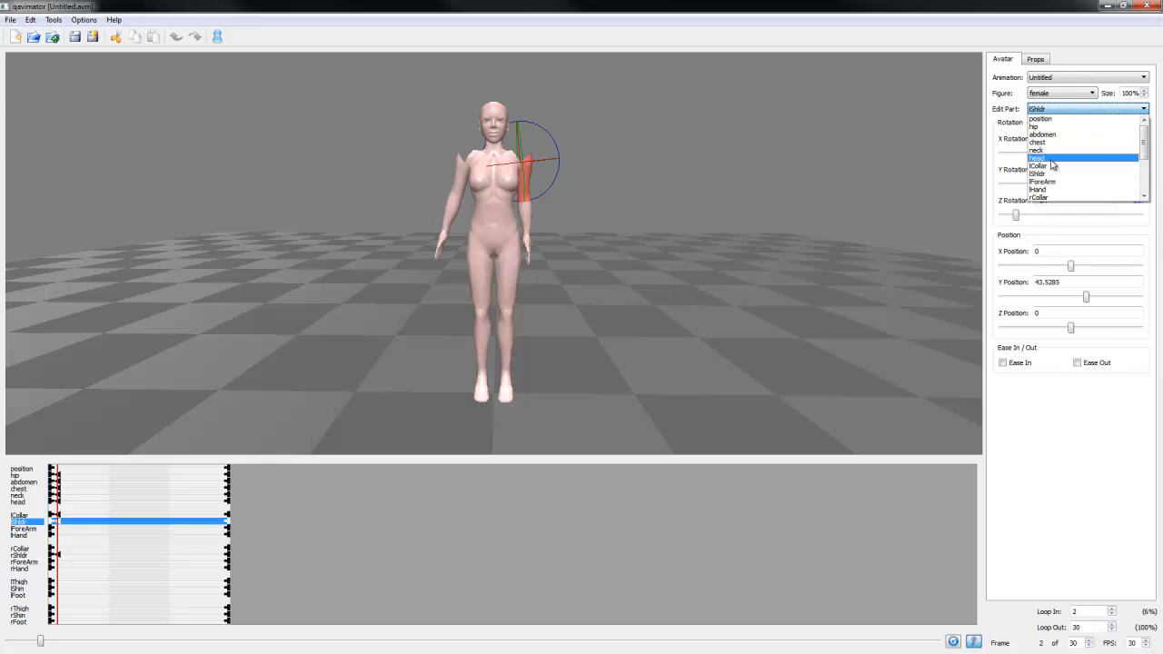
left_click(1042, 181)
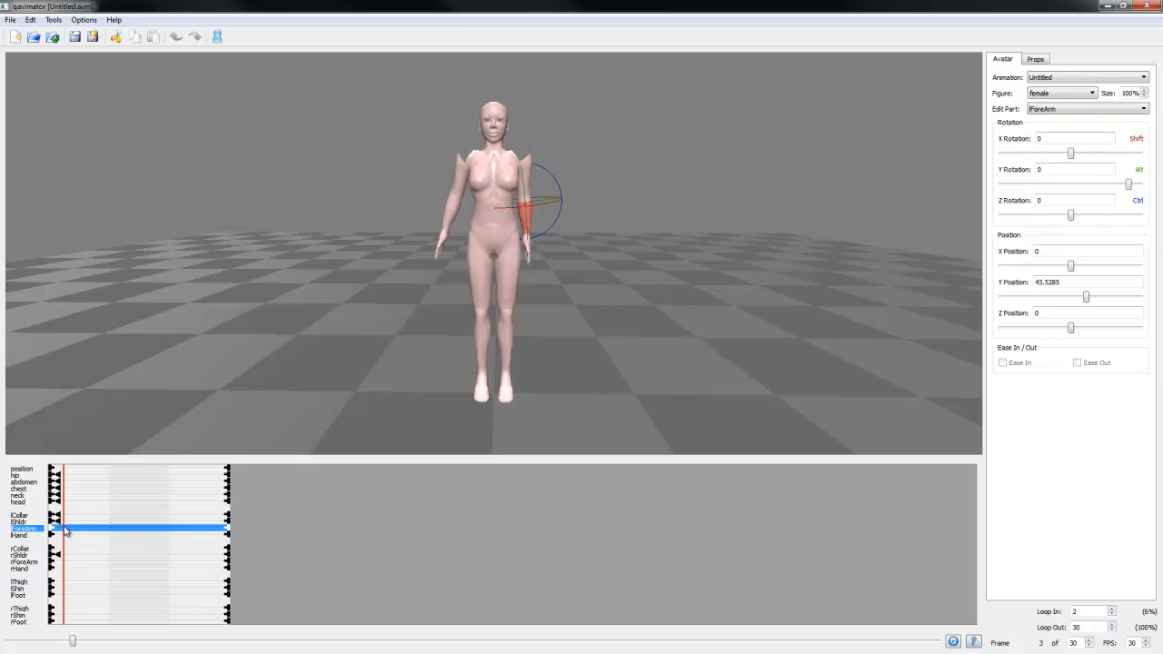
- Select the left hand, right collar, right shoulder and left thigh in turn
left_click(1075, 153)
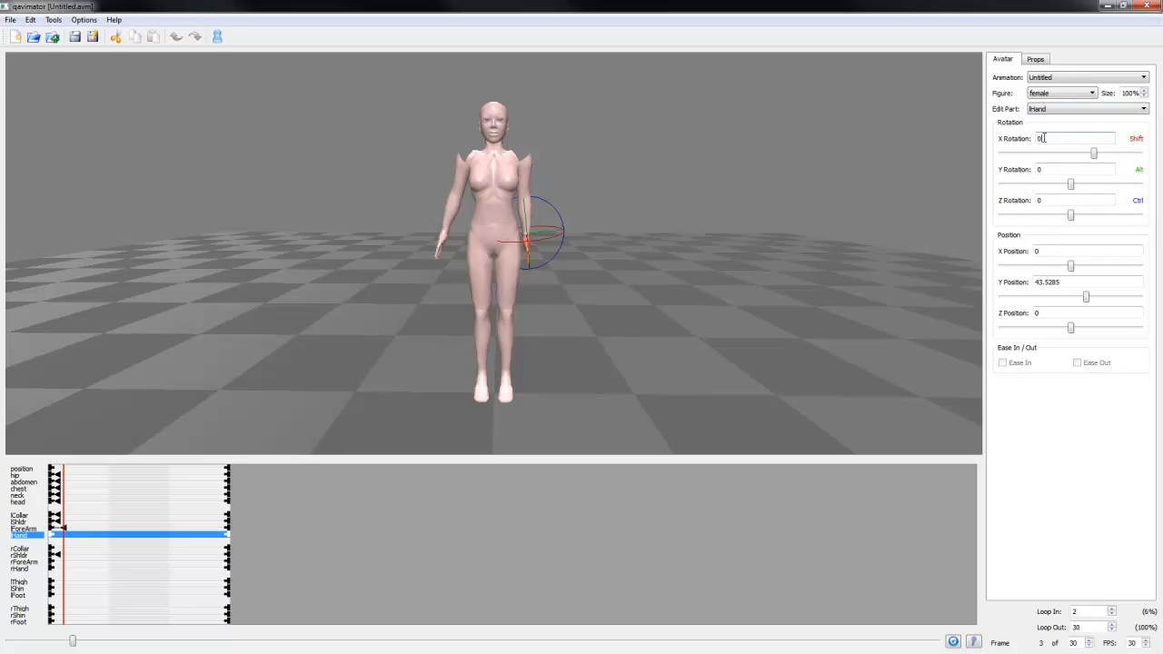
left_click(20, 546)
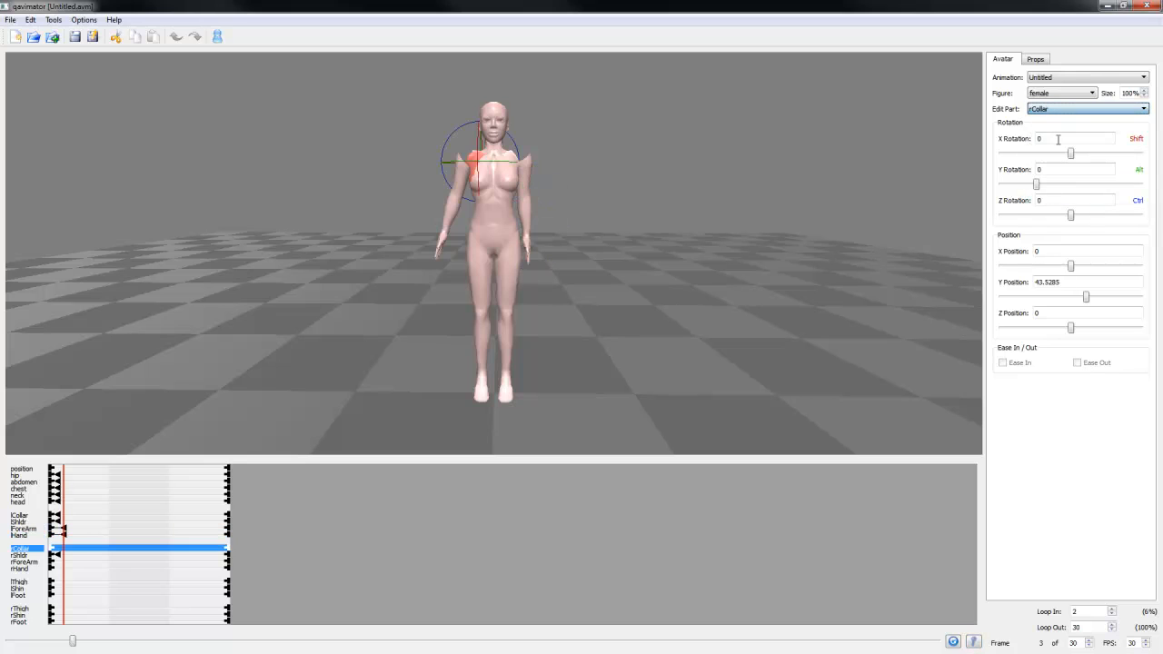
left_click(1142, 109)
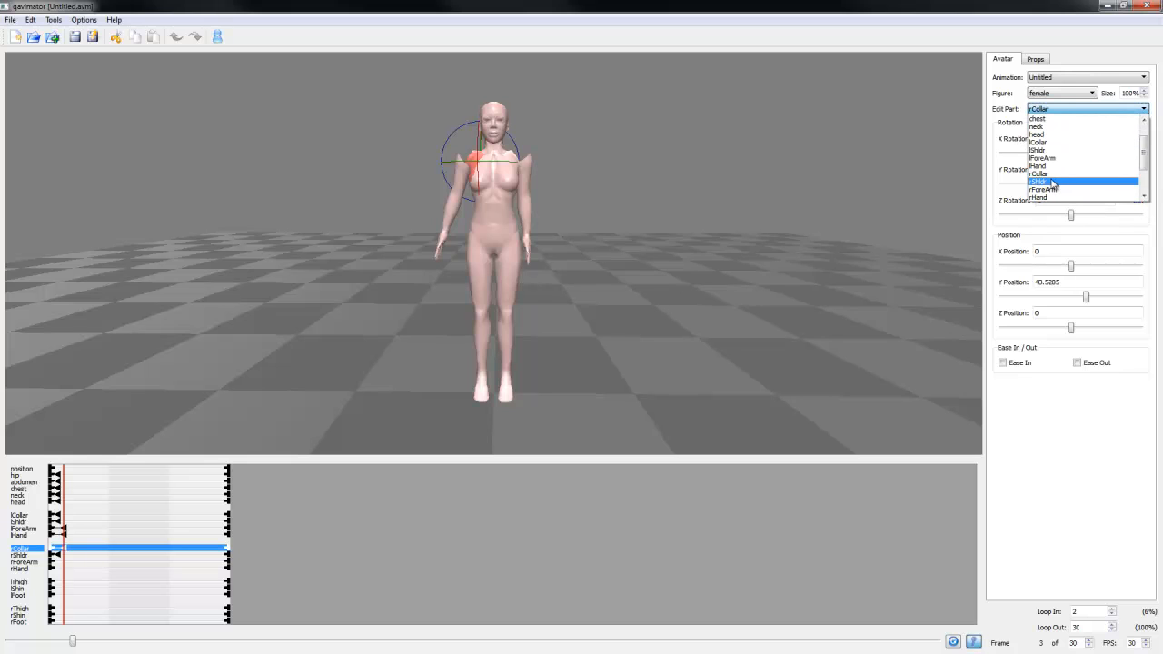
mouse_move(1041, 189)
type("1")
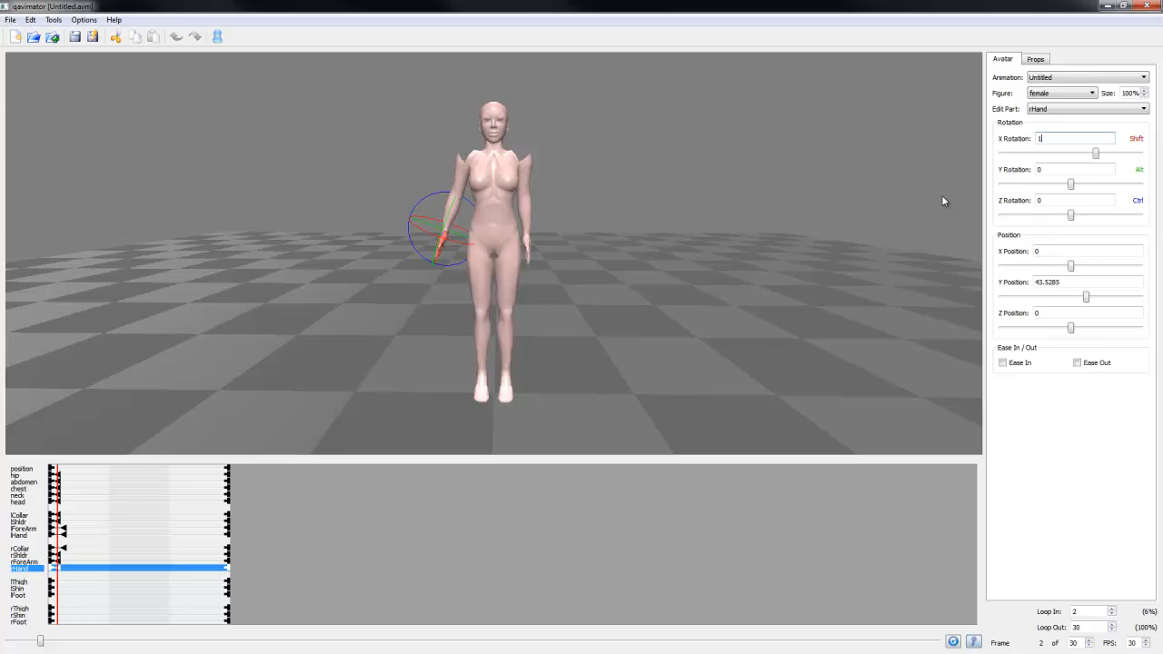
left_click(22, 581)
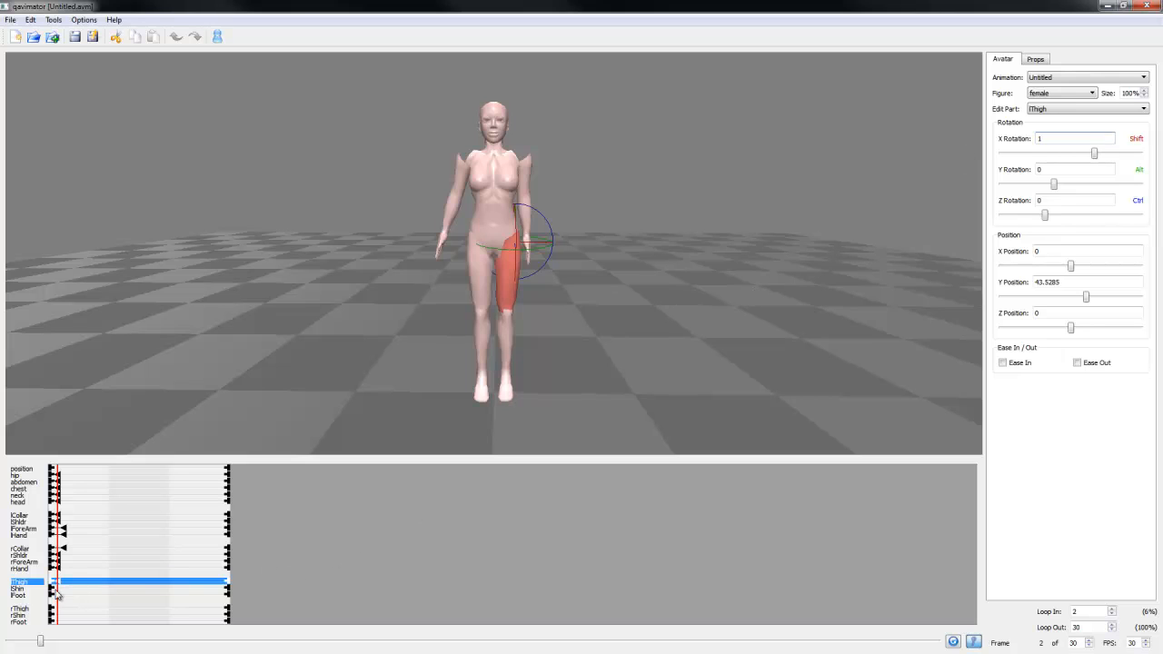
- Select the left shin, right shin and right foot, then save the animation
left_click(20, 588)
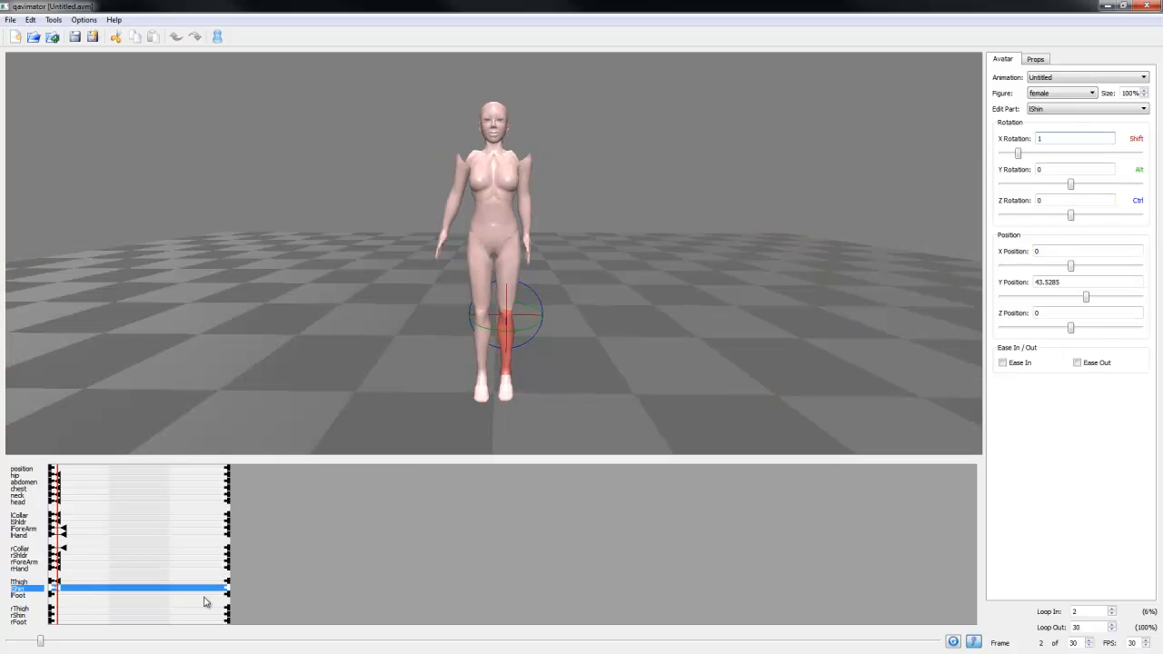
left_click(19, 595)
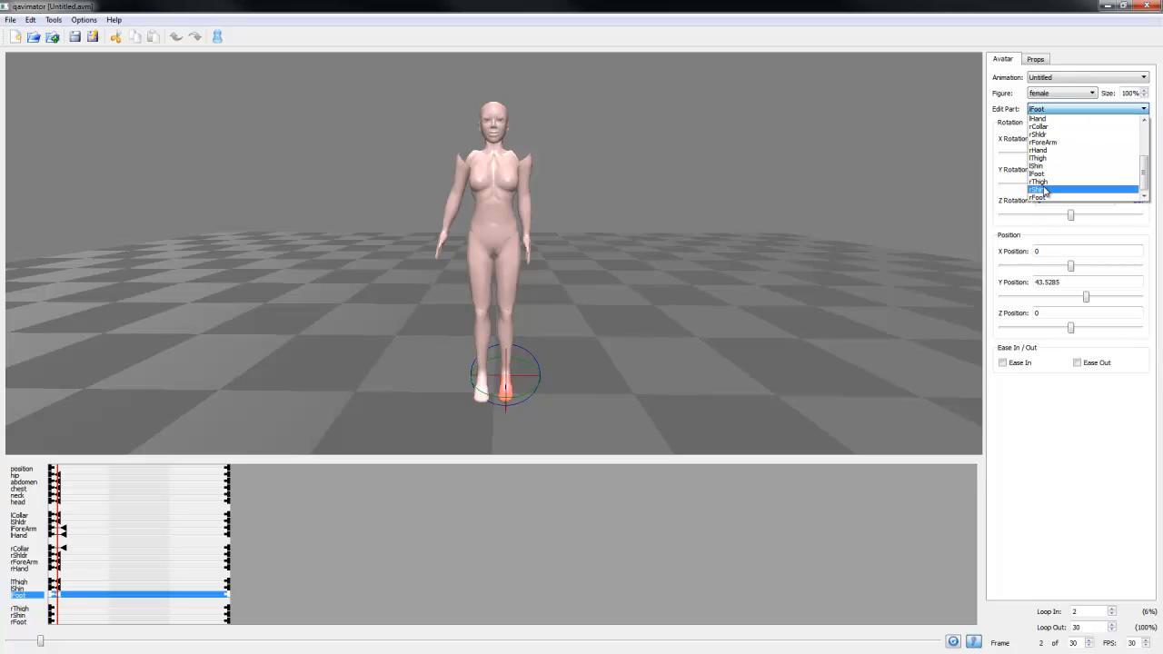
left_click(1040, 189)
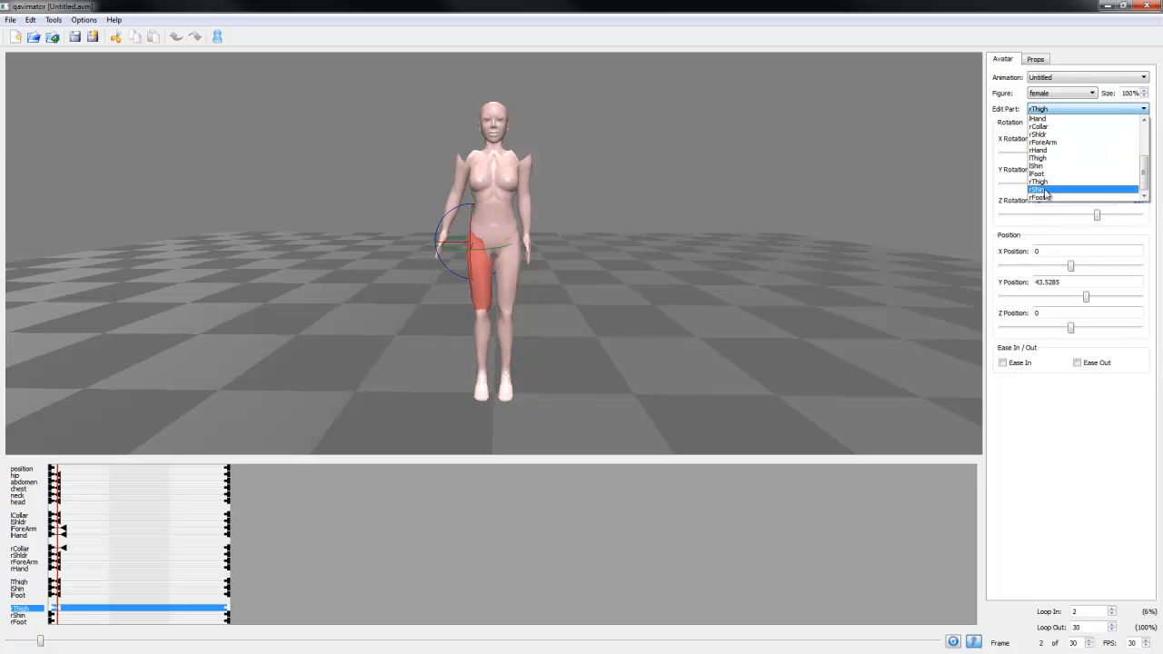
left_click(1038, 165)
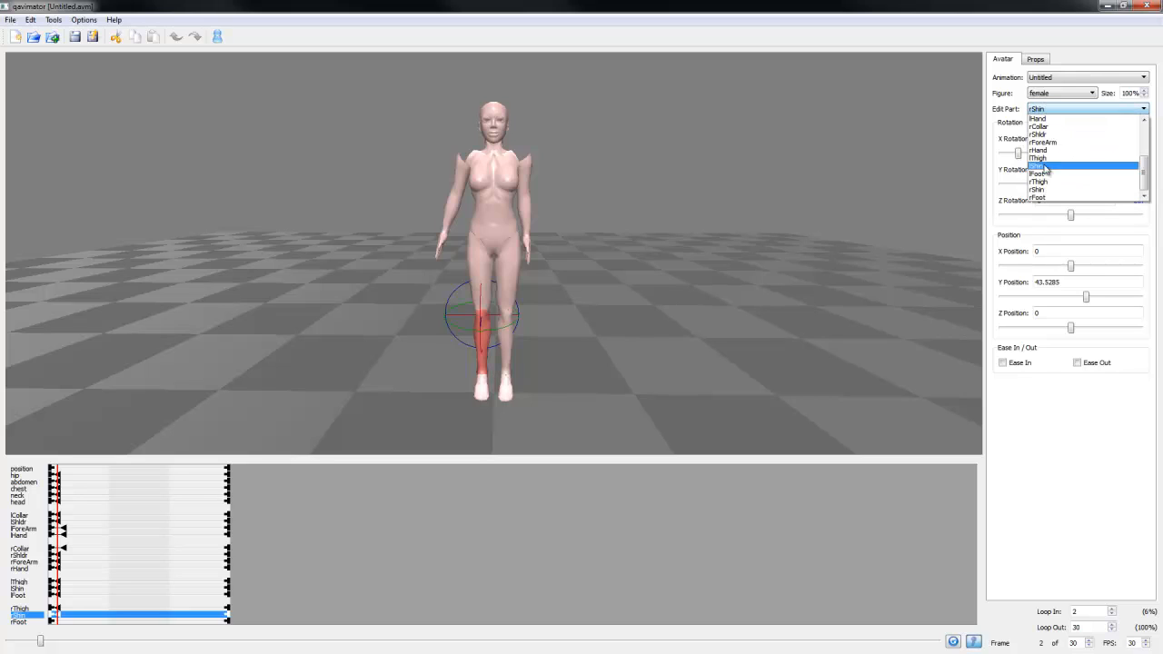
left_click(1037, 173)
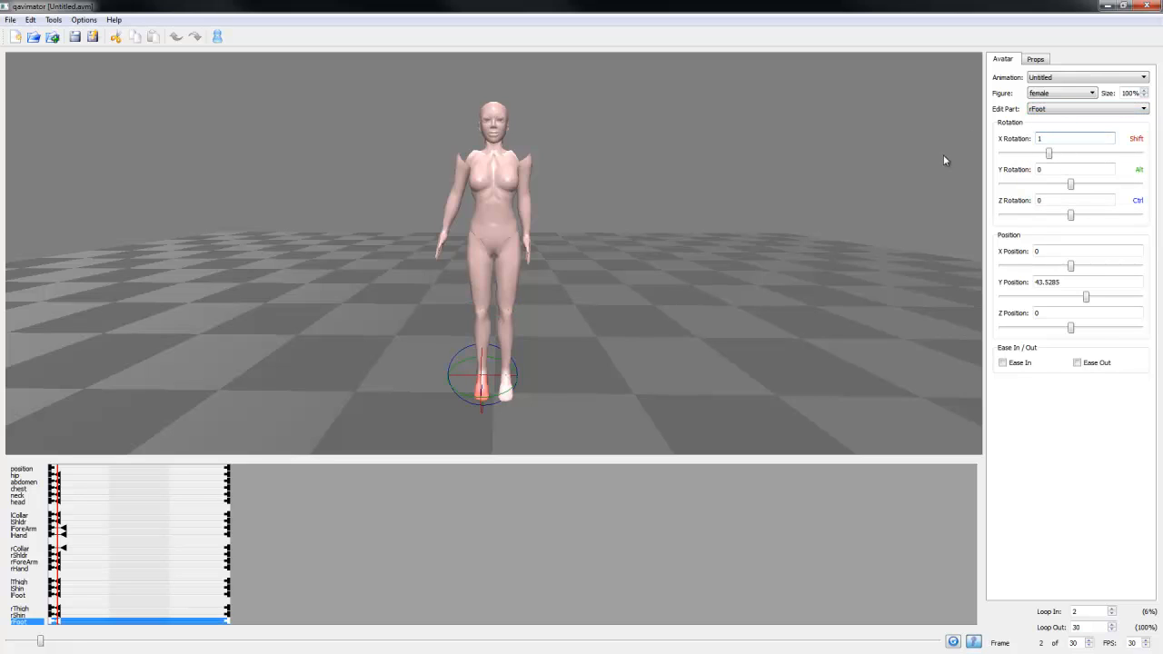
left_click(34, 36)
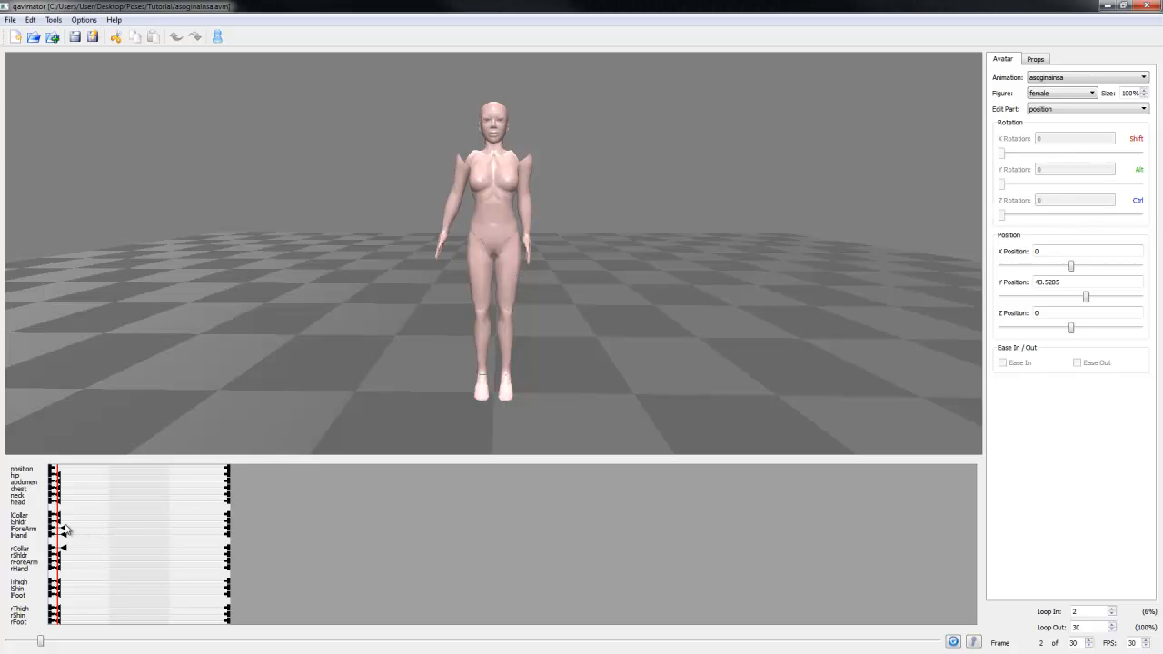
- Select lHand and rCollar, then save as HHBSTUTORIAL.avm in Tutorial poses
left_click(20, 534)
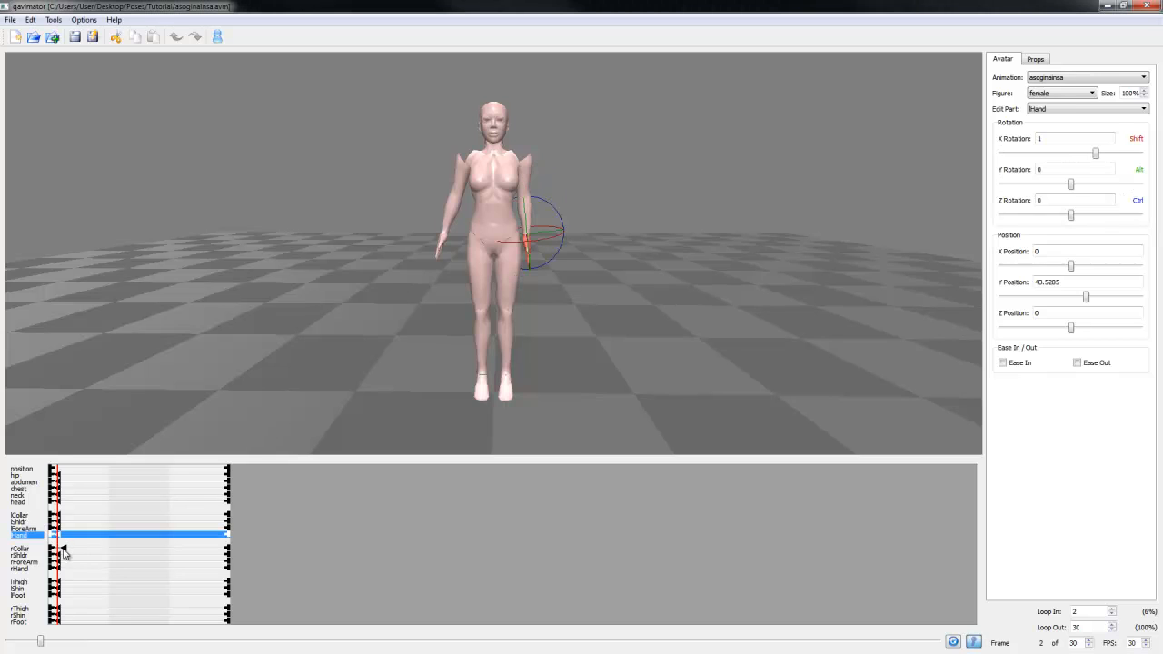
left_click(20, 548)
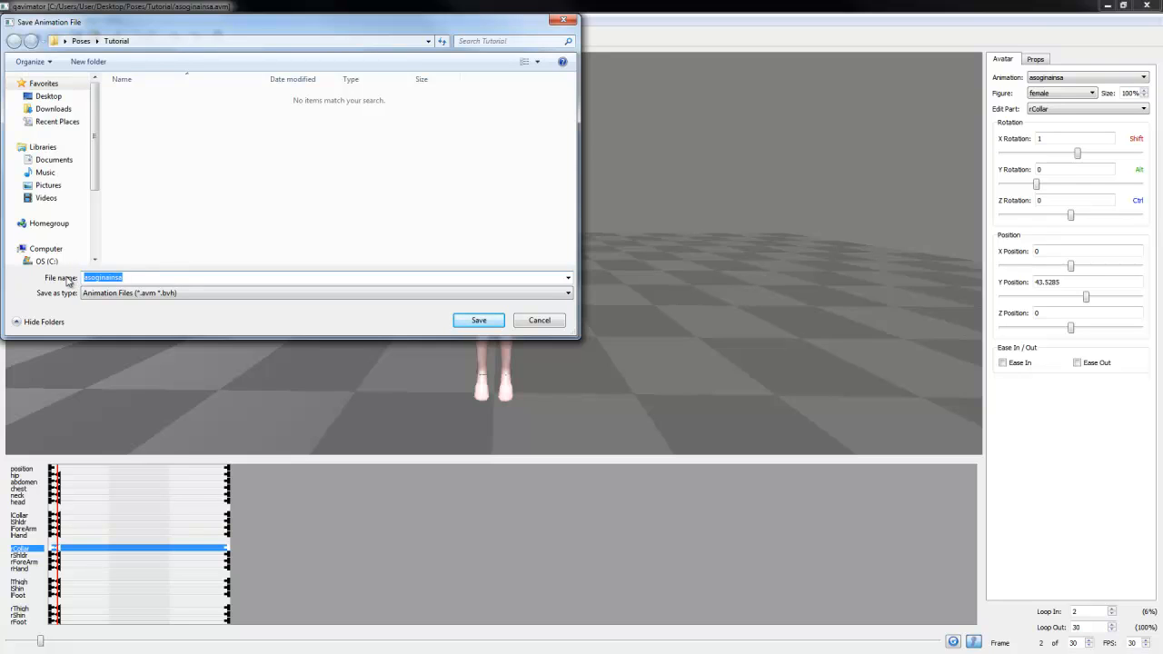
type("HHBS")
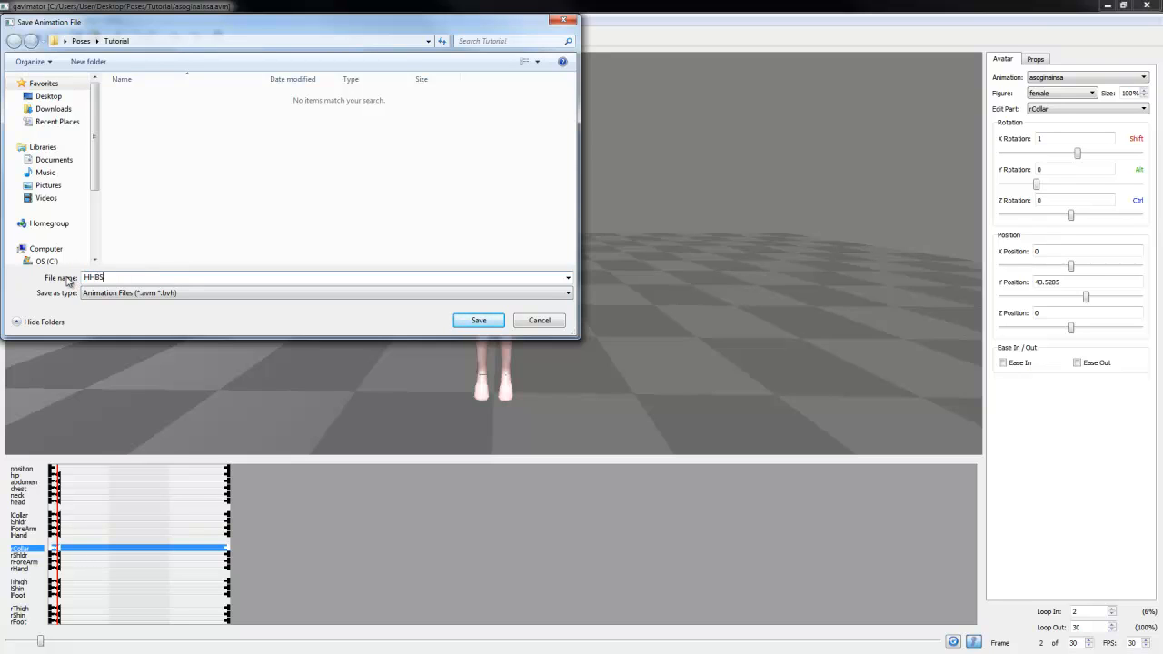
type("TUT")
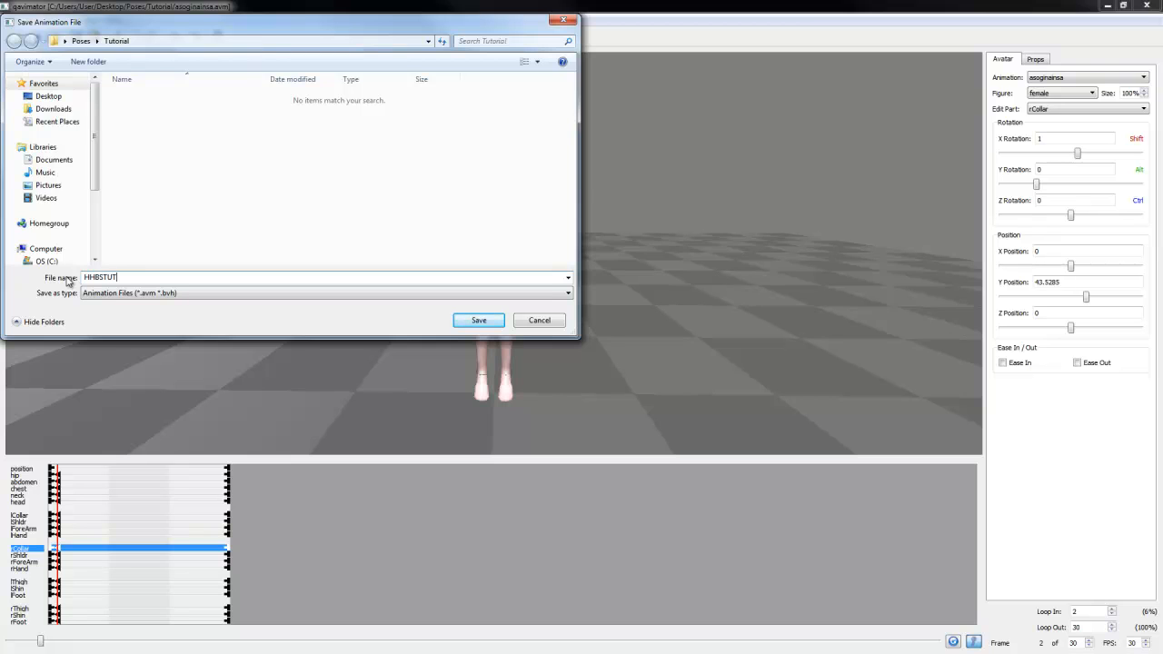
type("ORIAL.avm")
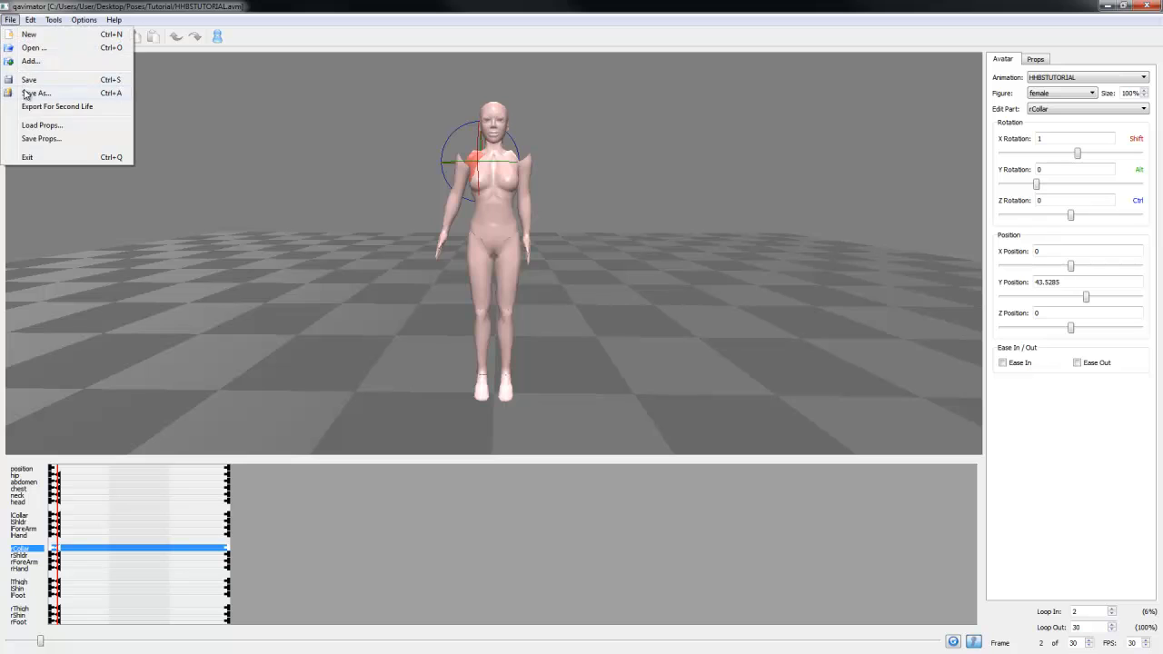
- Save a second copy of the pose as HHBSTUTORIAL.bvh
left_click(36, 93)
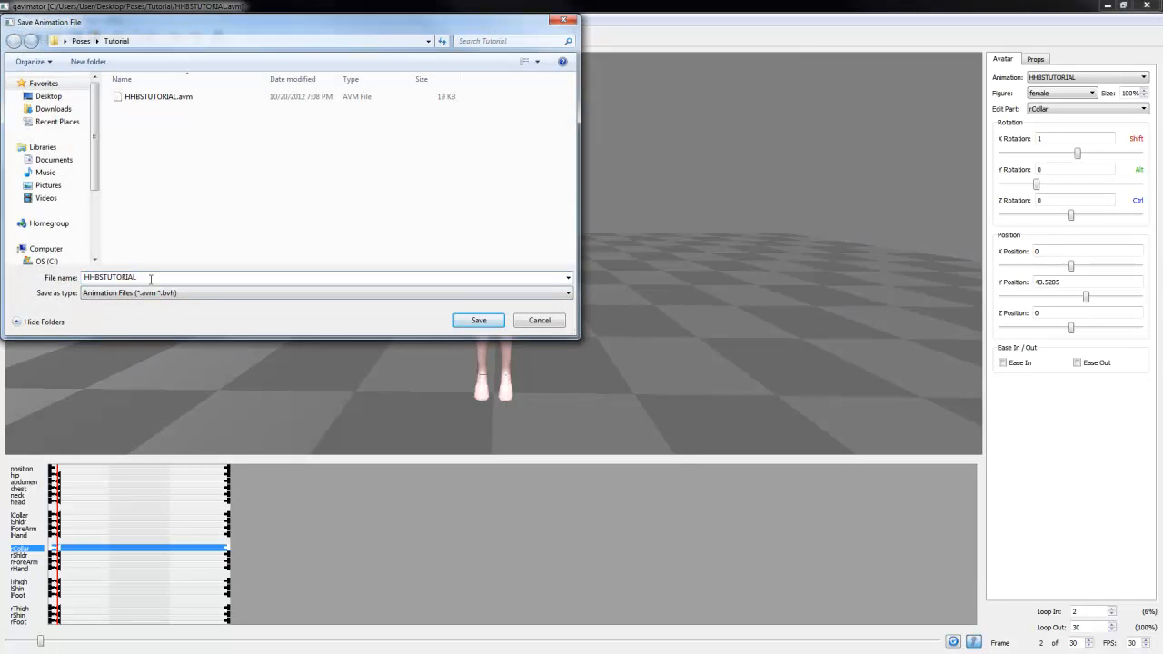
type(".B")
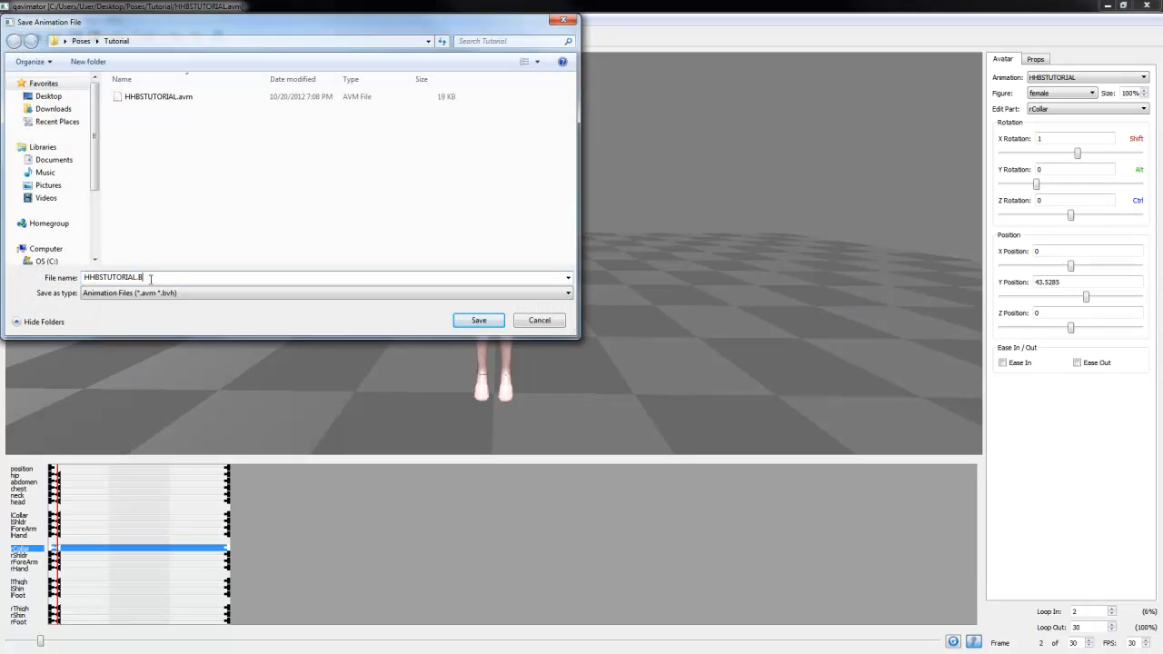
left_click(479, 320)
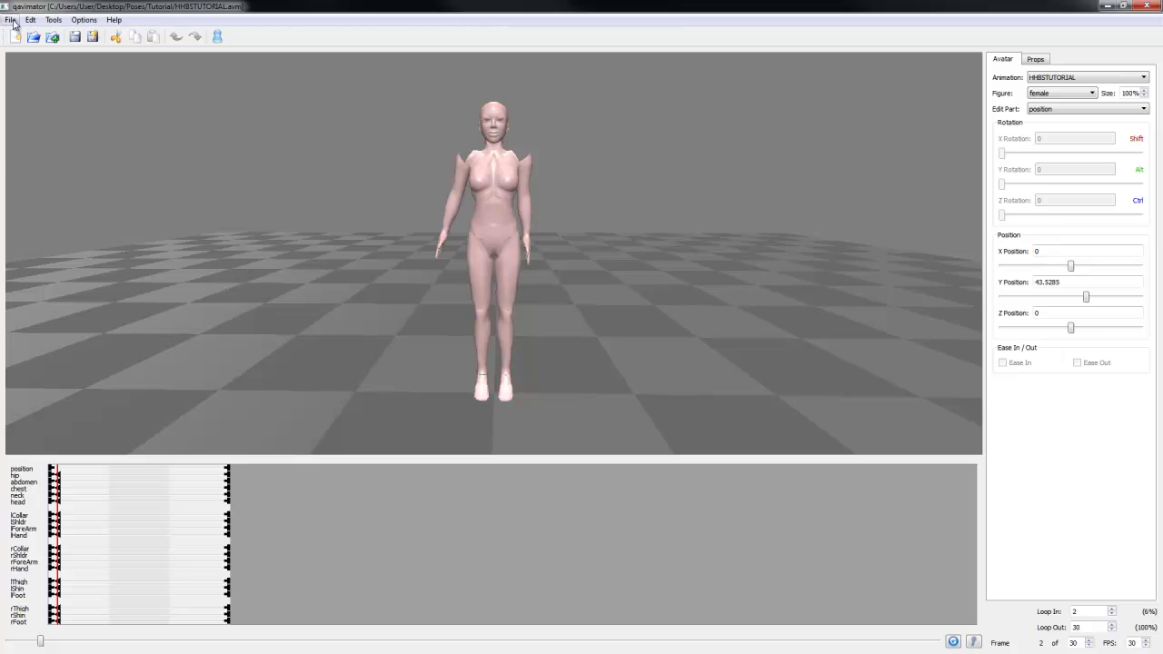
- Reopen HHBSTUTORIAL.bvh and run Optimize BVH to thin its keyframes
left_click(10, 19)
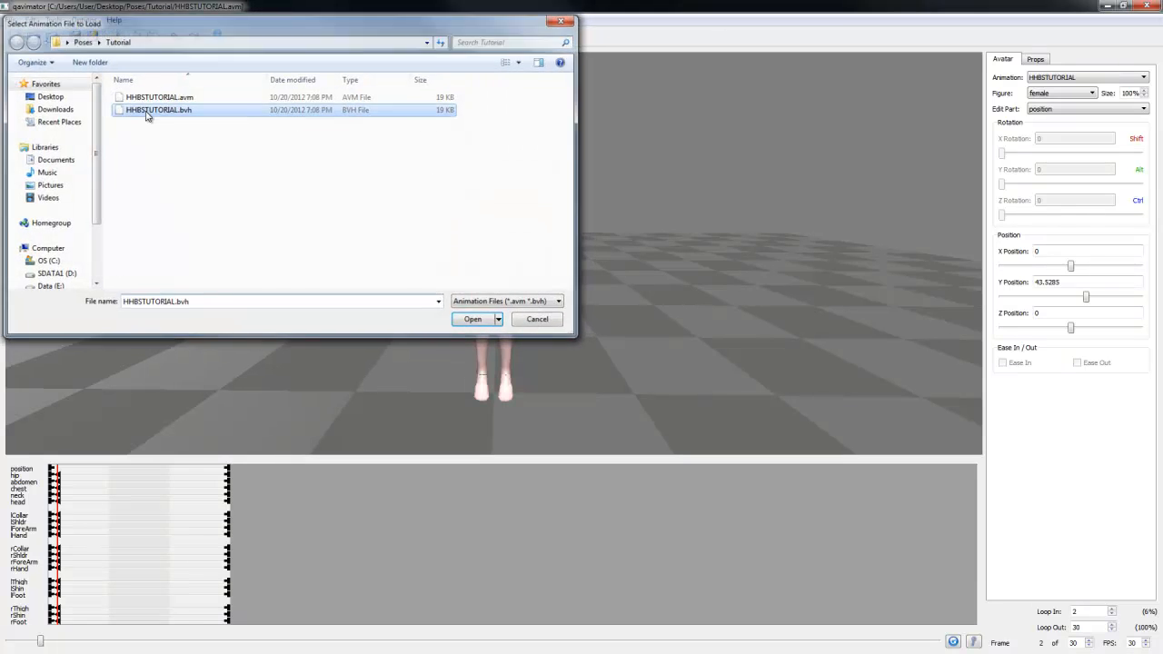
left_click(471, 319)
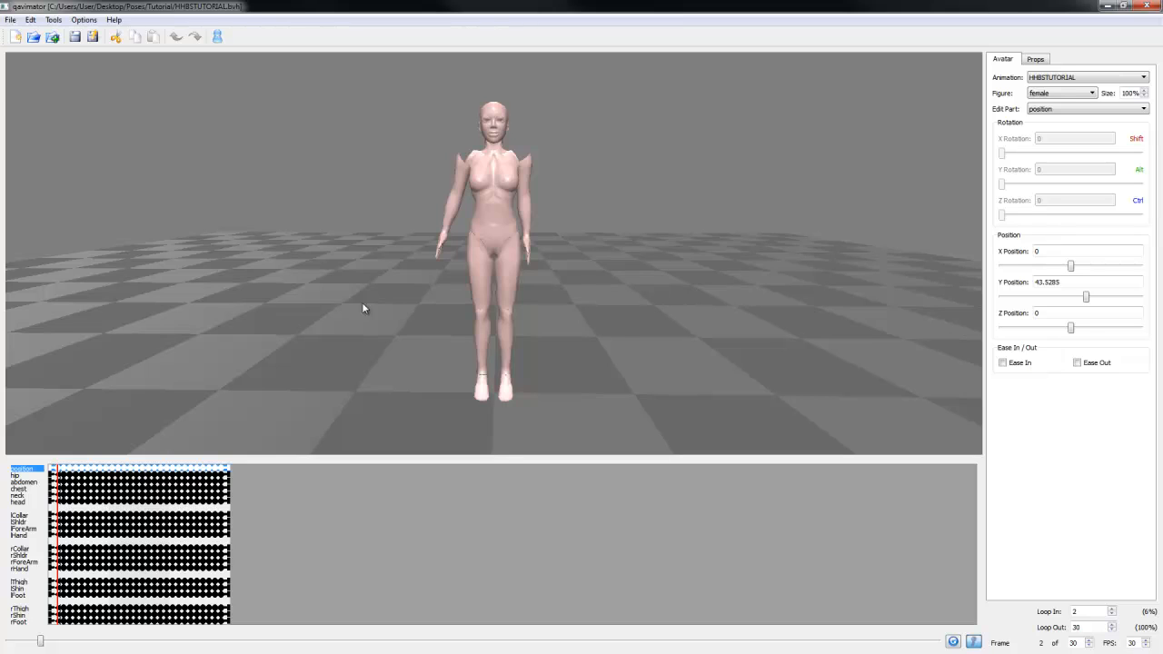
mouse_move(309, 339)
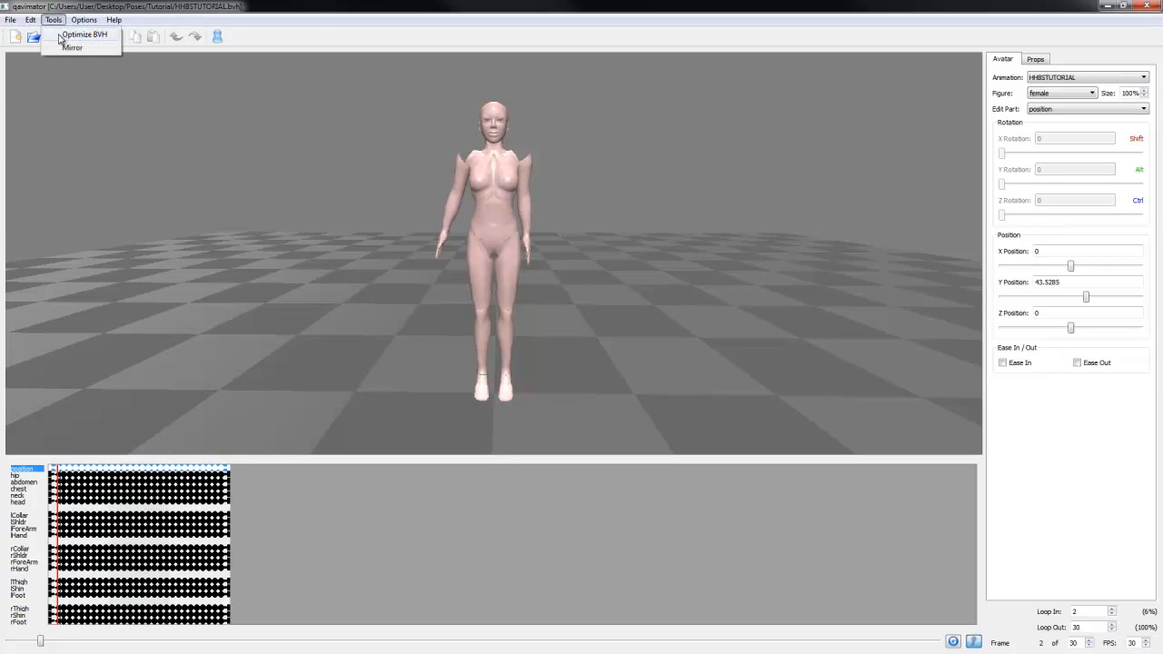
left_click(85, 34)
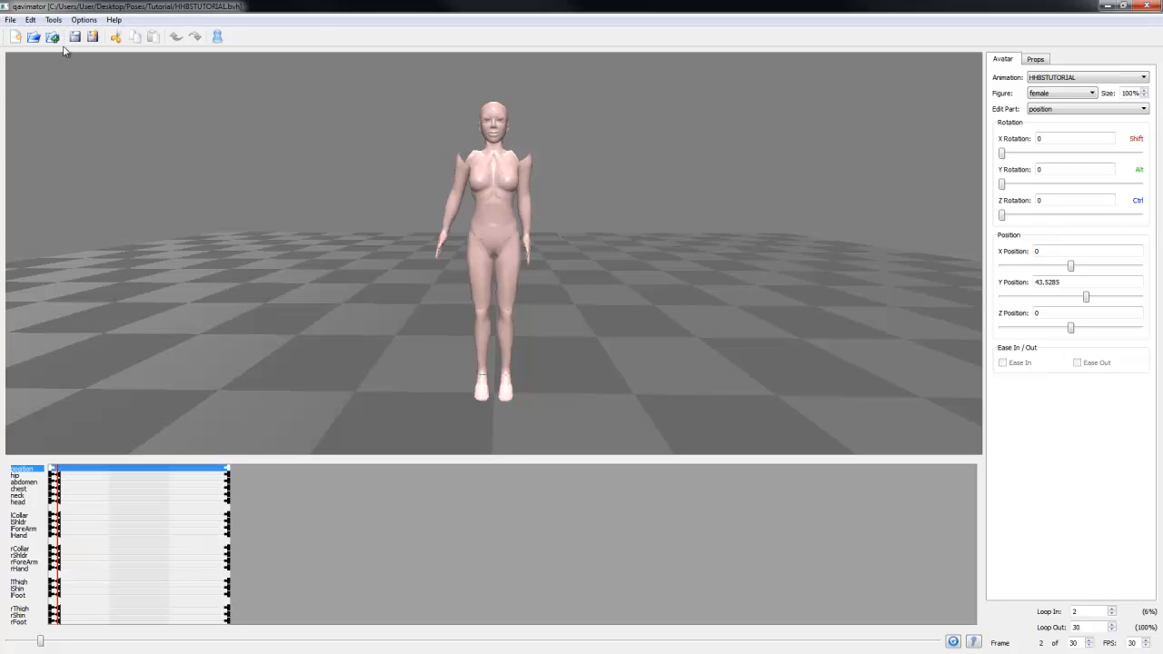
mouse_move(225, 197)
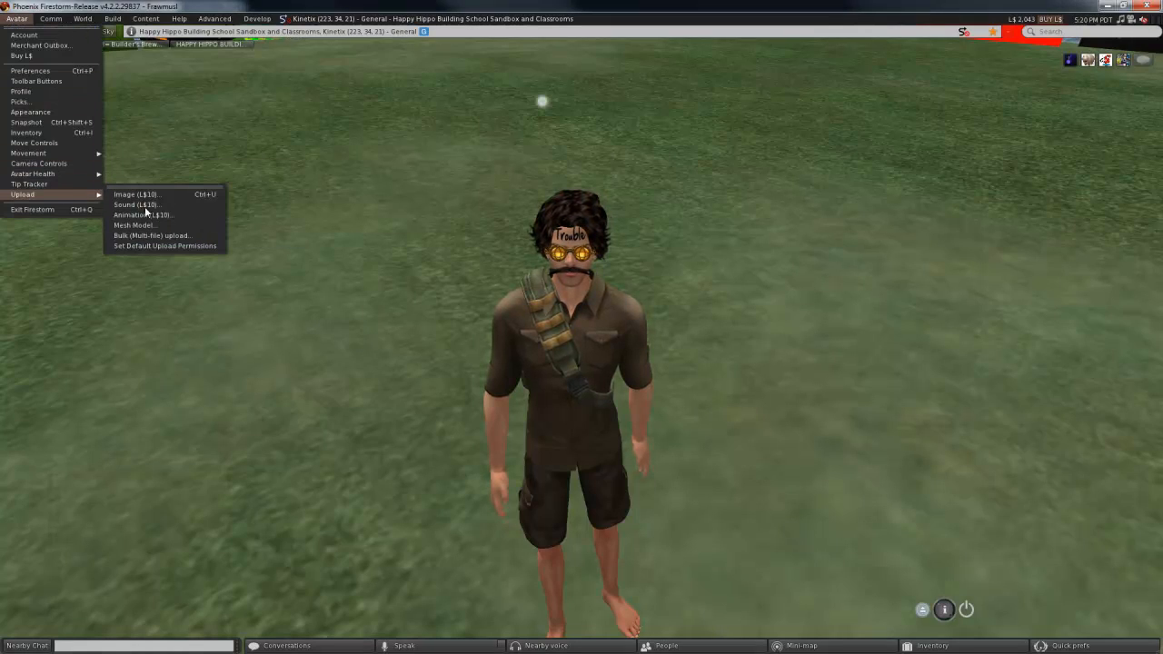
- Load HHBSTUTORIAL.bvh from the Tutorial folder into Firestorm's animation upload dialog
left_click(138, 214)
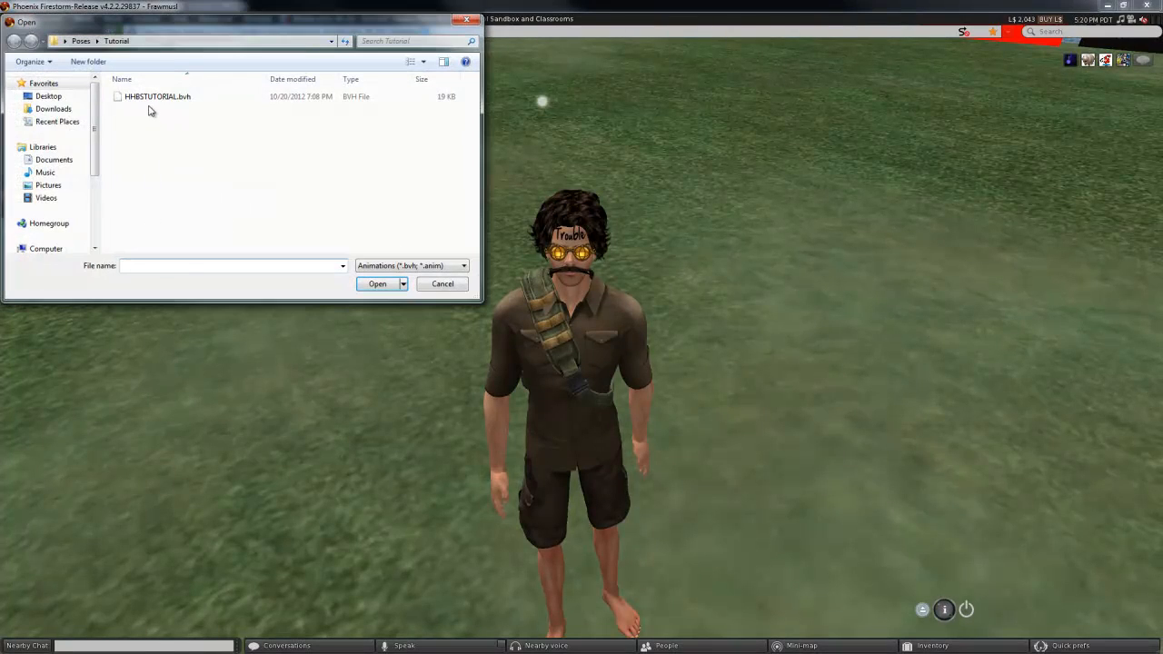
left_click(157, 97)
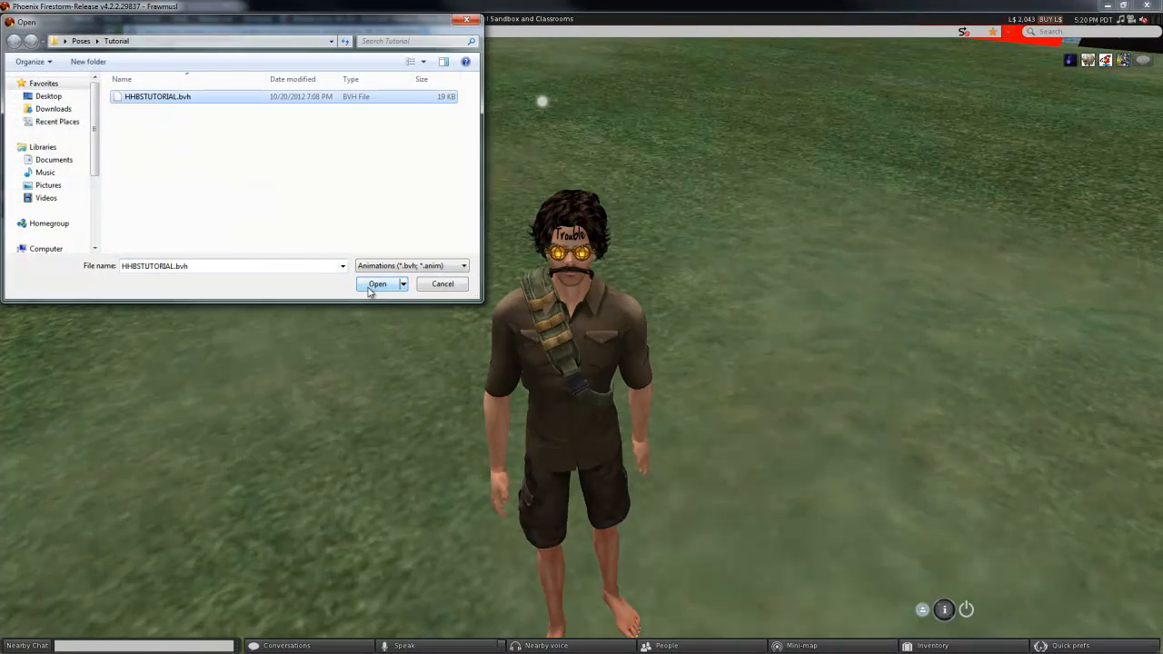
left_click(377, 283)
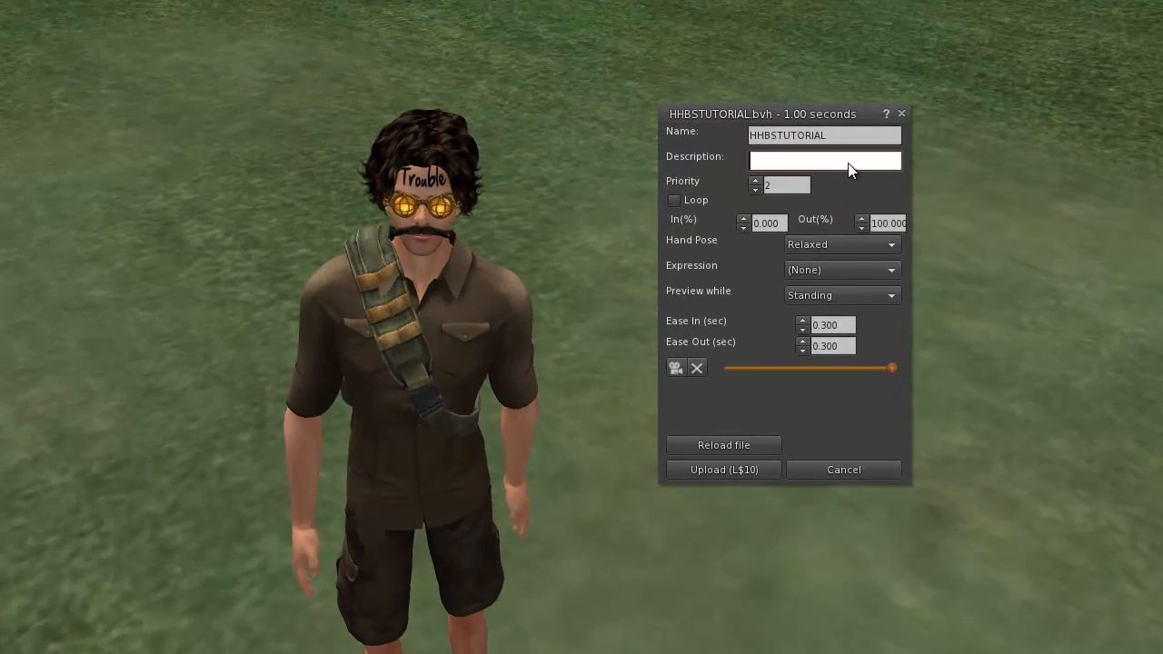
- Enter description 'This is awesome!', set priority to 1, and enable Loop
type("This is awesome")
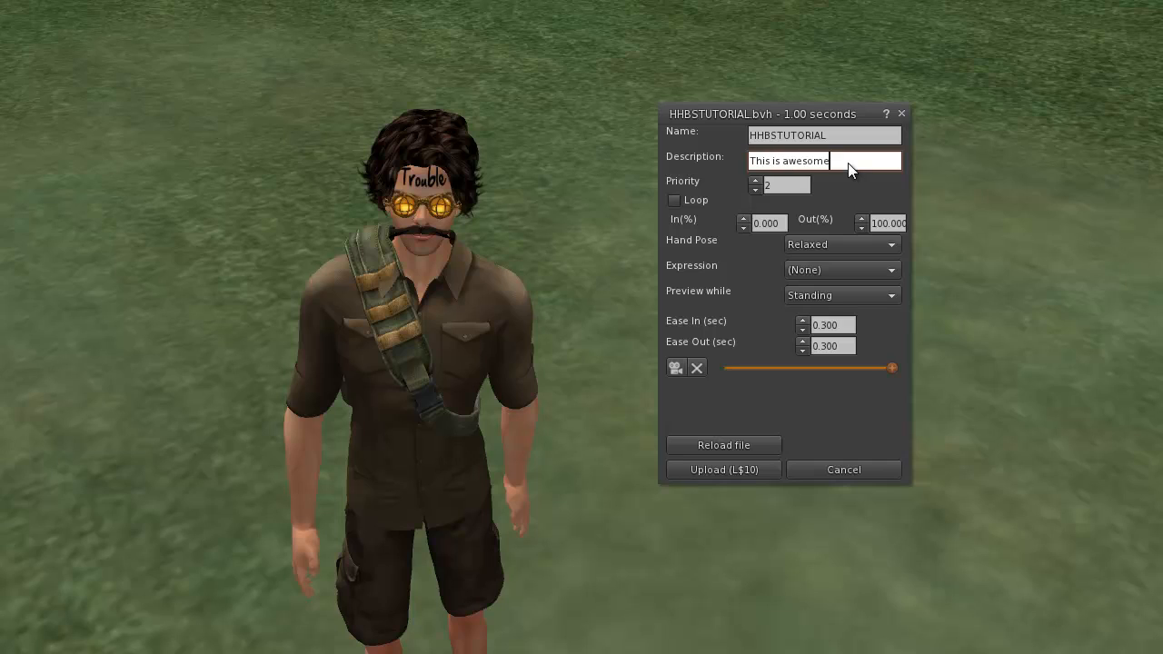
type("!")
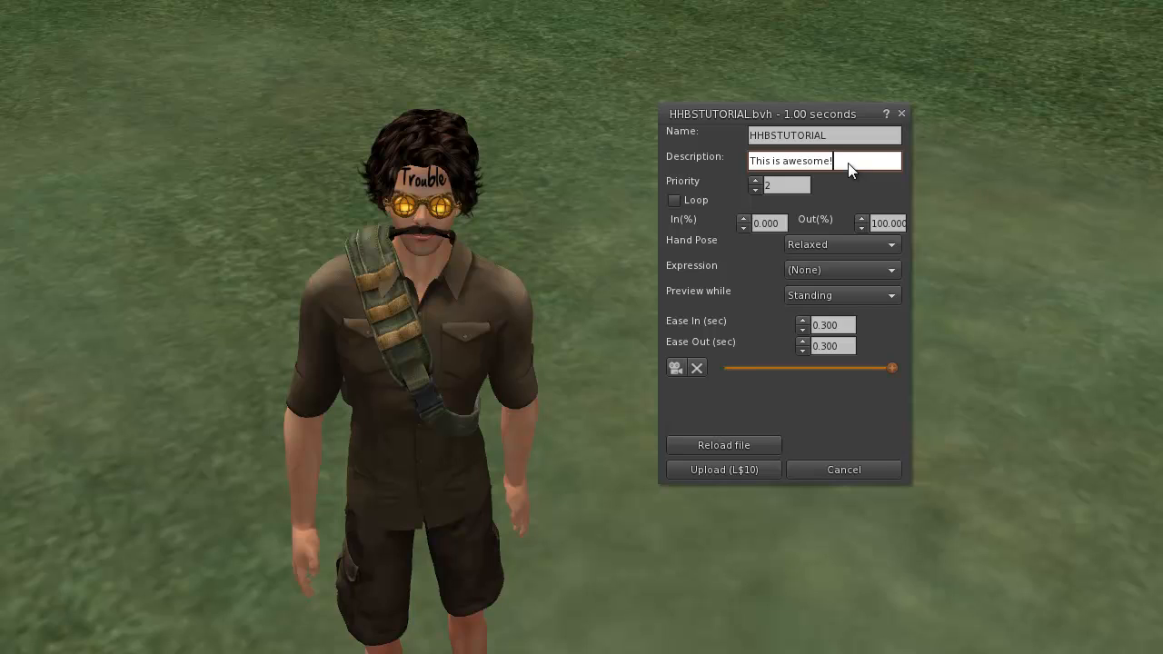
left_click(755, 188)
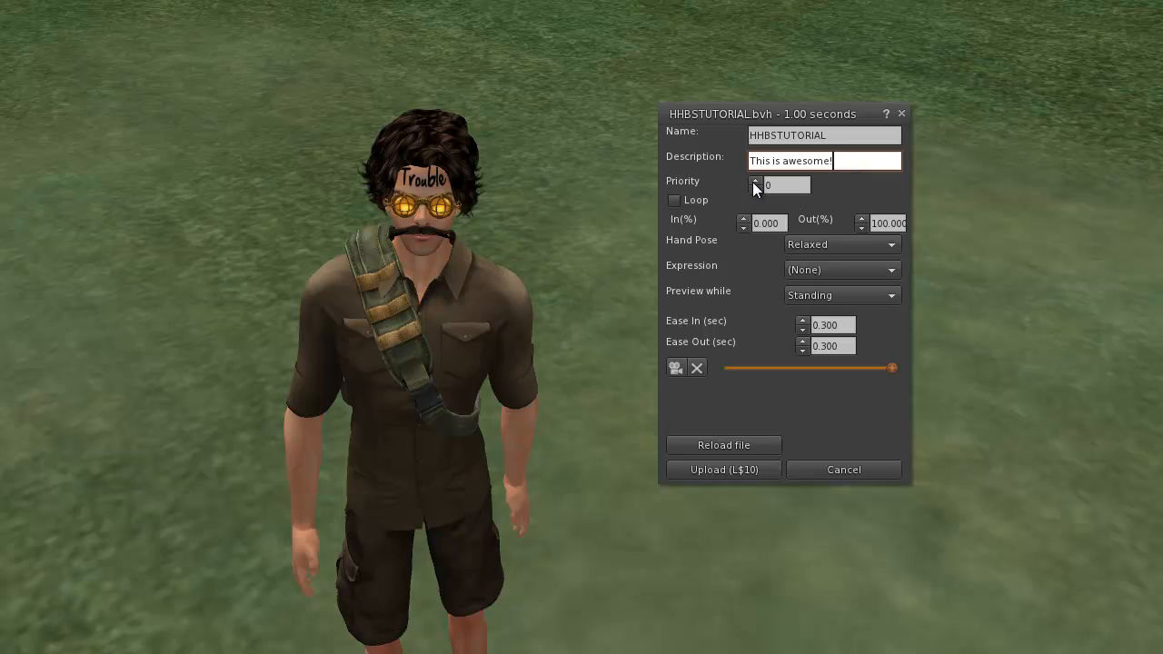
left_click(755, 182)
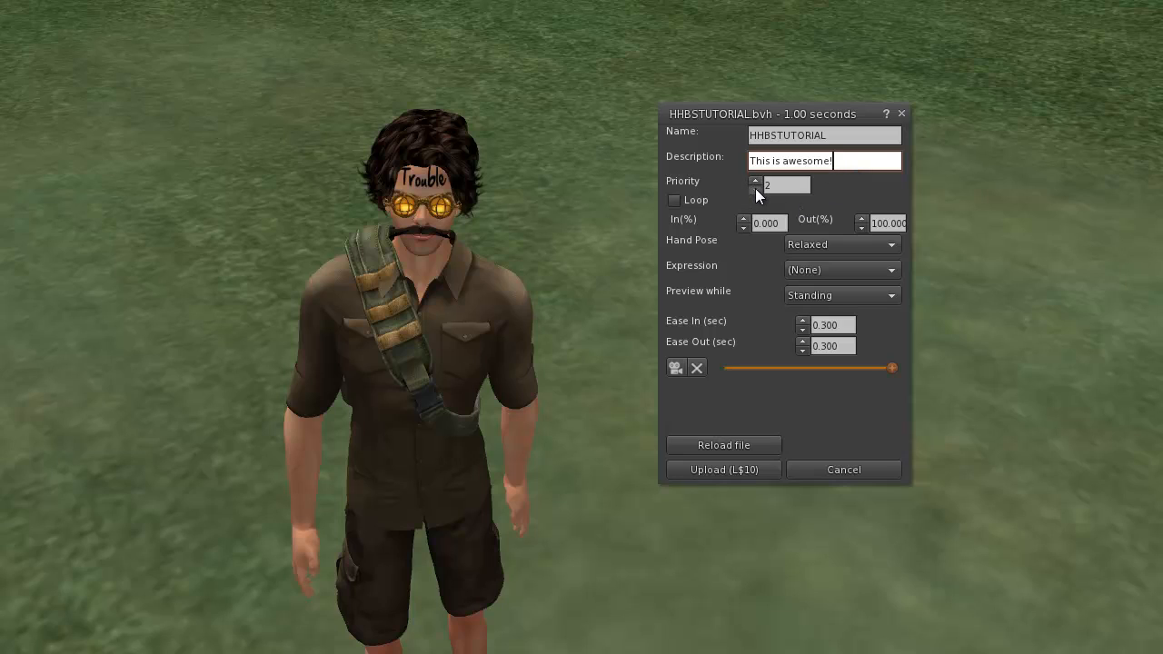
left_click(754, 190)
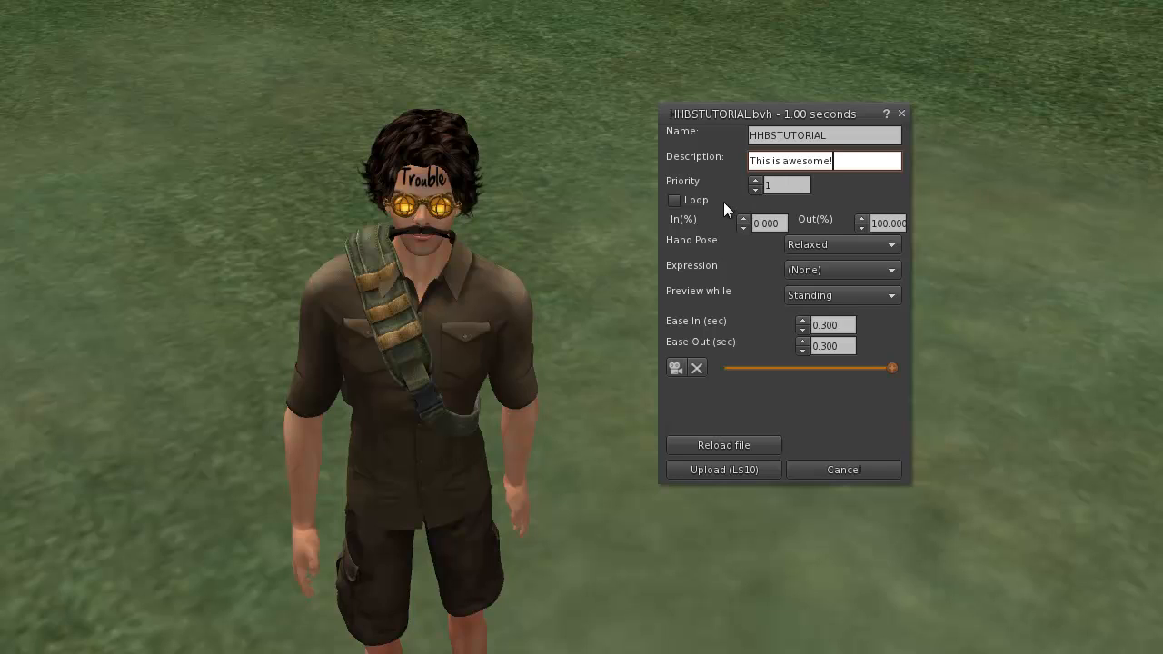
mouse_move(746, 224)
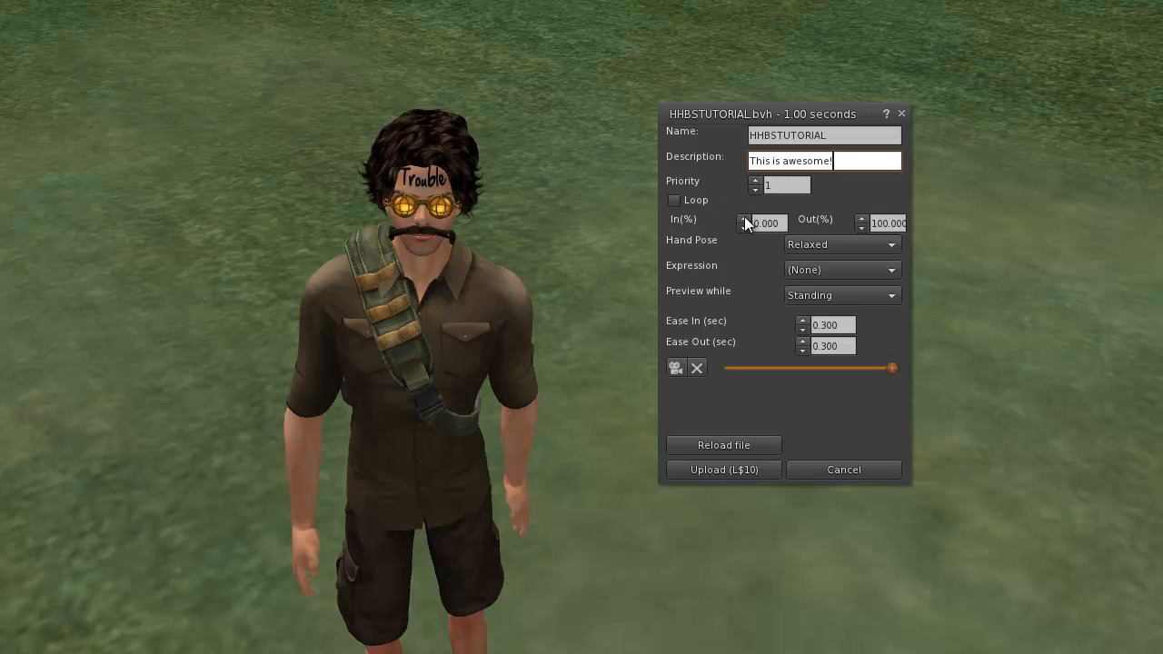
mouse_move(740, 222)
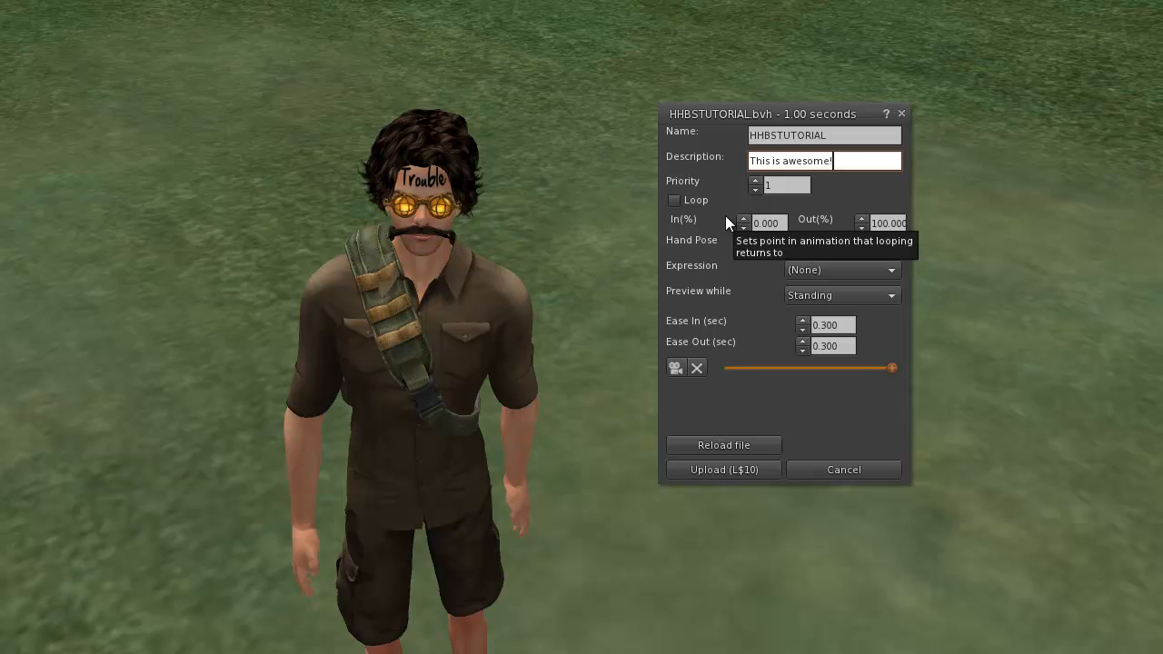
left_click(674, 200)
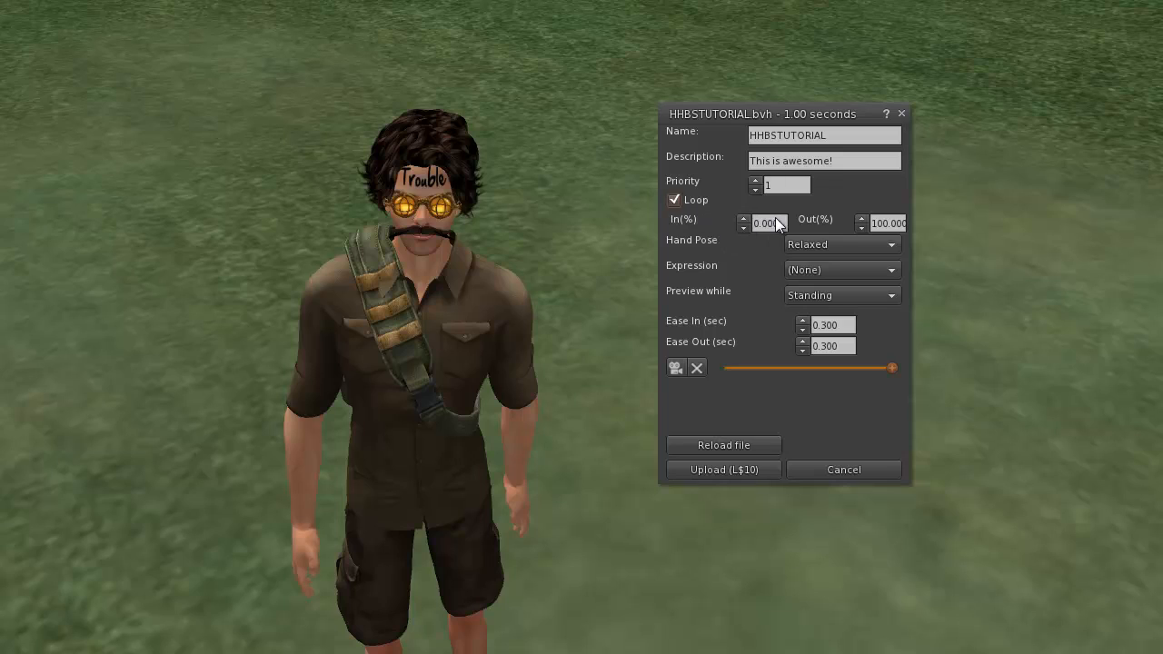
mouse_move(831, 224)
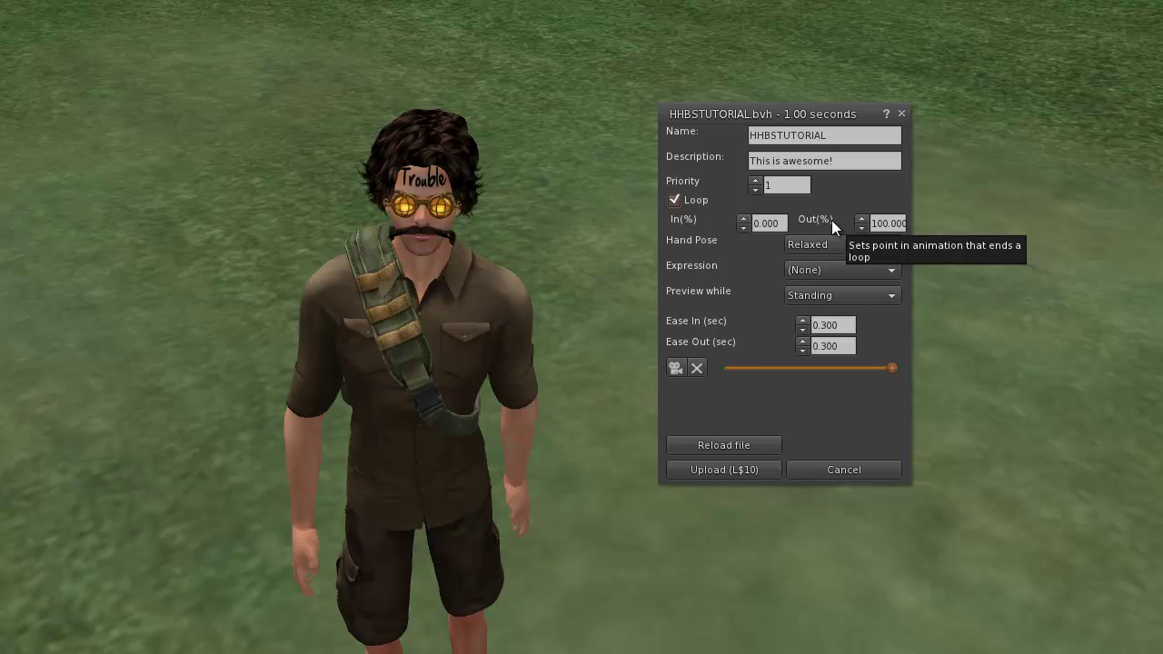
mouse_move(827, 228)
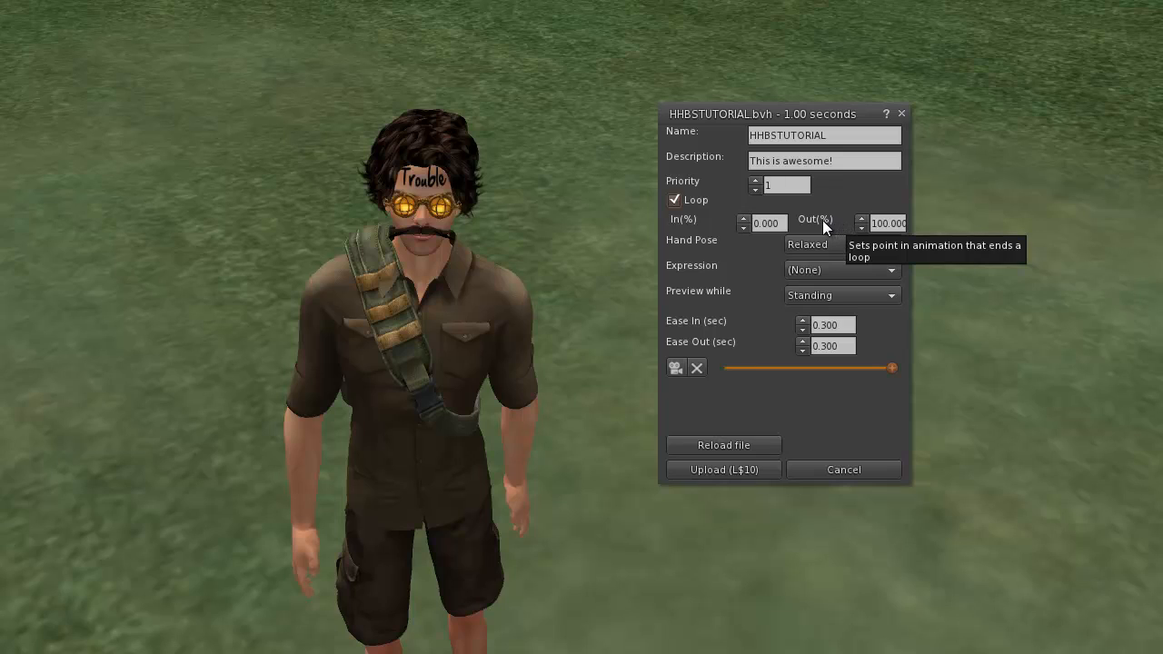
mouse_move(761, 257)
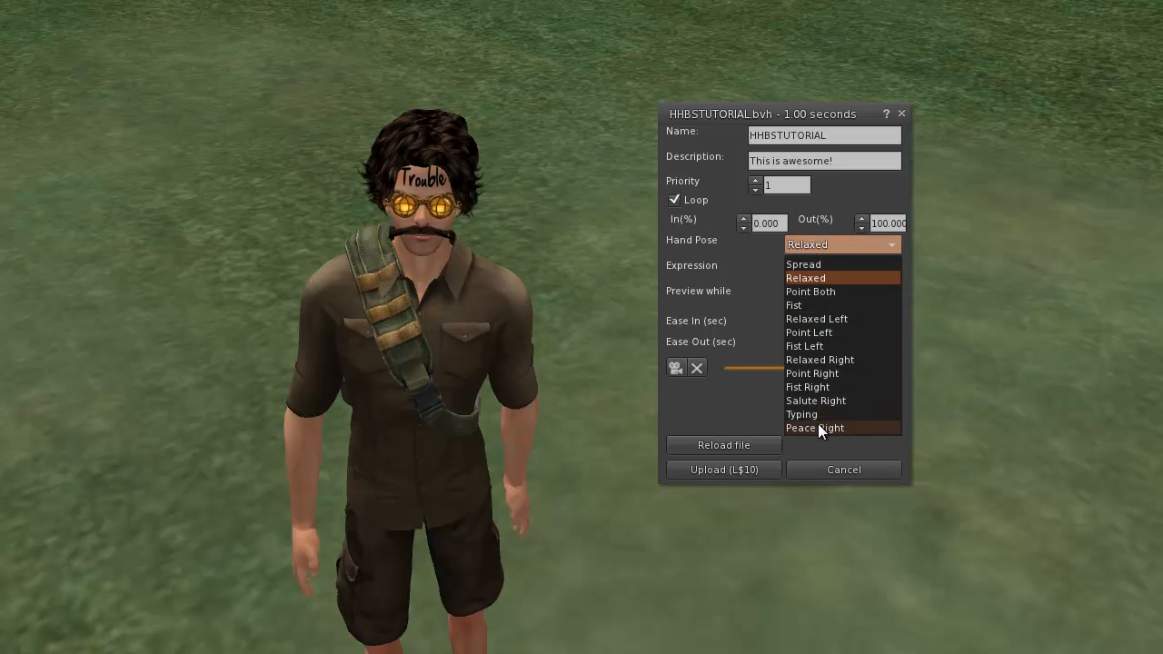
mouse_move(803, 264)
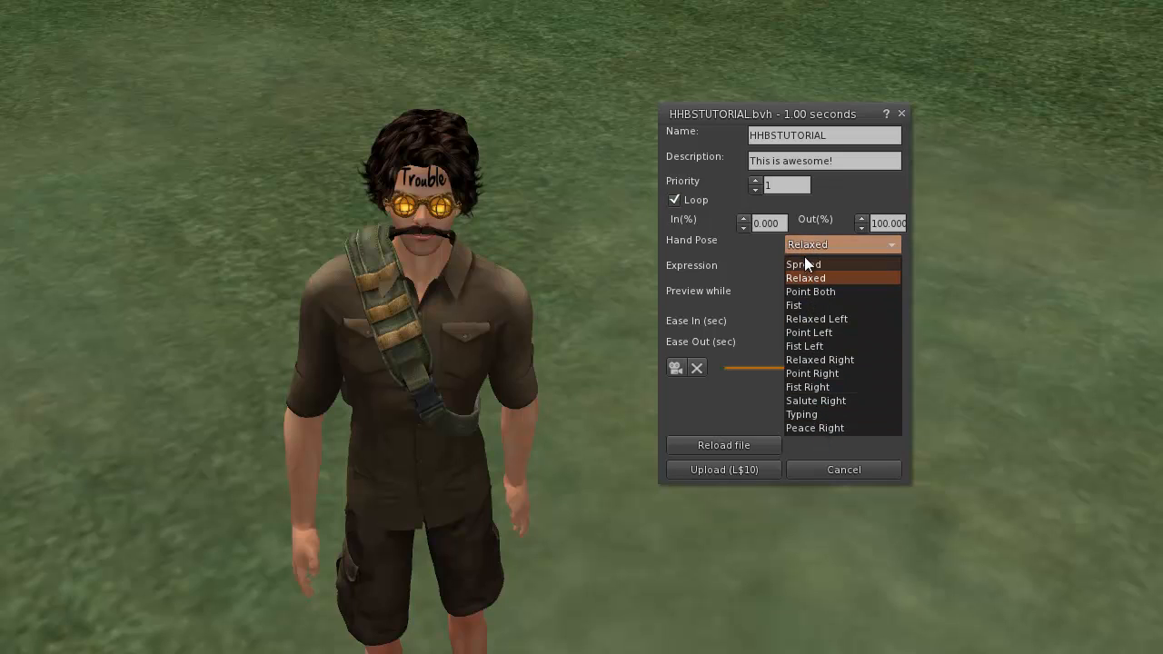
left_click(804, 277)
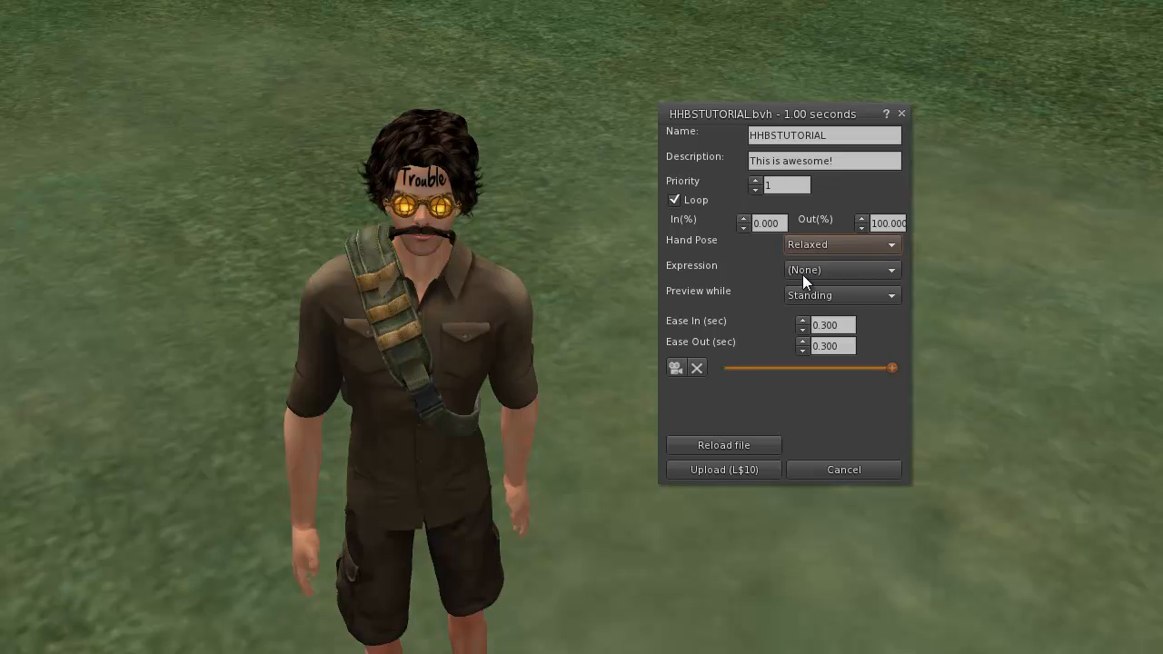
mouse_move(806, 275)
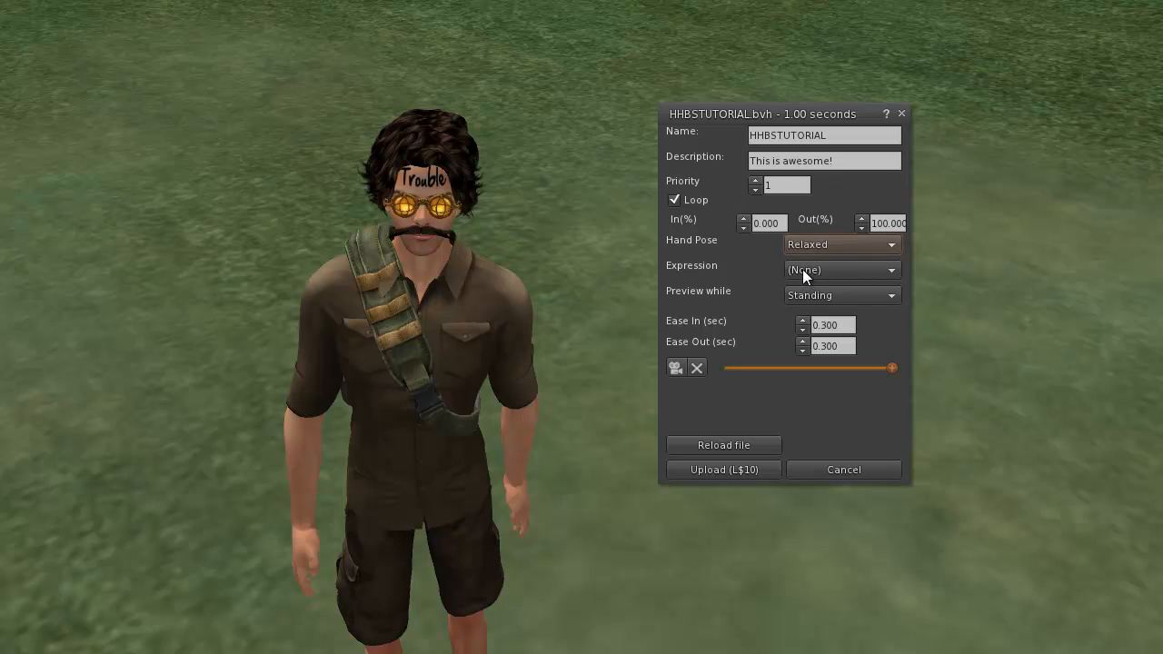
left_click(839, 269)
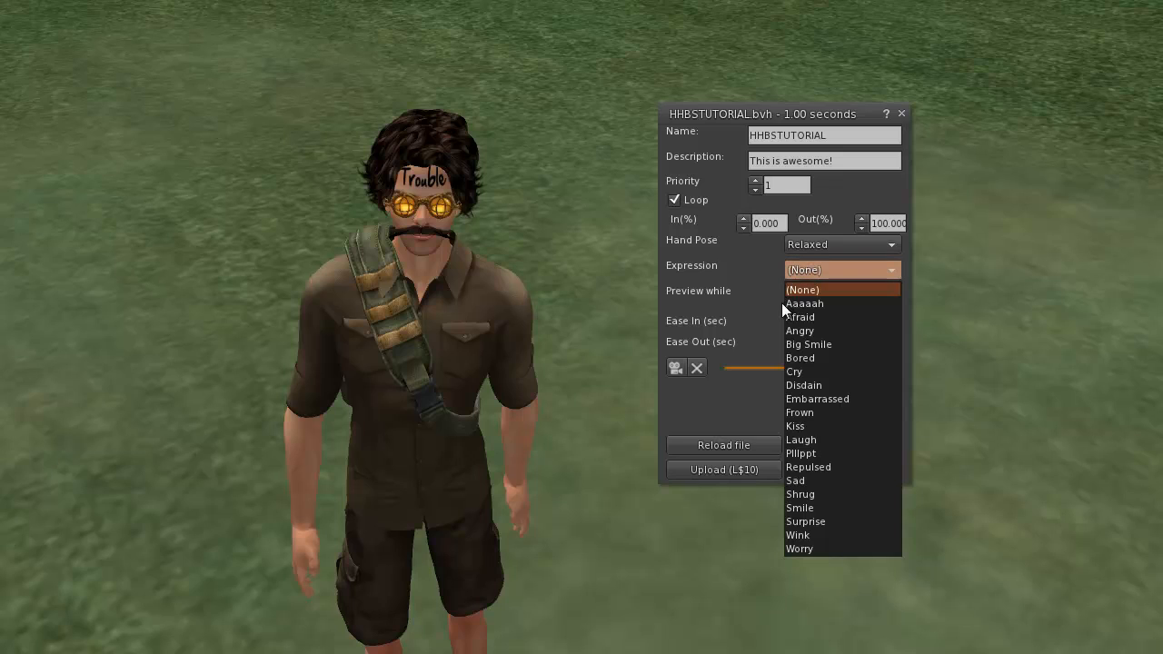
mouse_move(818, 316)
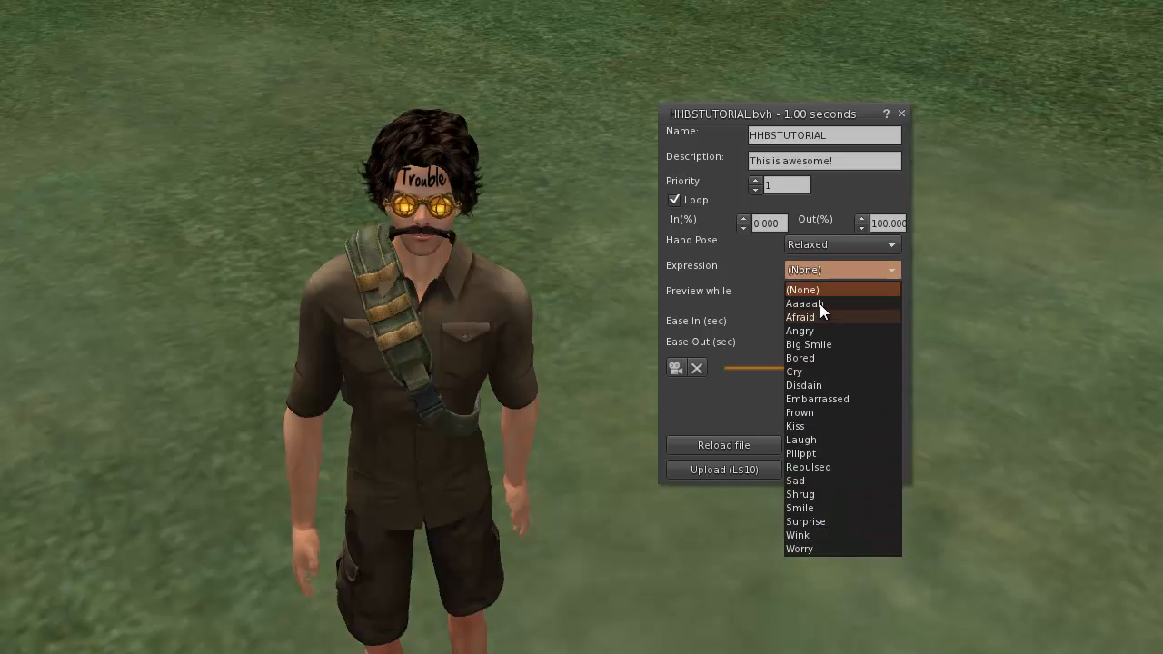
left_click(799, 330)
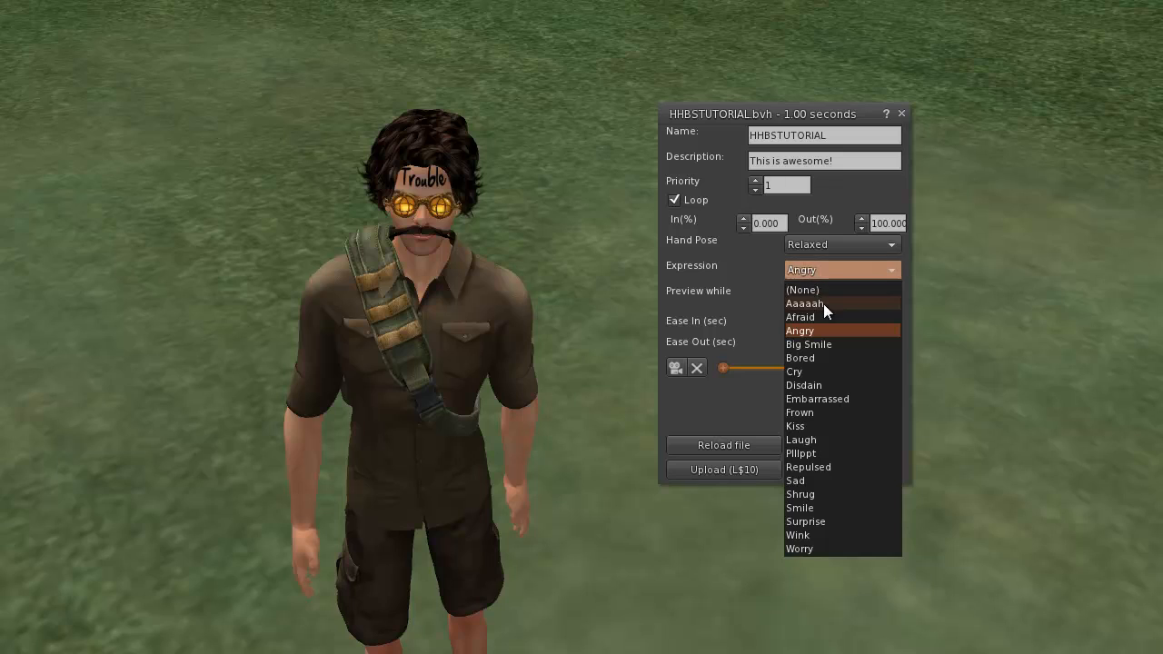
left_click(802, 290)
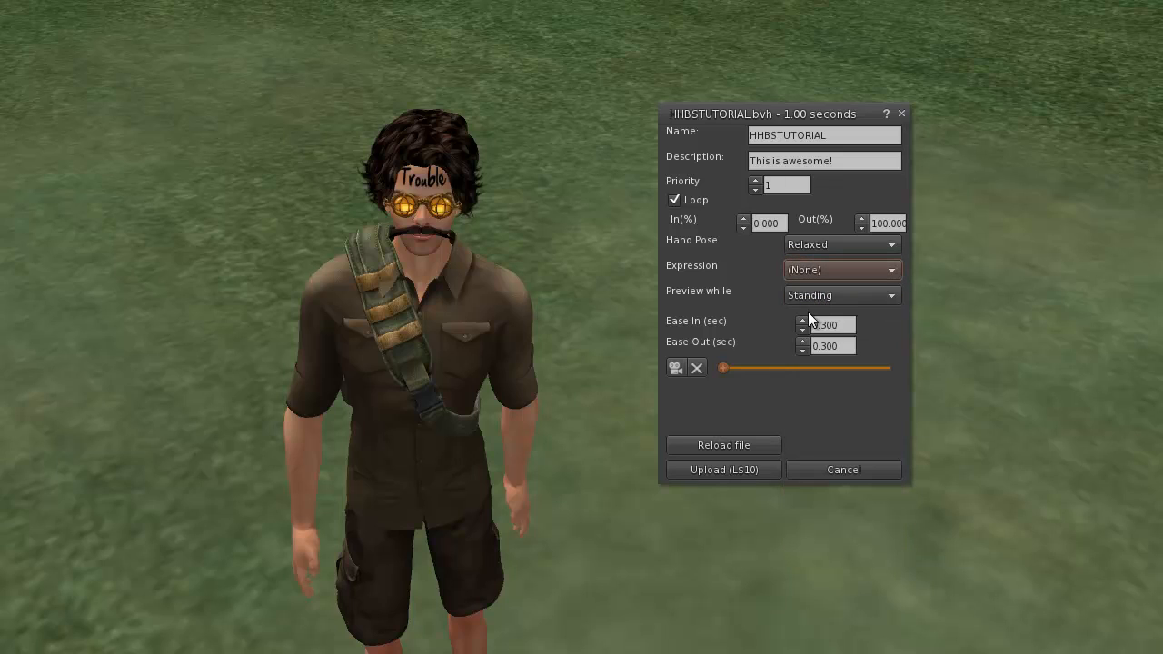
mouse_move(750, 297)
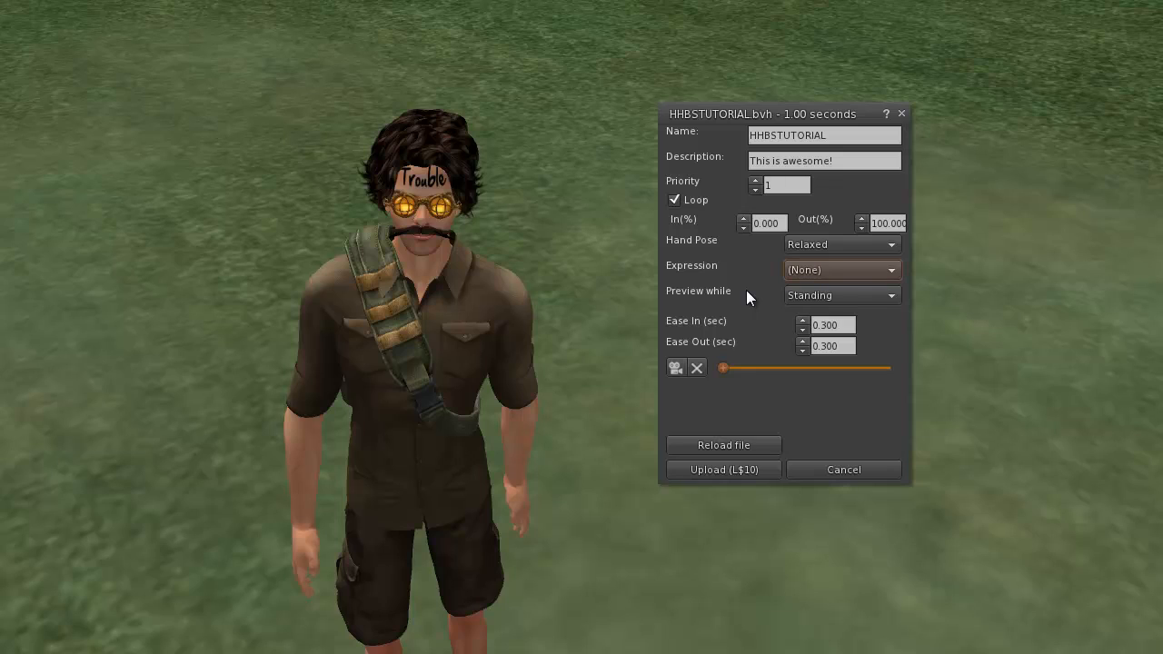
left_click(840, 294)
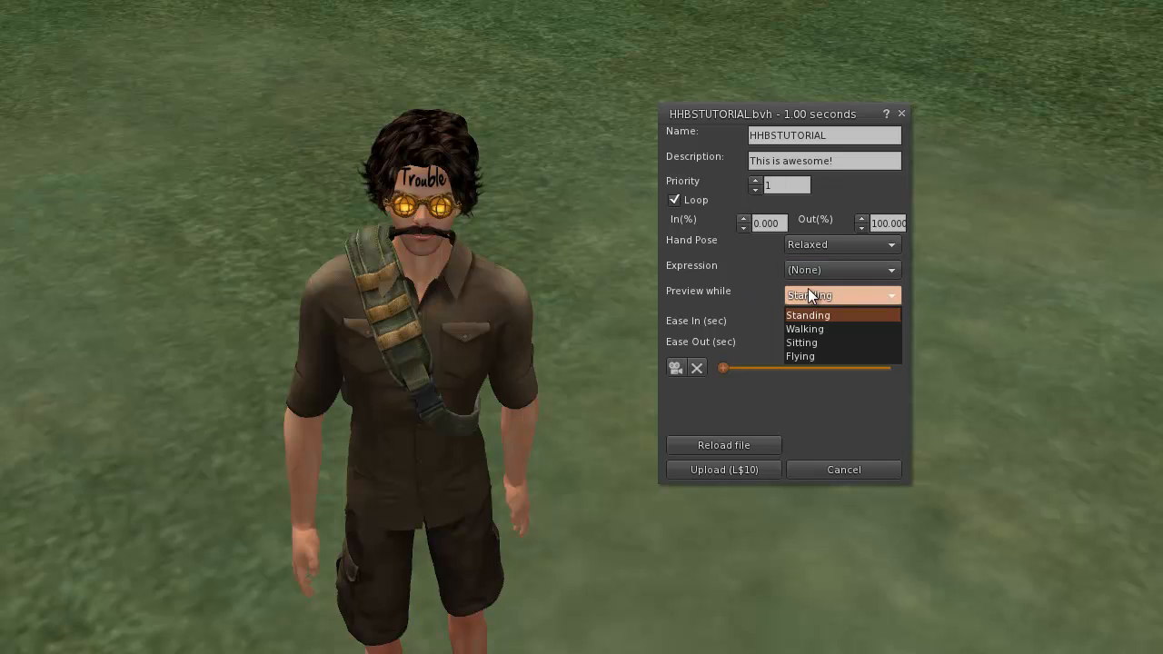
left_click(802, 343)
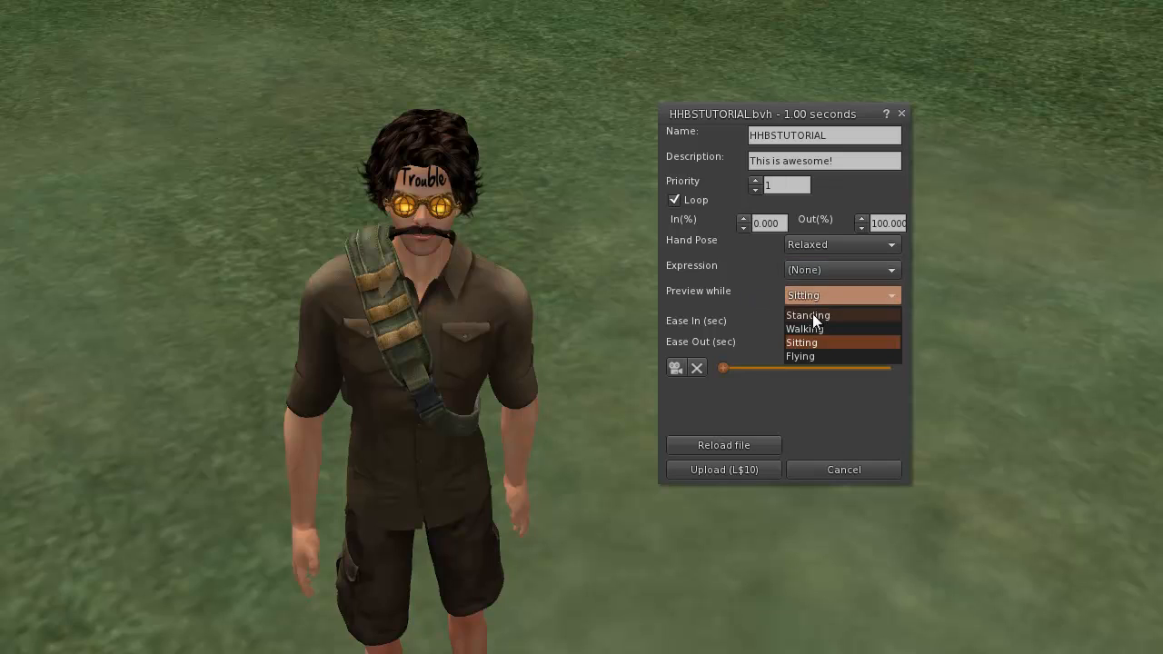
left_click(807, 315)
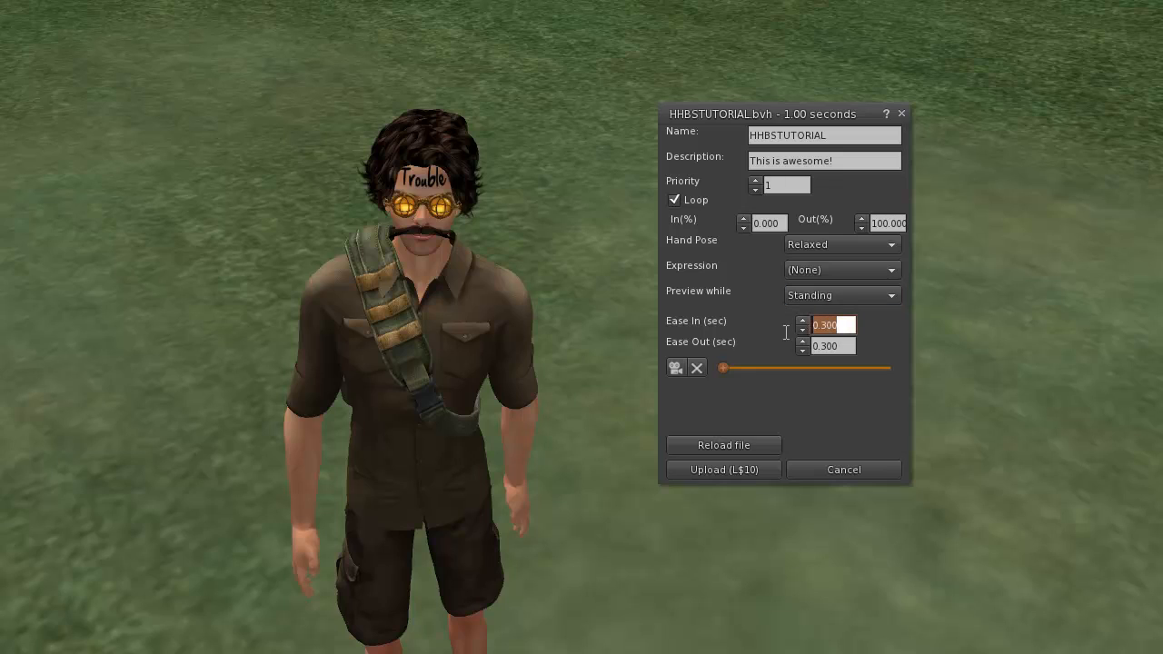
mouse_move(771, 278)
type("1.000")
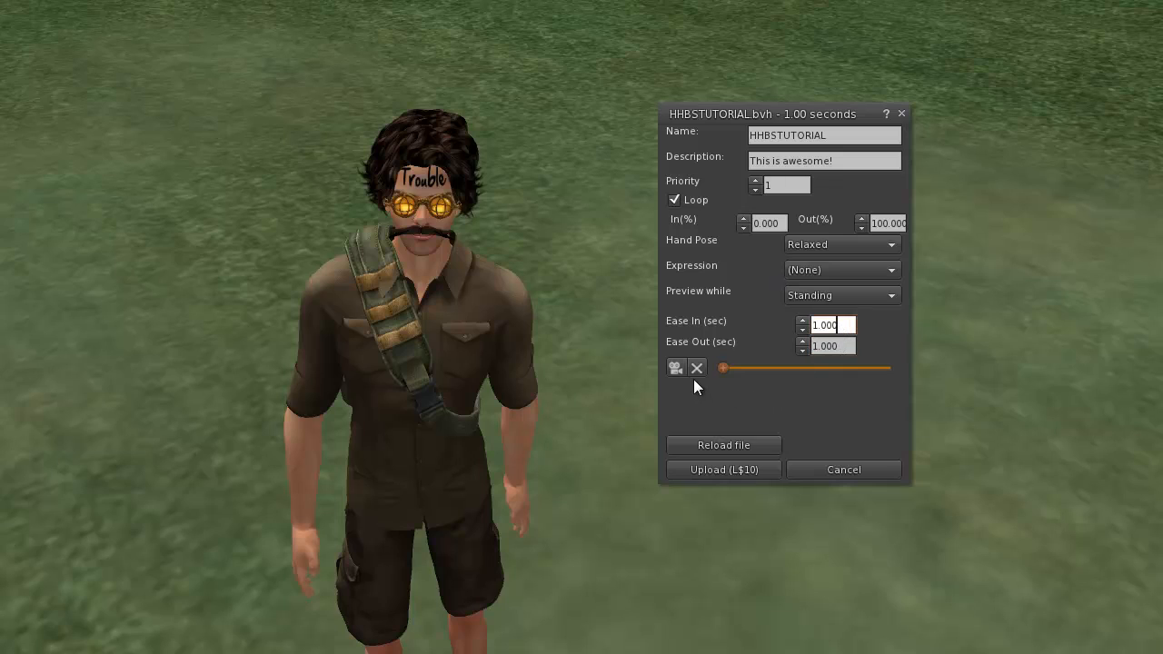
- Play, pause, and resume the HHBSTUTORIAL preview on the avatar
left_click(675, 367)
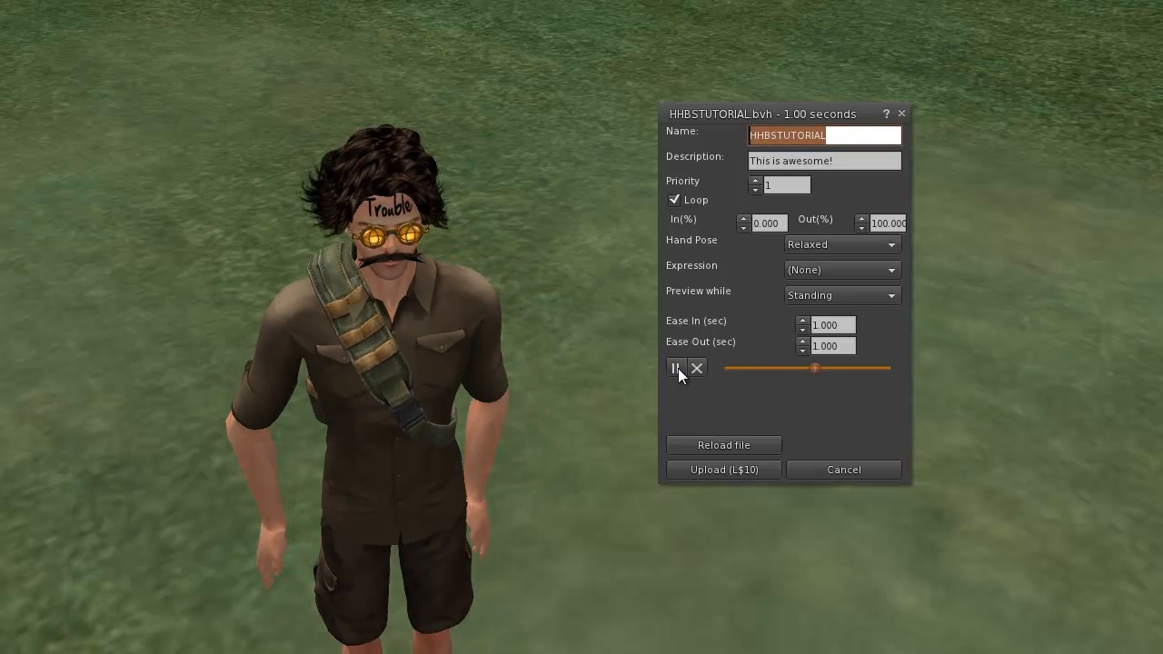
left_click(675, 368)
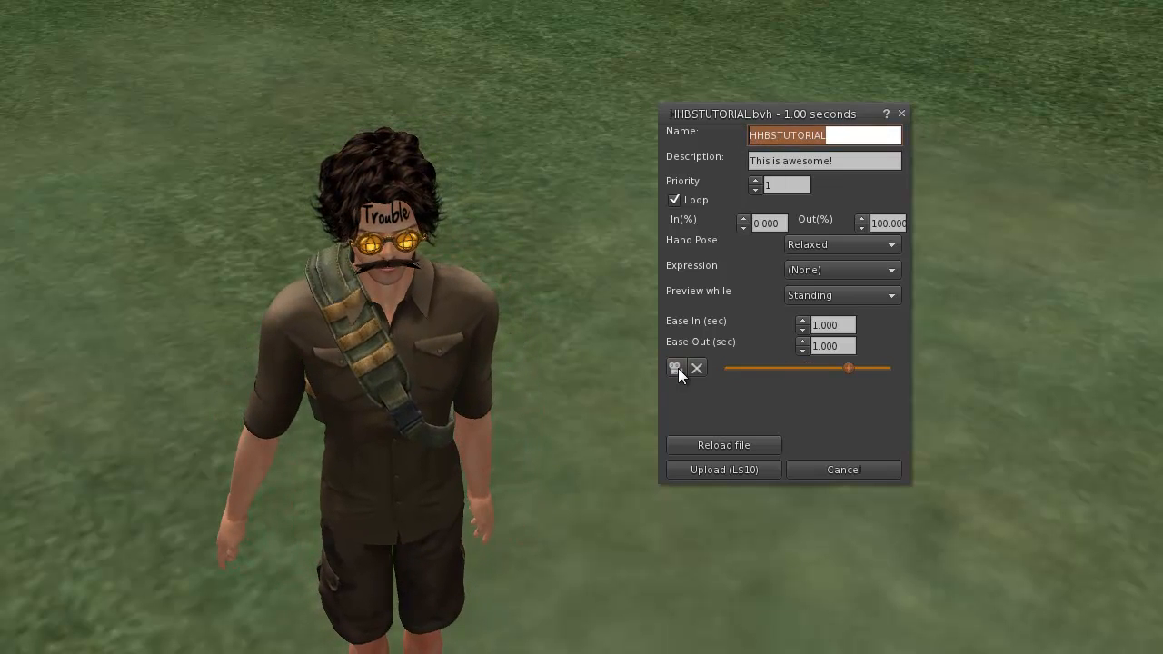
left_click(675, 367)
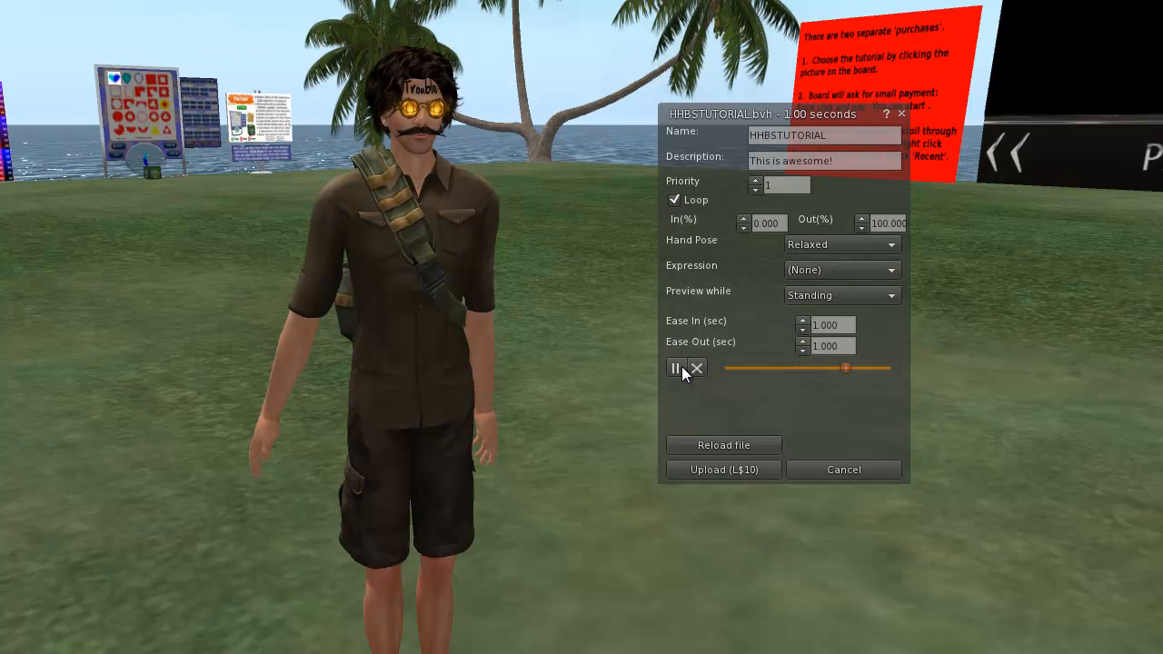
mouse_move(822, 402)
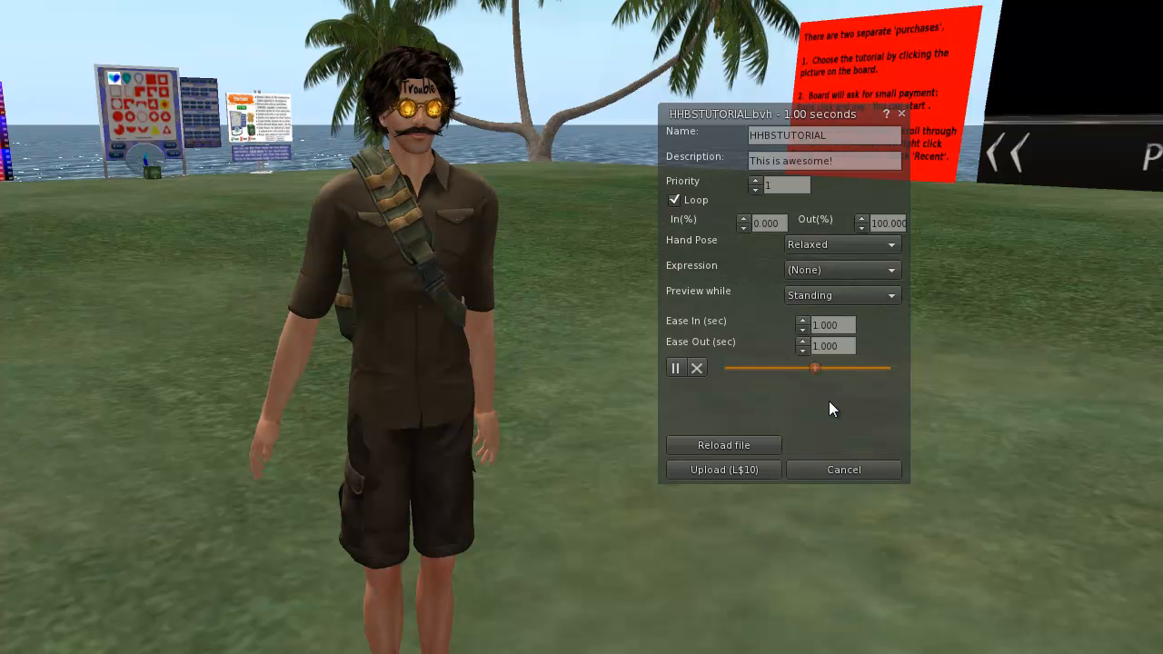
mouse_move(788, 466)
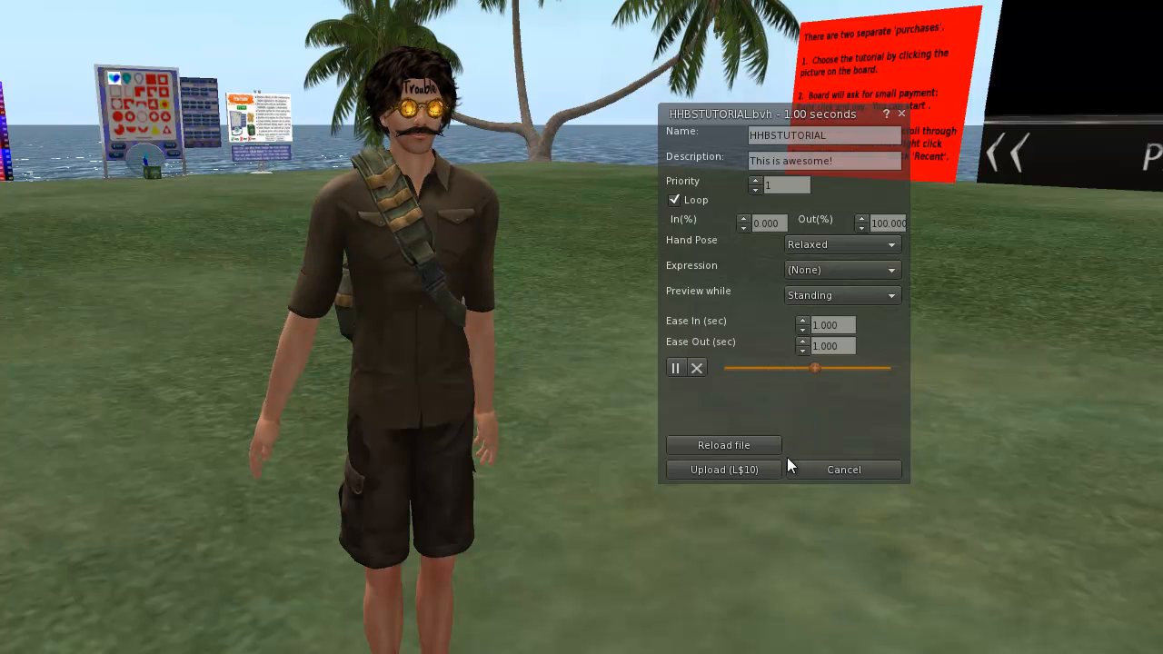
mouse_move(802, 431)
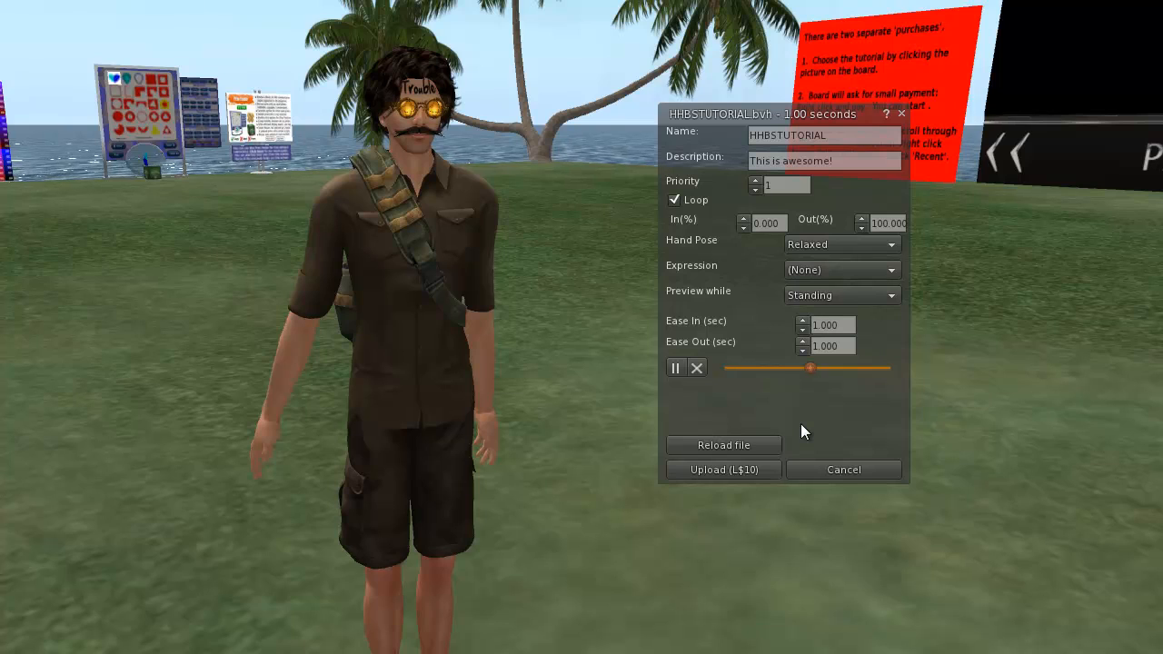